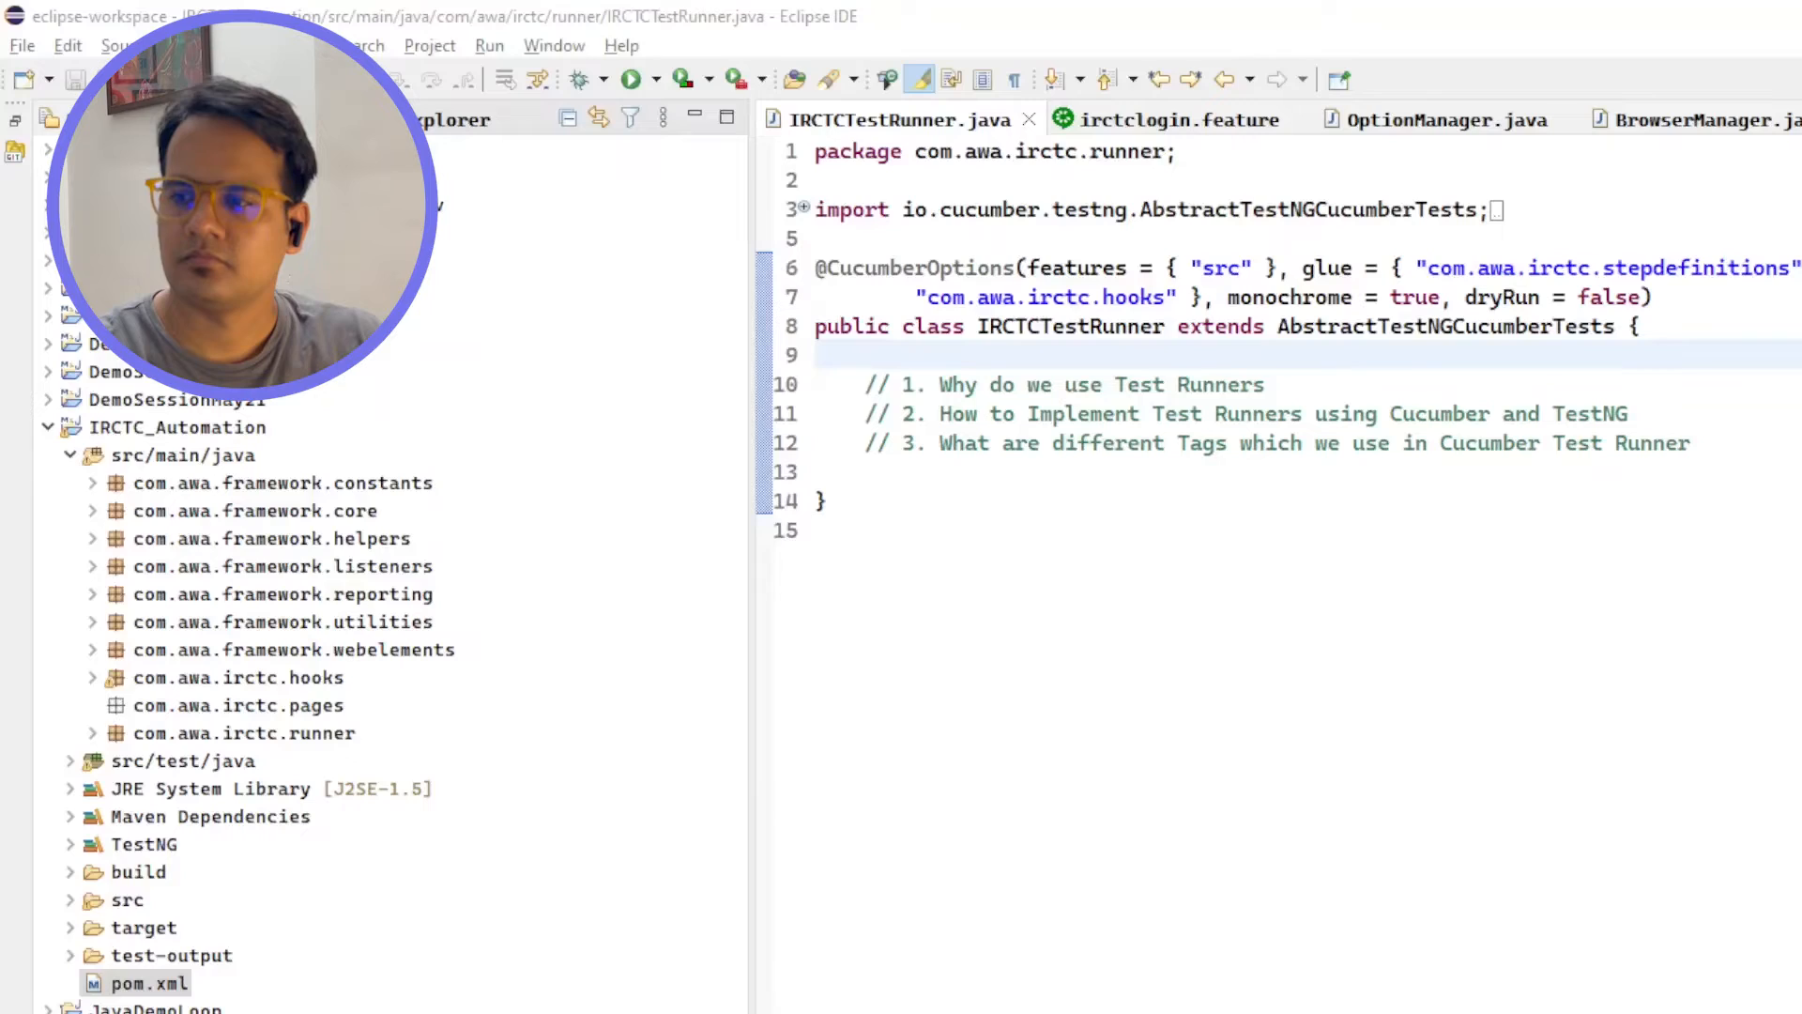
pyautogui.moveTo(75, 510)
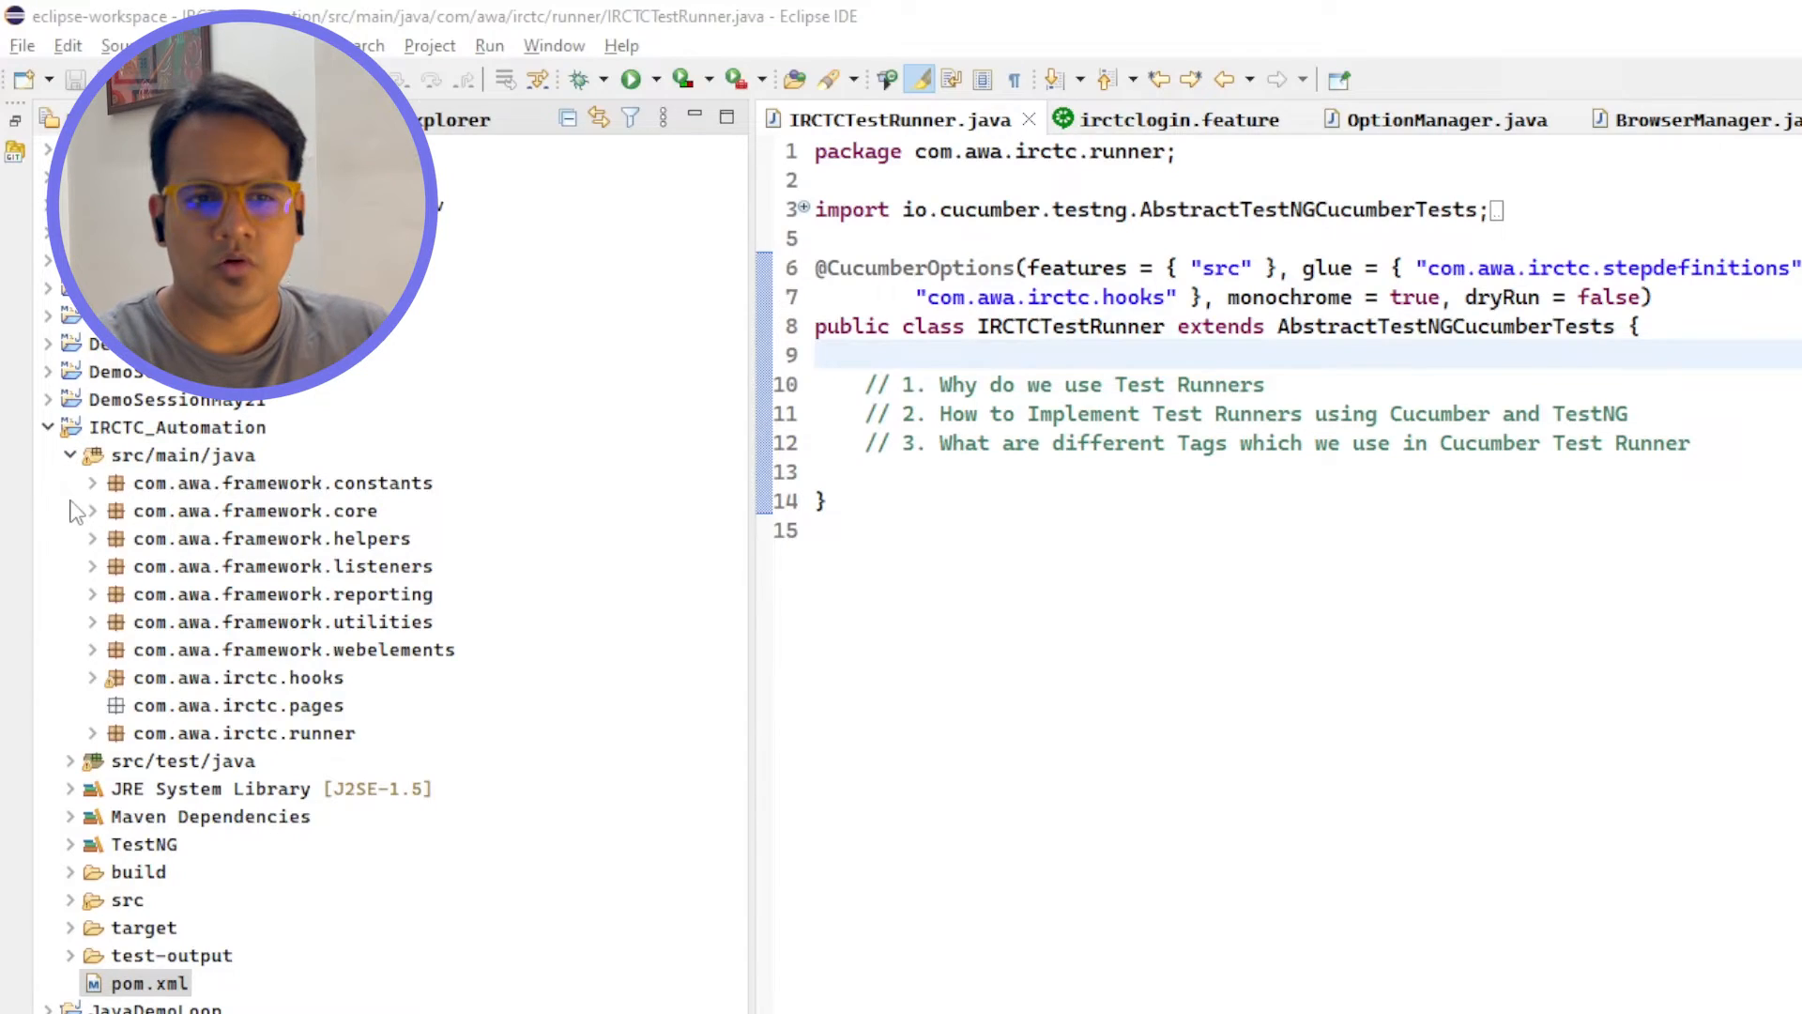
# - Review the console's TestNG output and the SessionNotCreatedException for the IRCTC_Automation project
pyautogui.click(1057, 383)
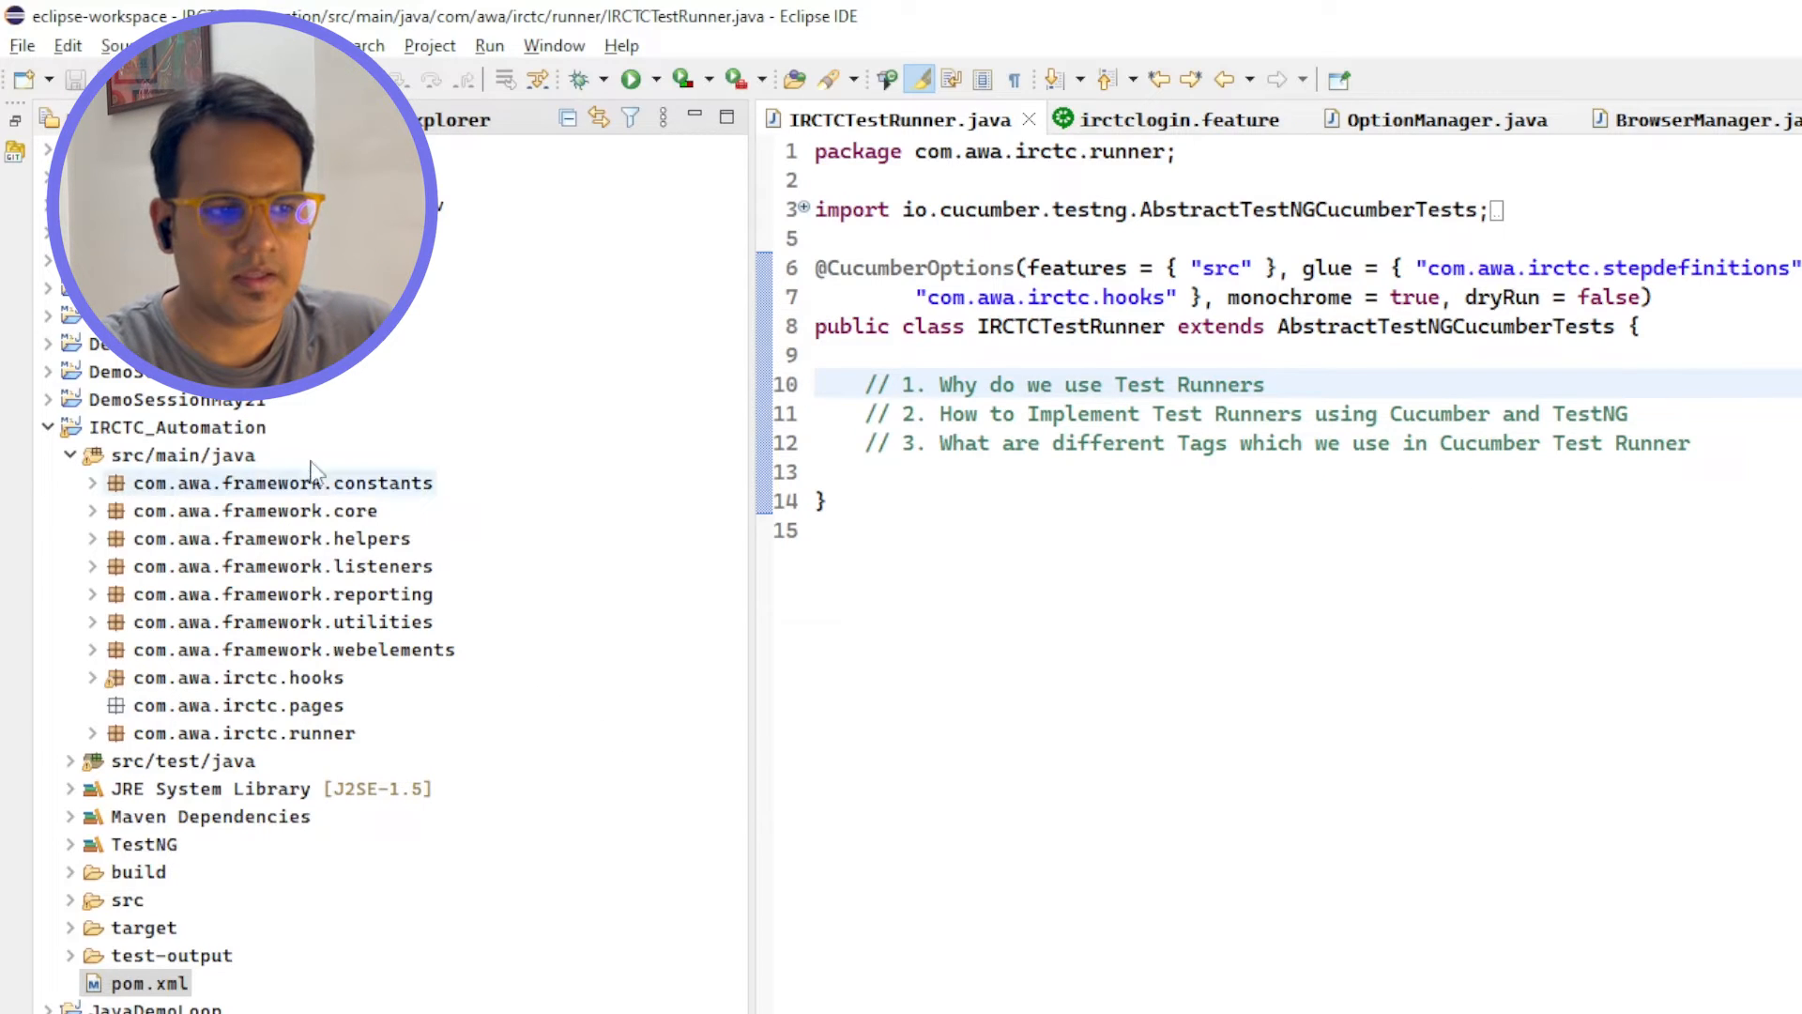
pyautogui.click(176, 426)
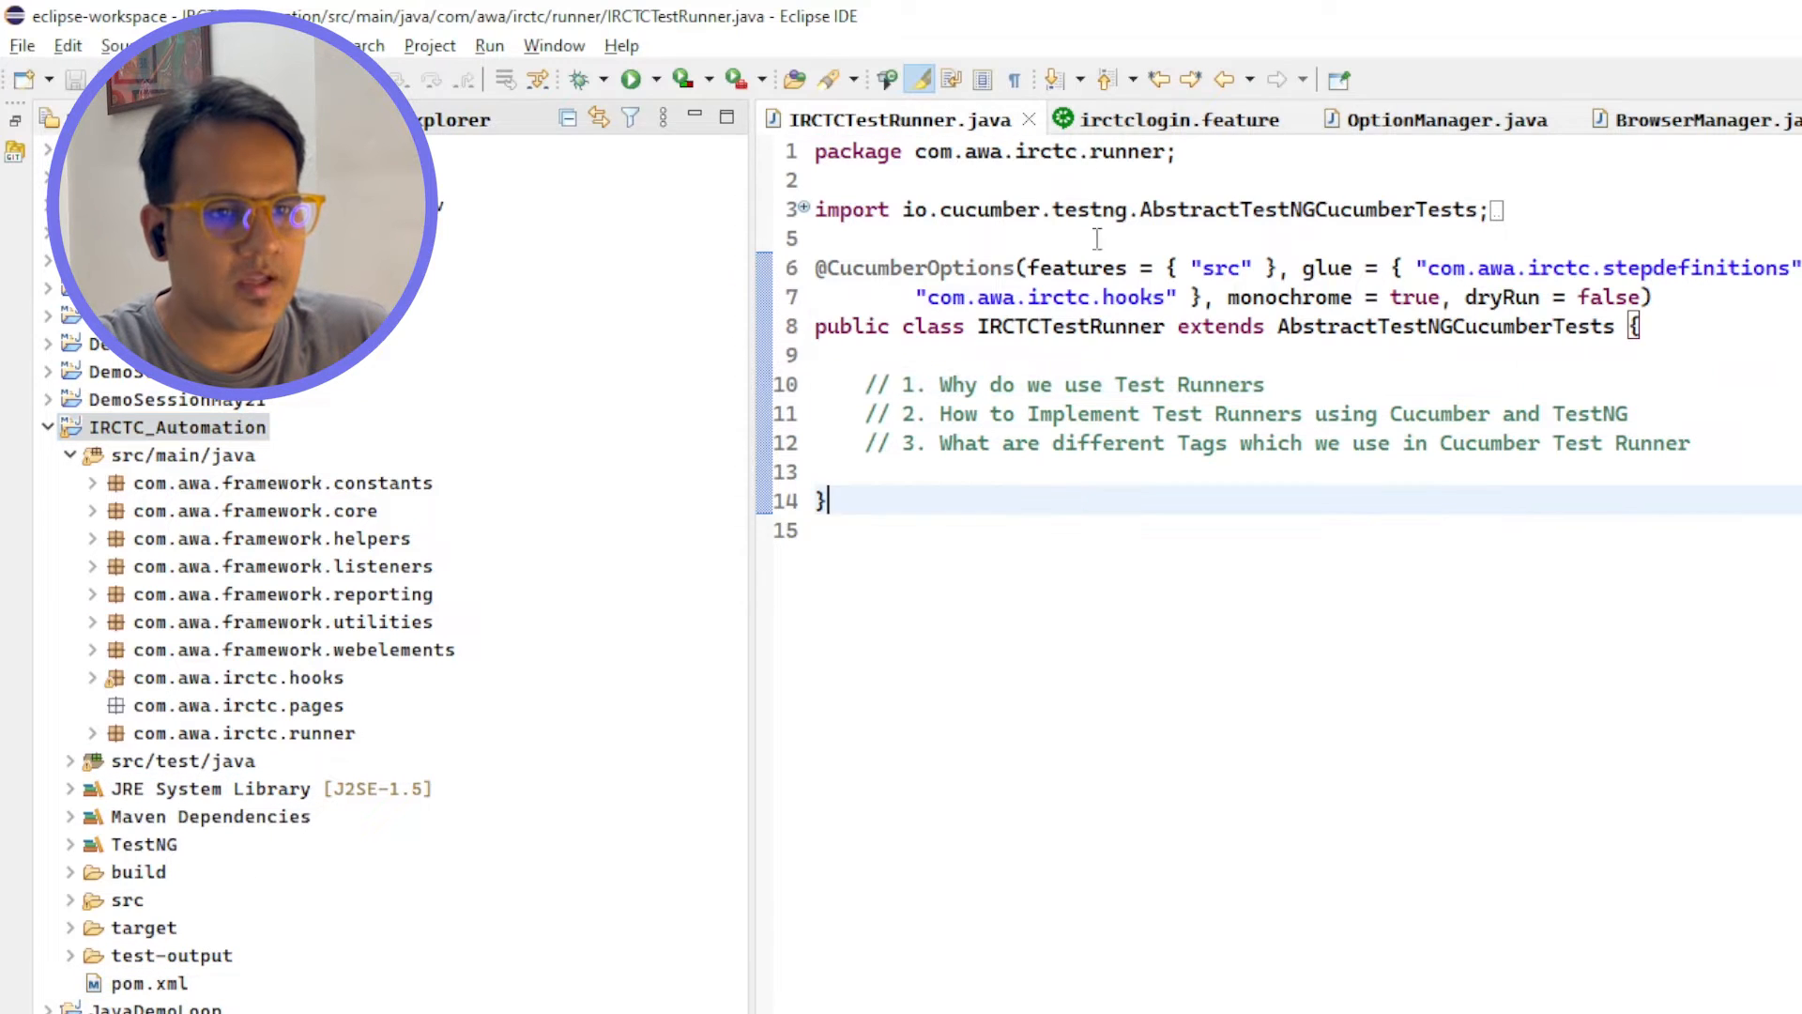
pyautogui.click(279, 483)
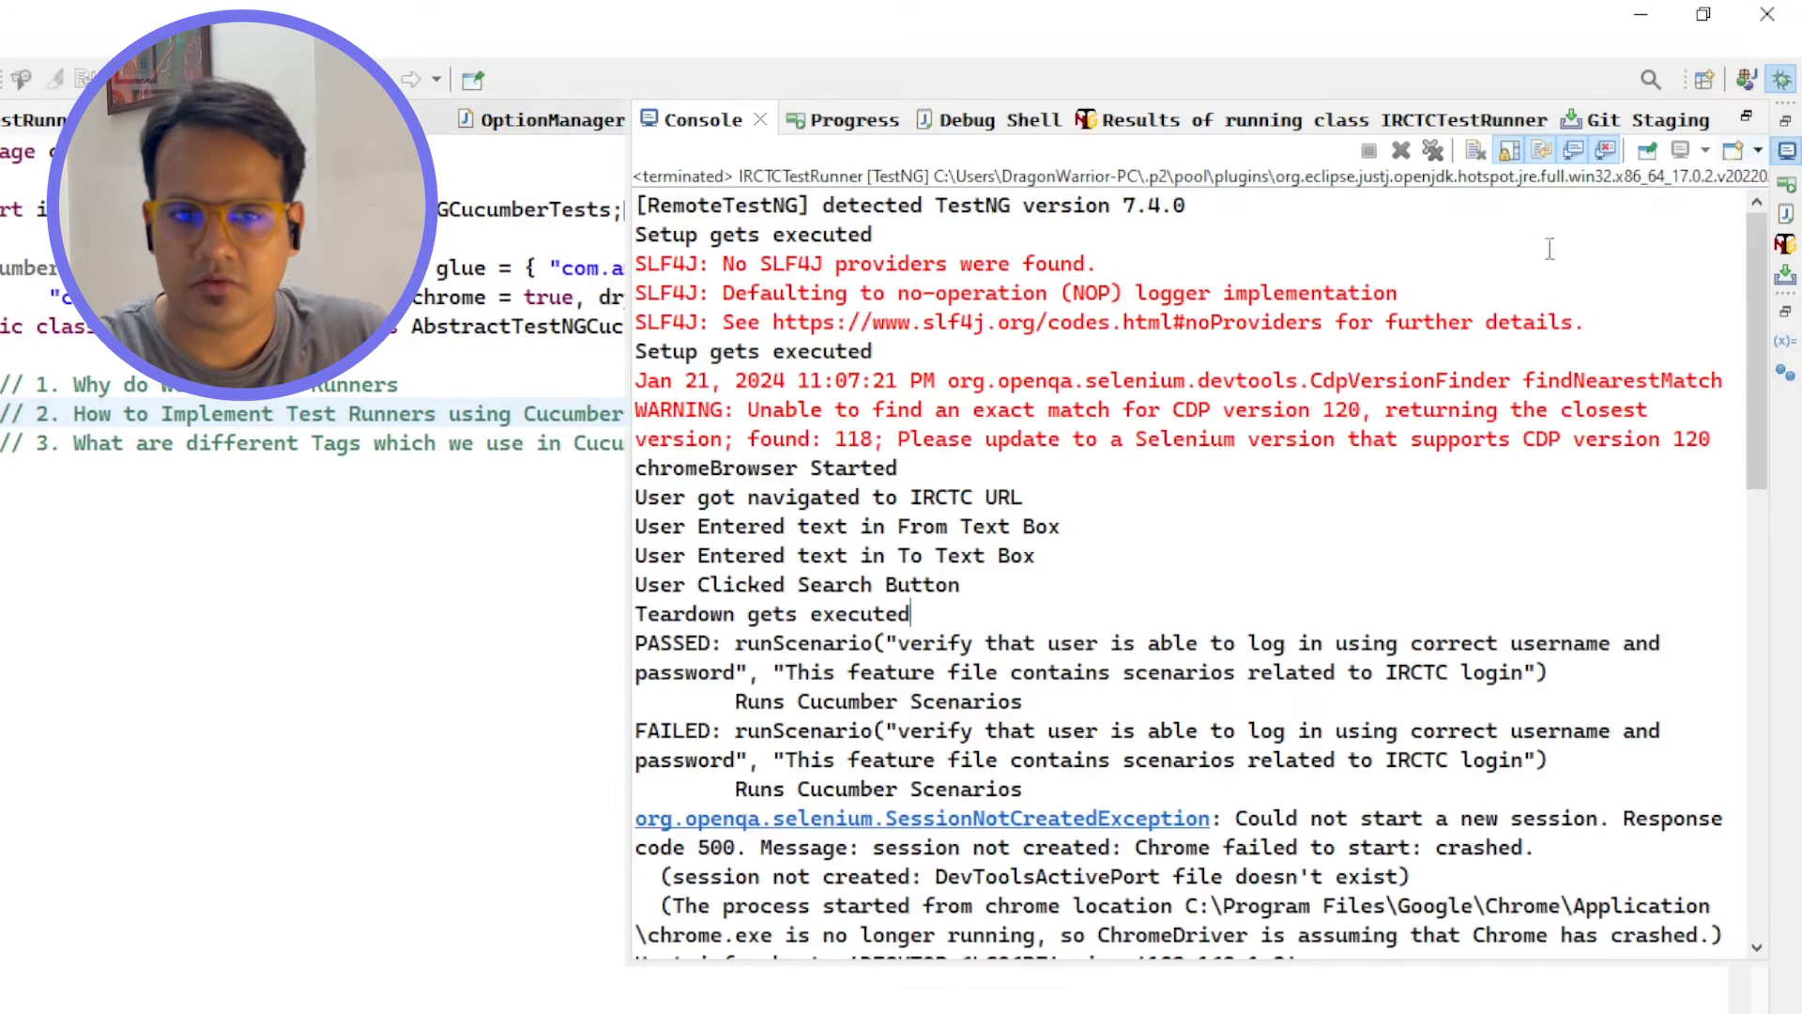
pyautogui.moveTo(643, 466)
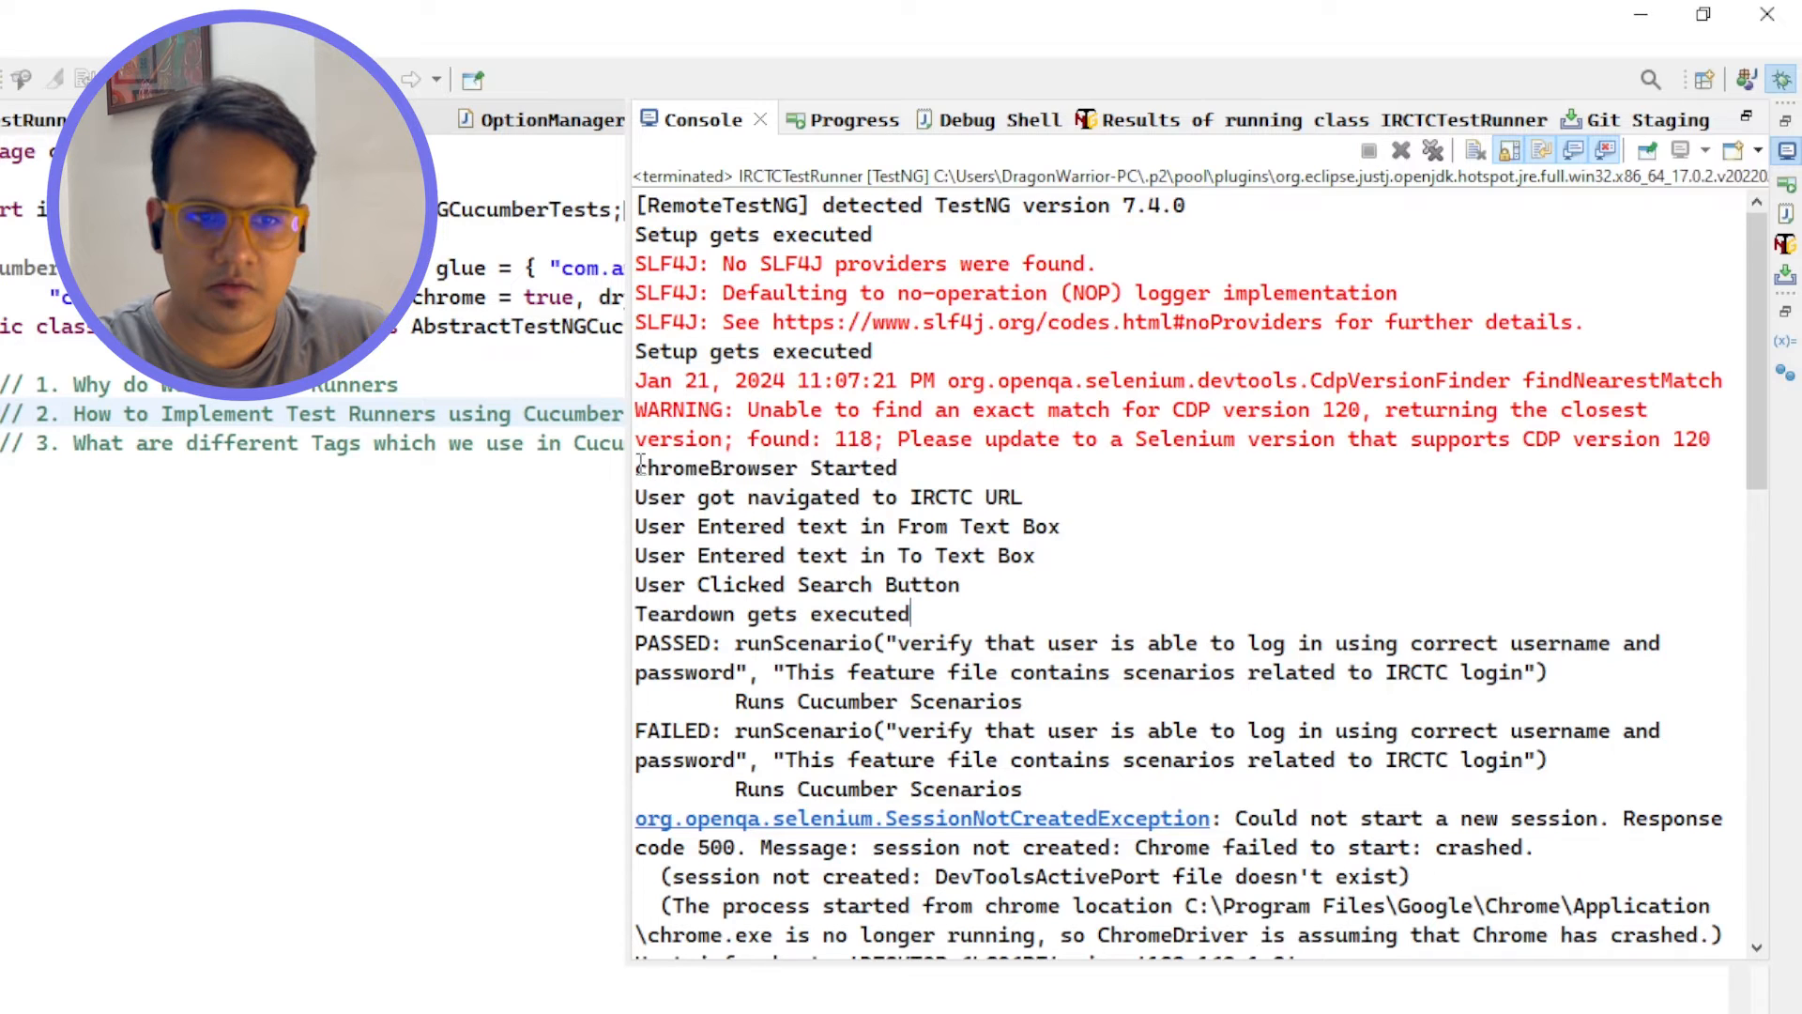
pyautogui.doubleClick(766, 467)
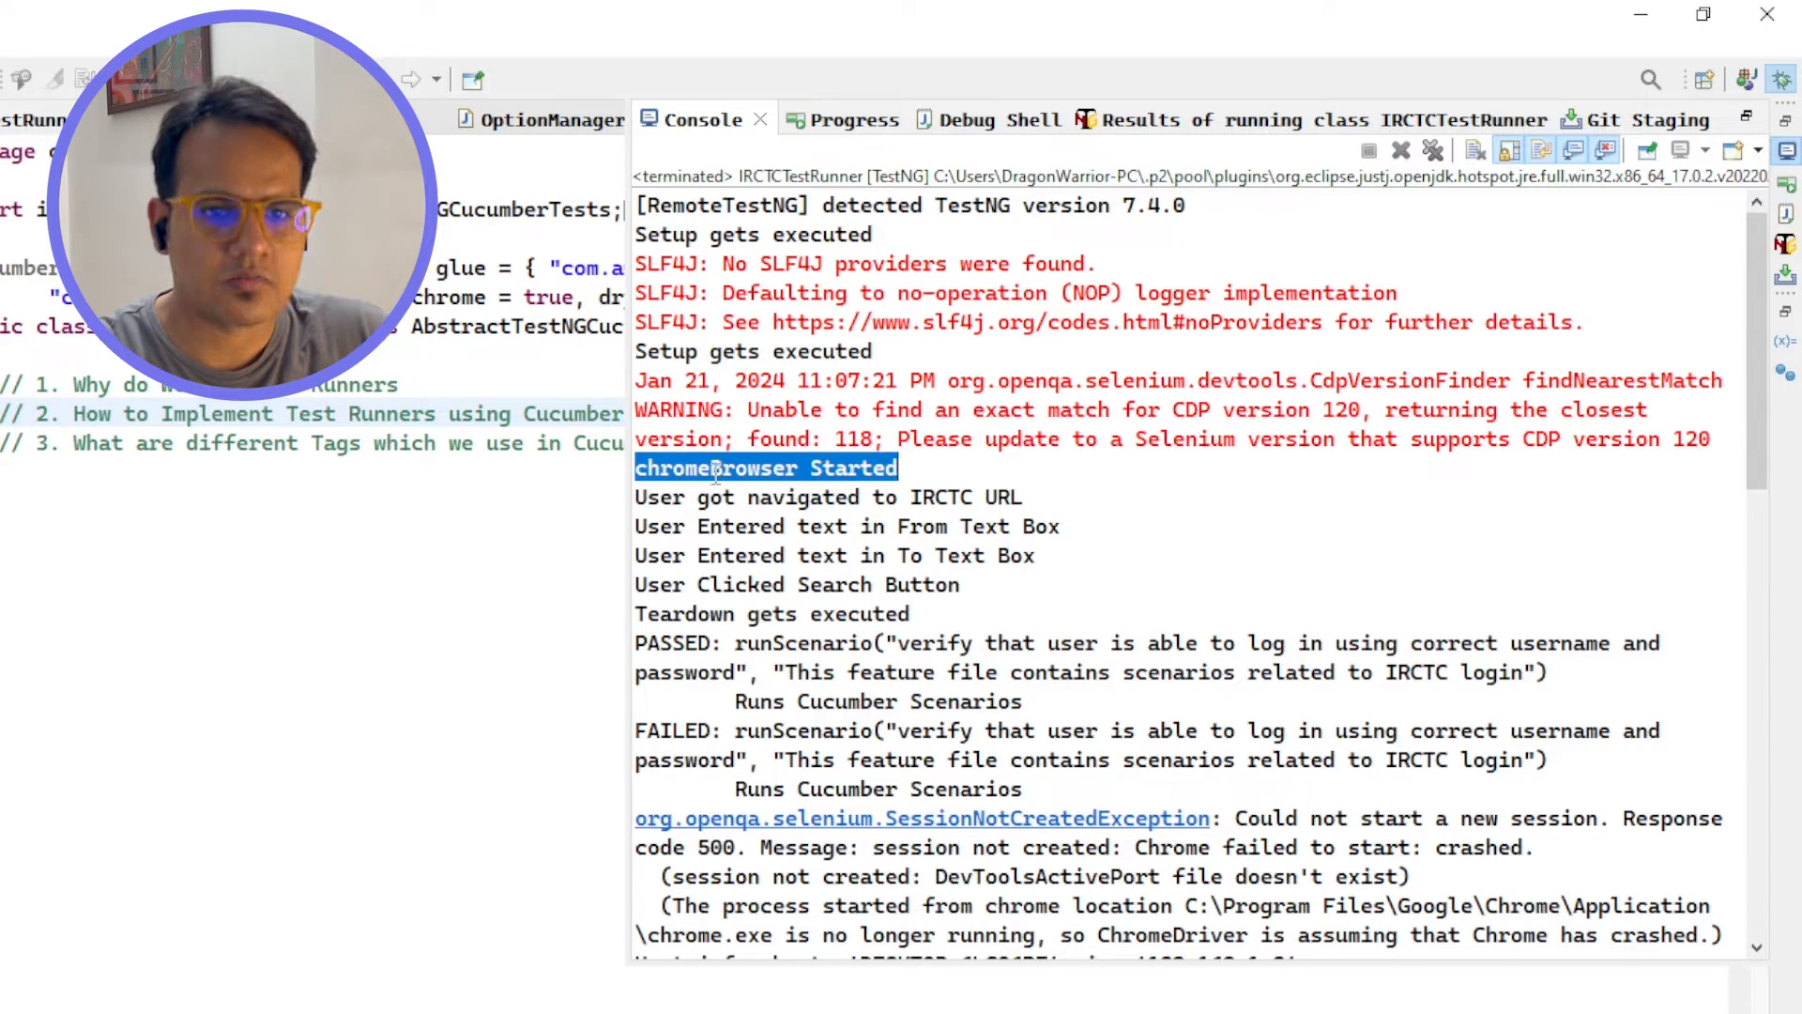
pyautogui.scroll(-3)
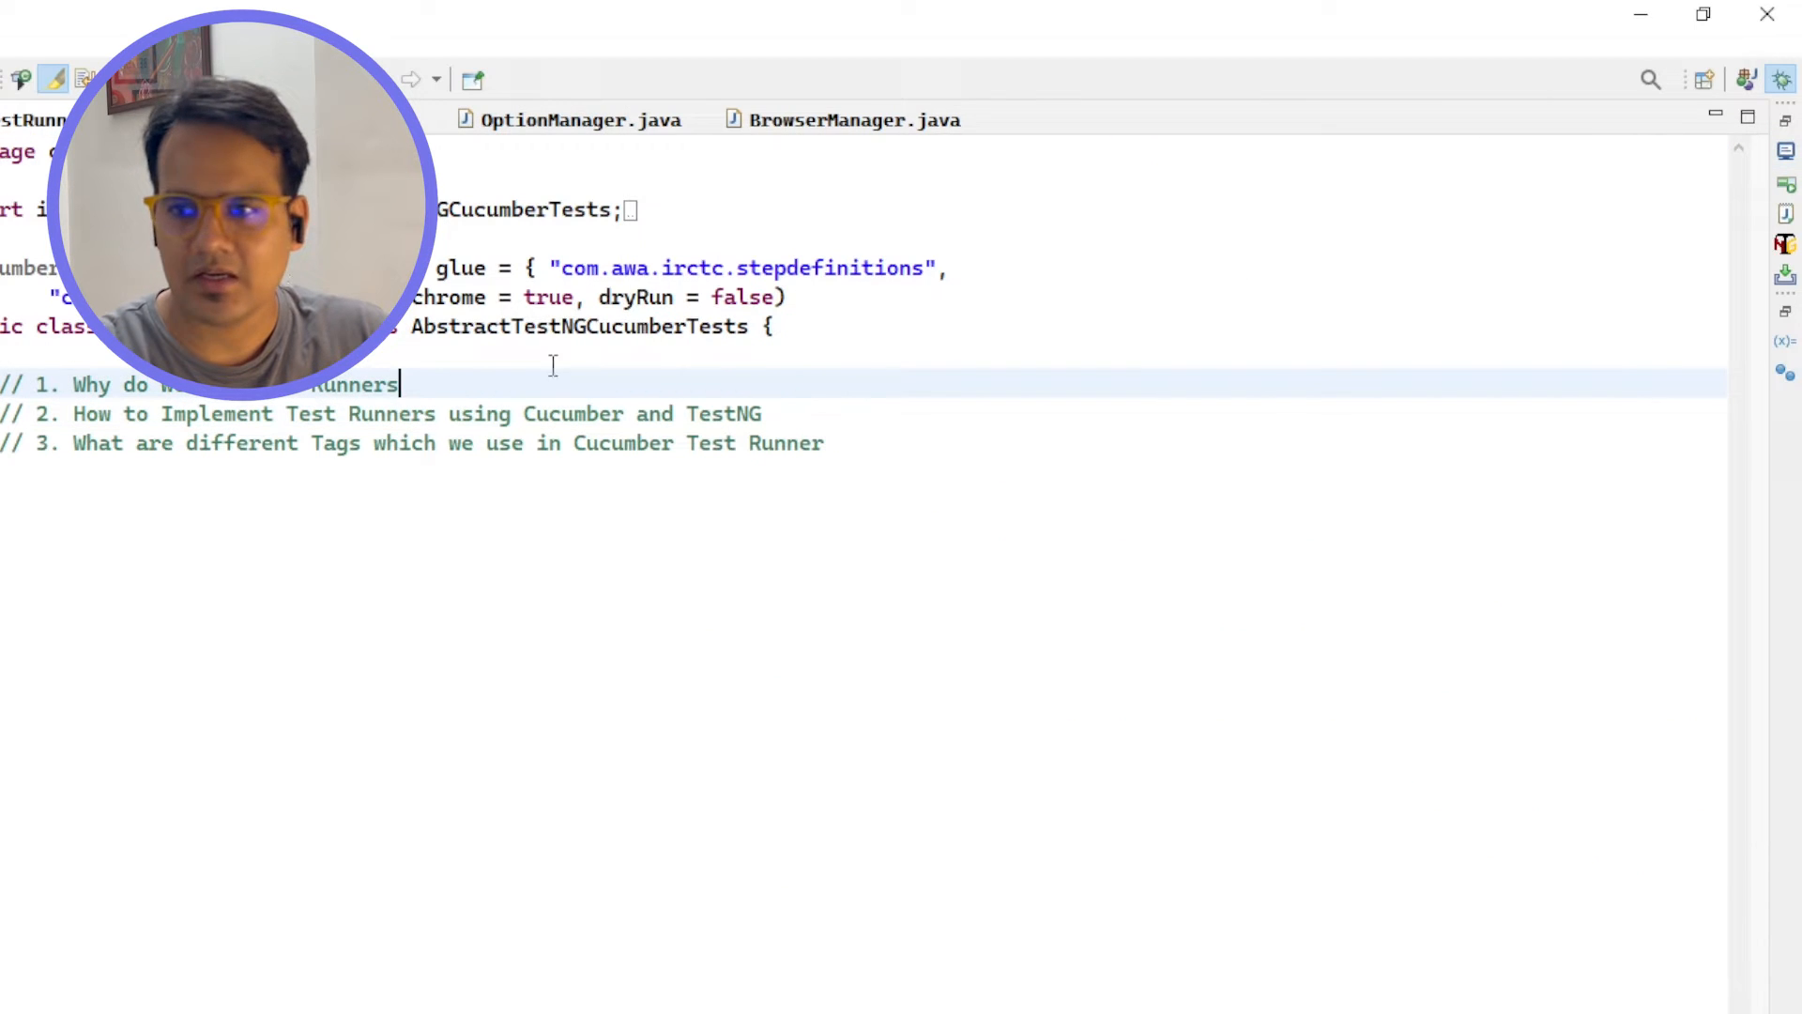
# - Launch the IRCTCTestRunner class as a TestNG test from the editor's context actions
pyautogui.rightClick(552, 368)
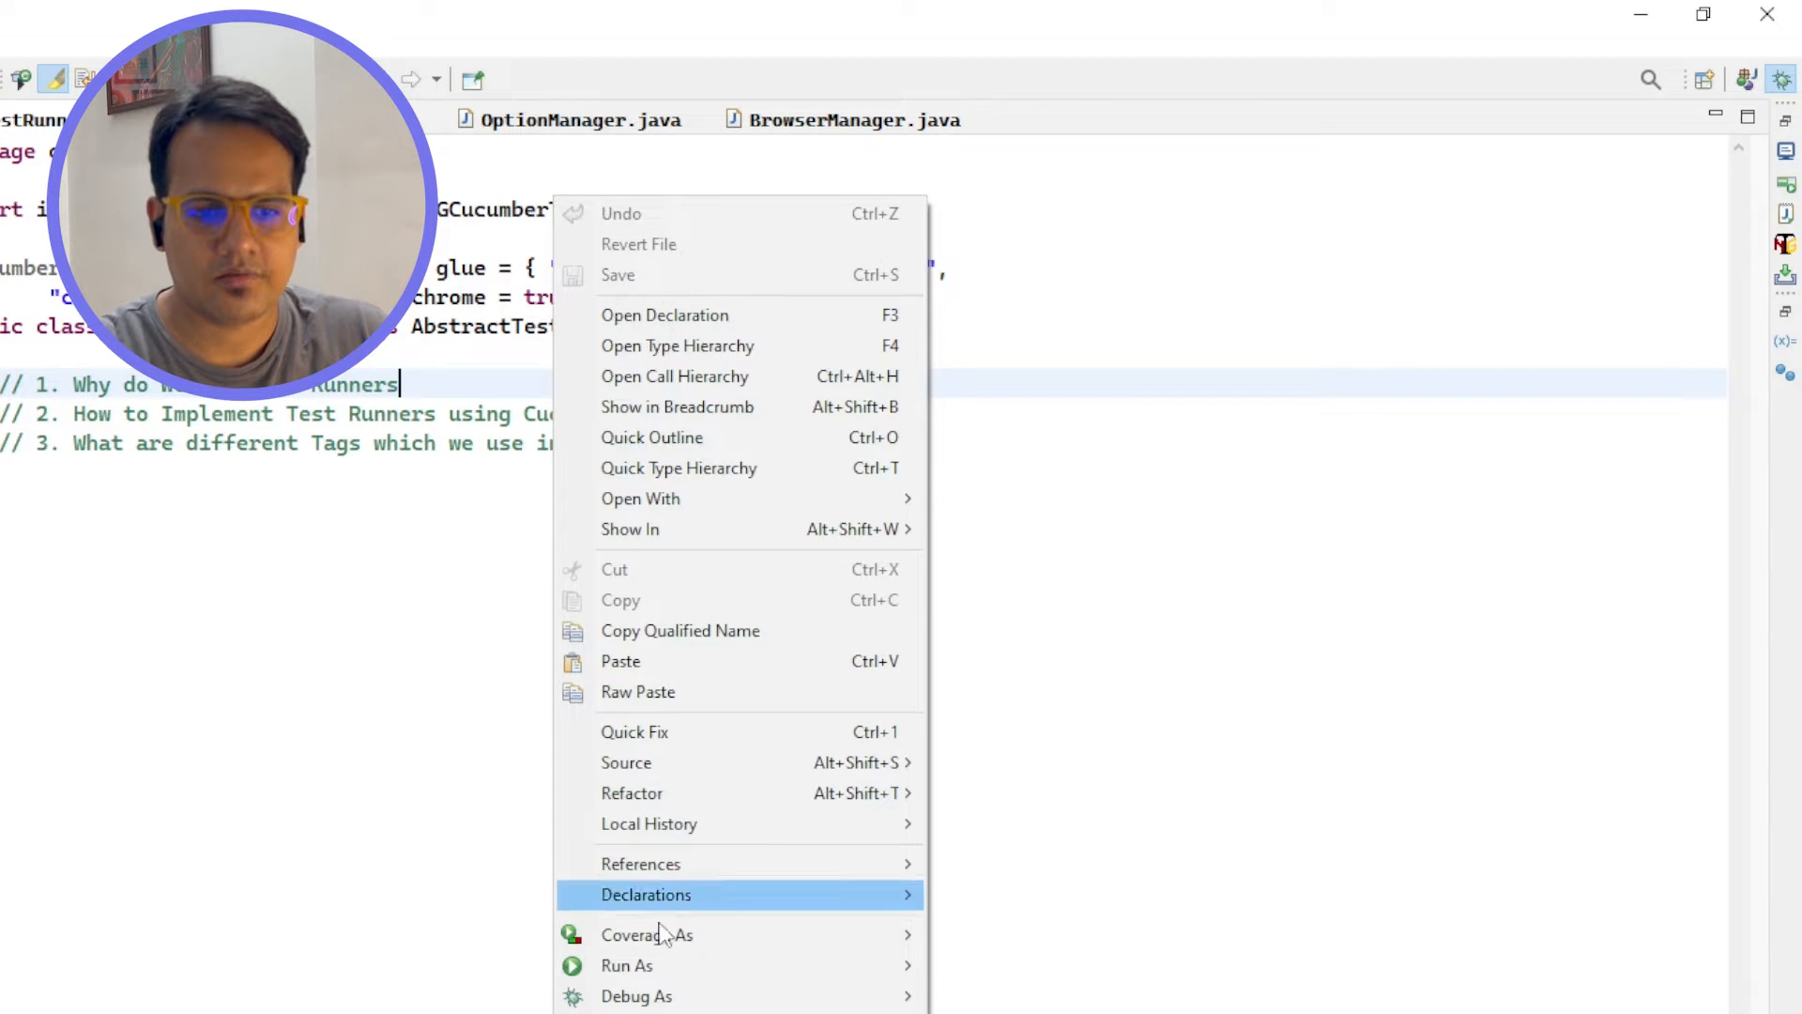
pyautogui.press('Escape')
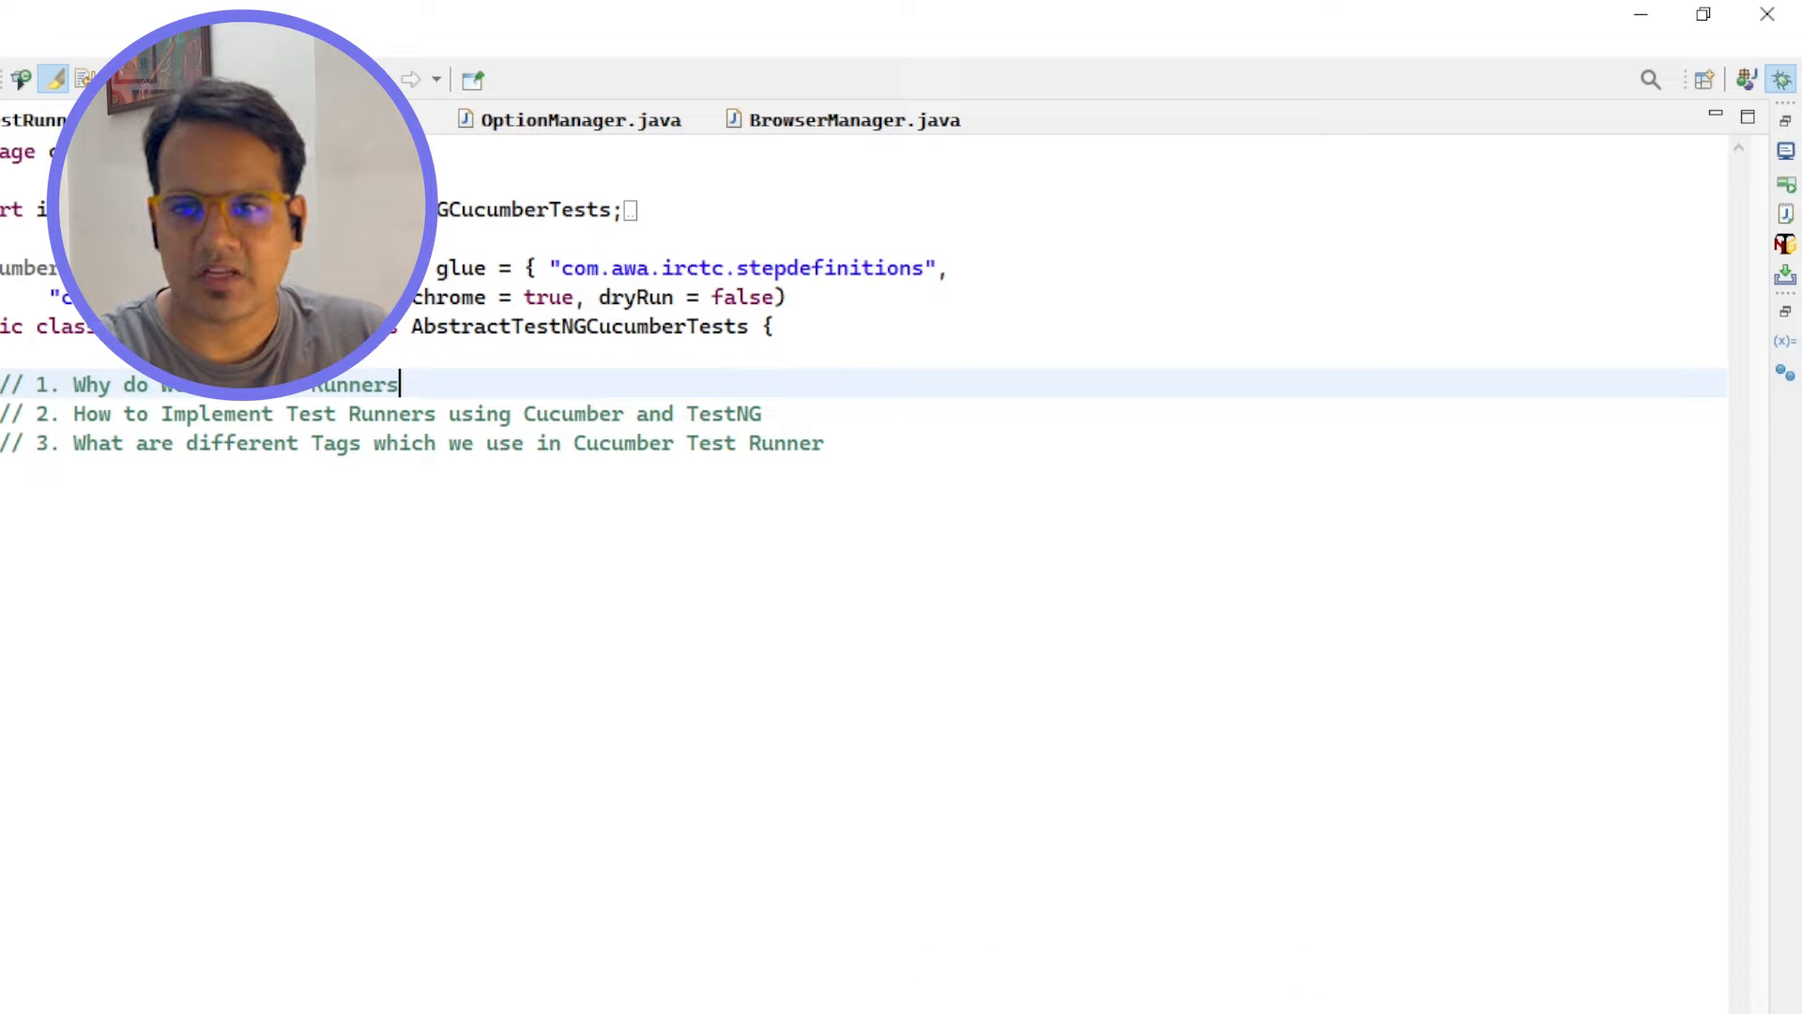
pyautogui.moveTo(1763, 184)
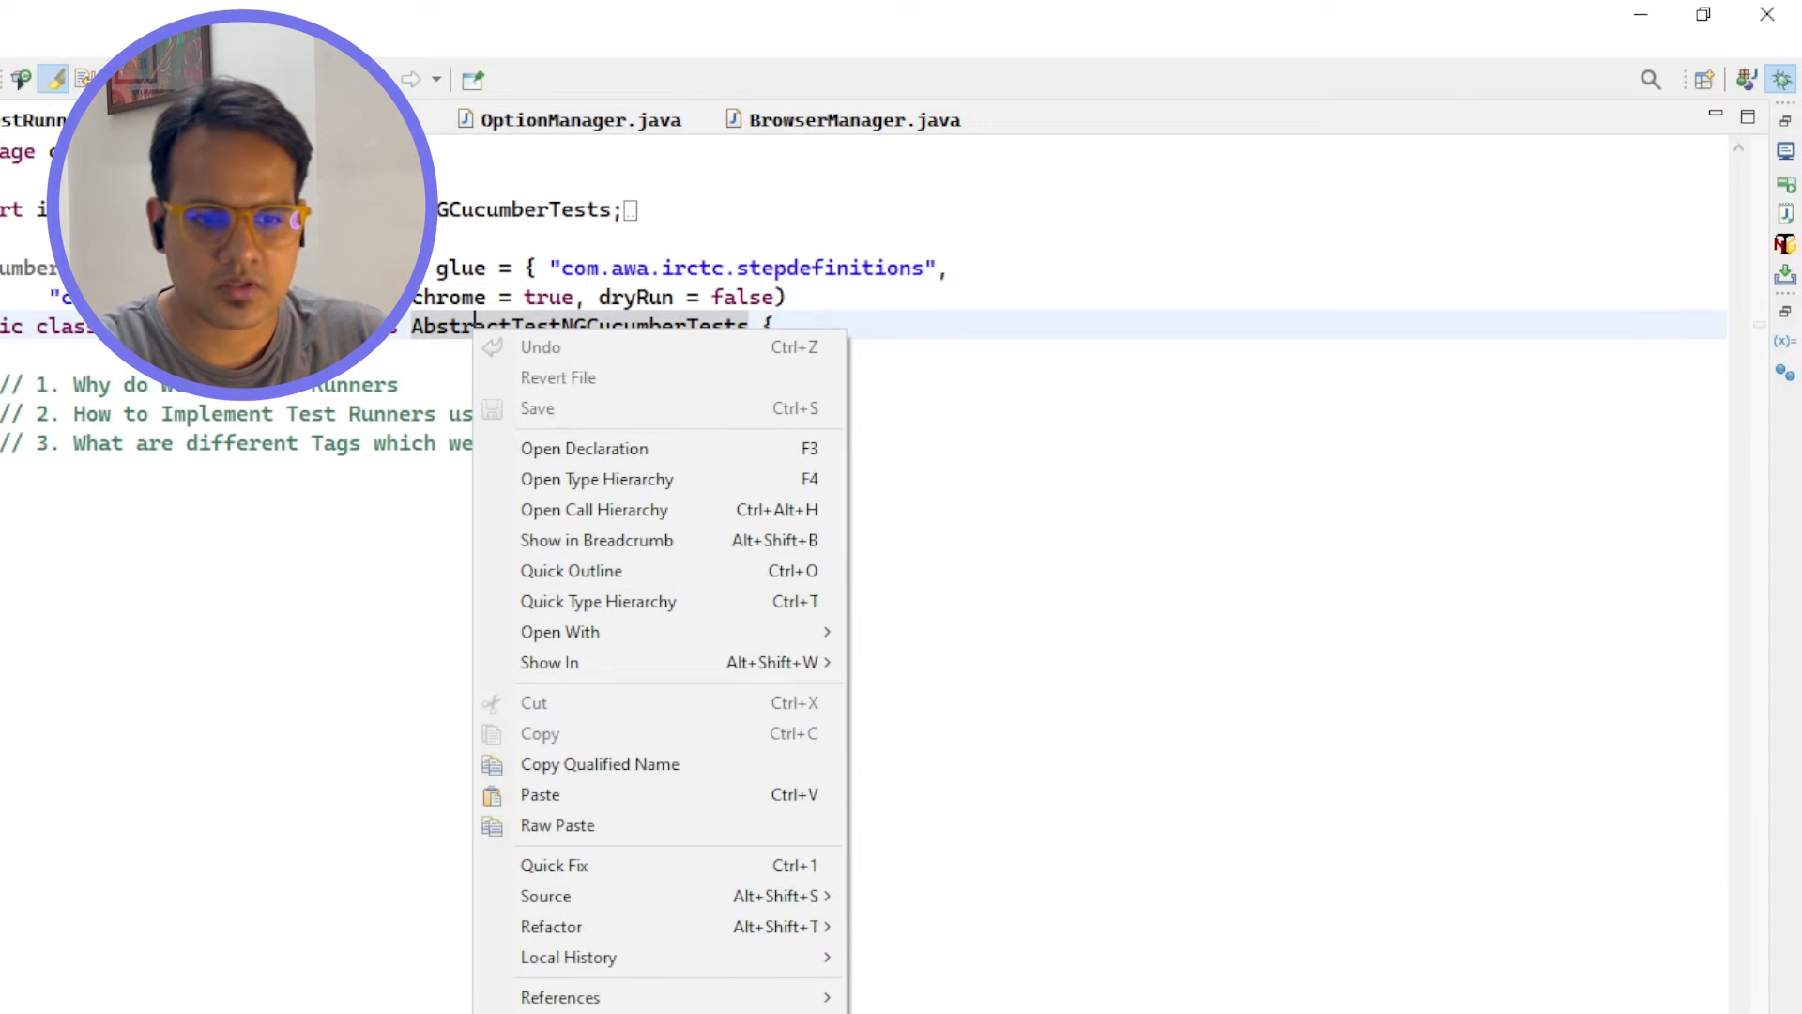
pyautogui.press('Escape')
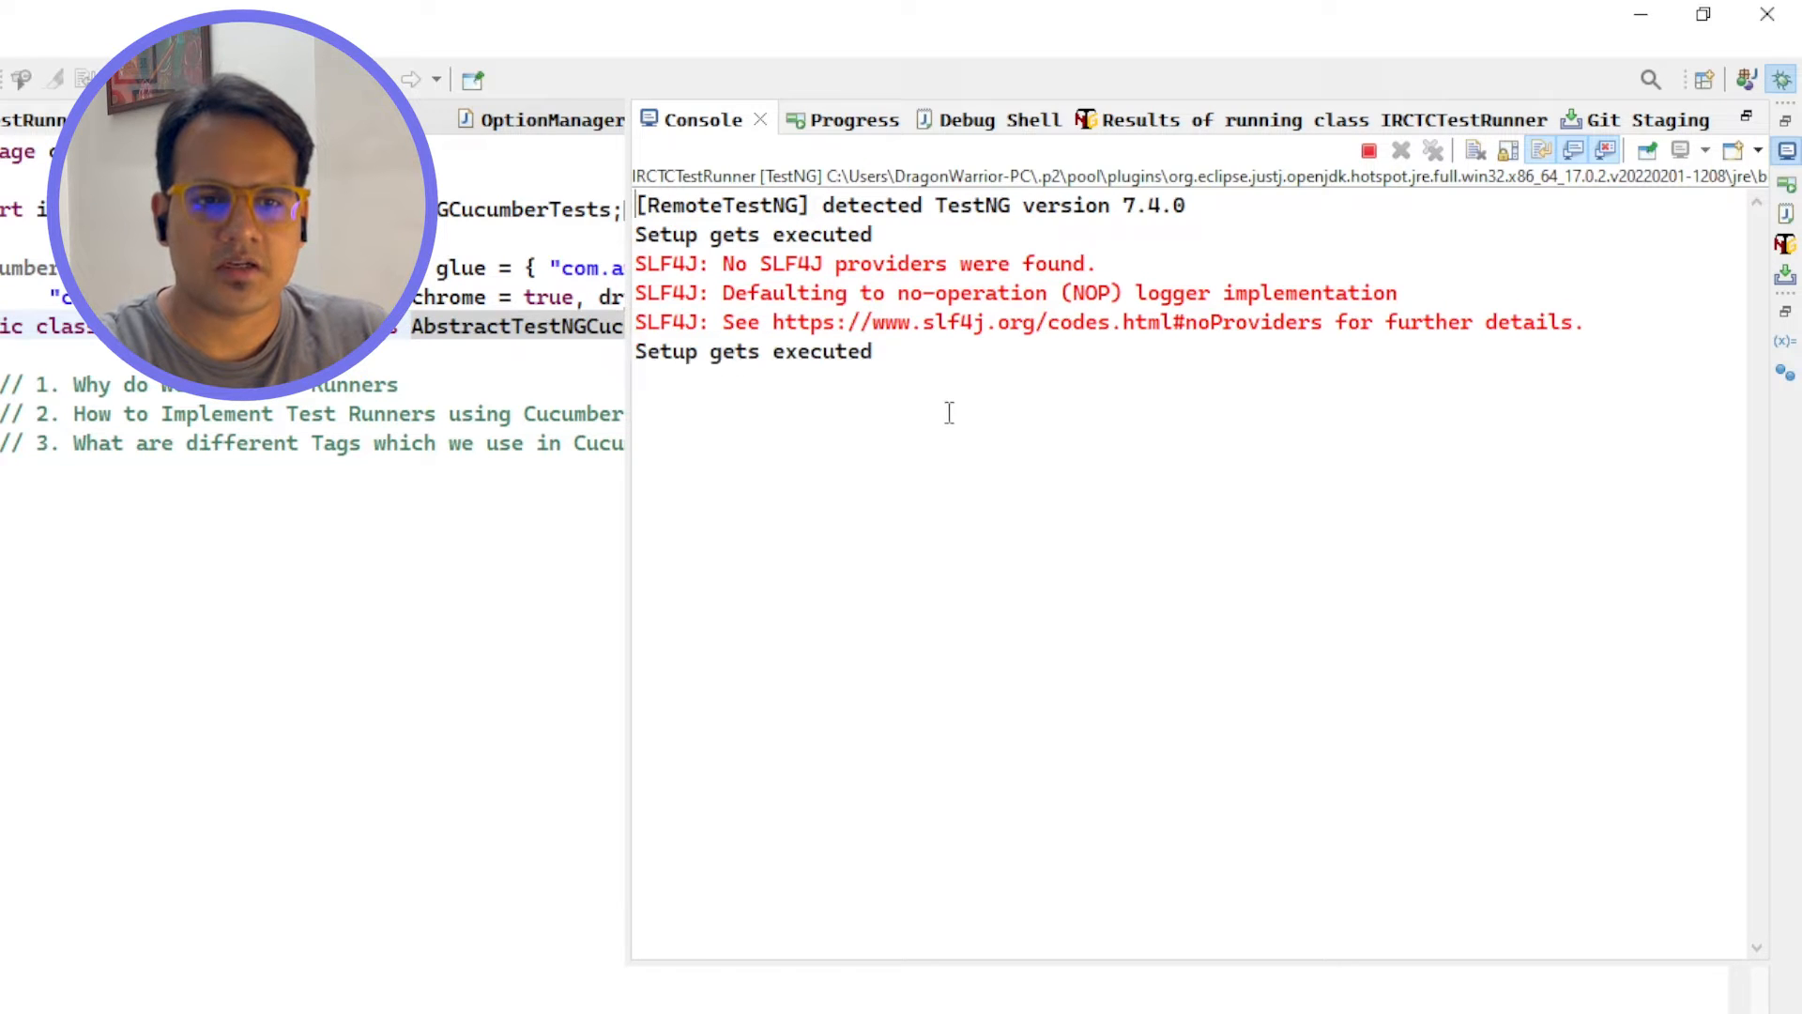
pyautogui.moveTo(821, 405)
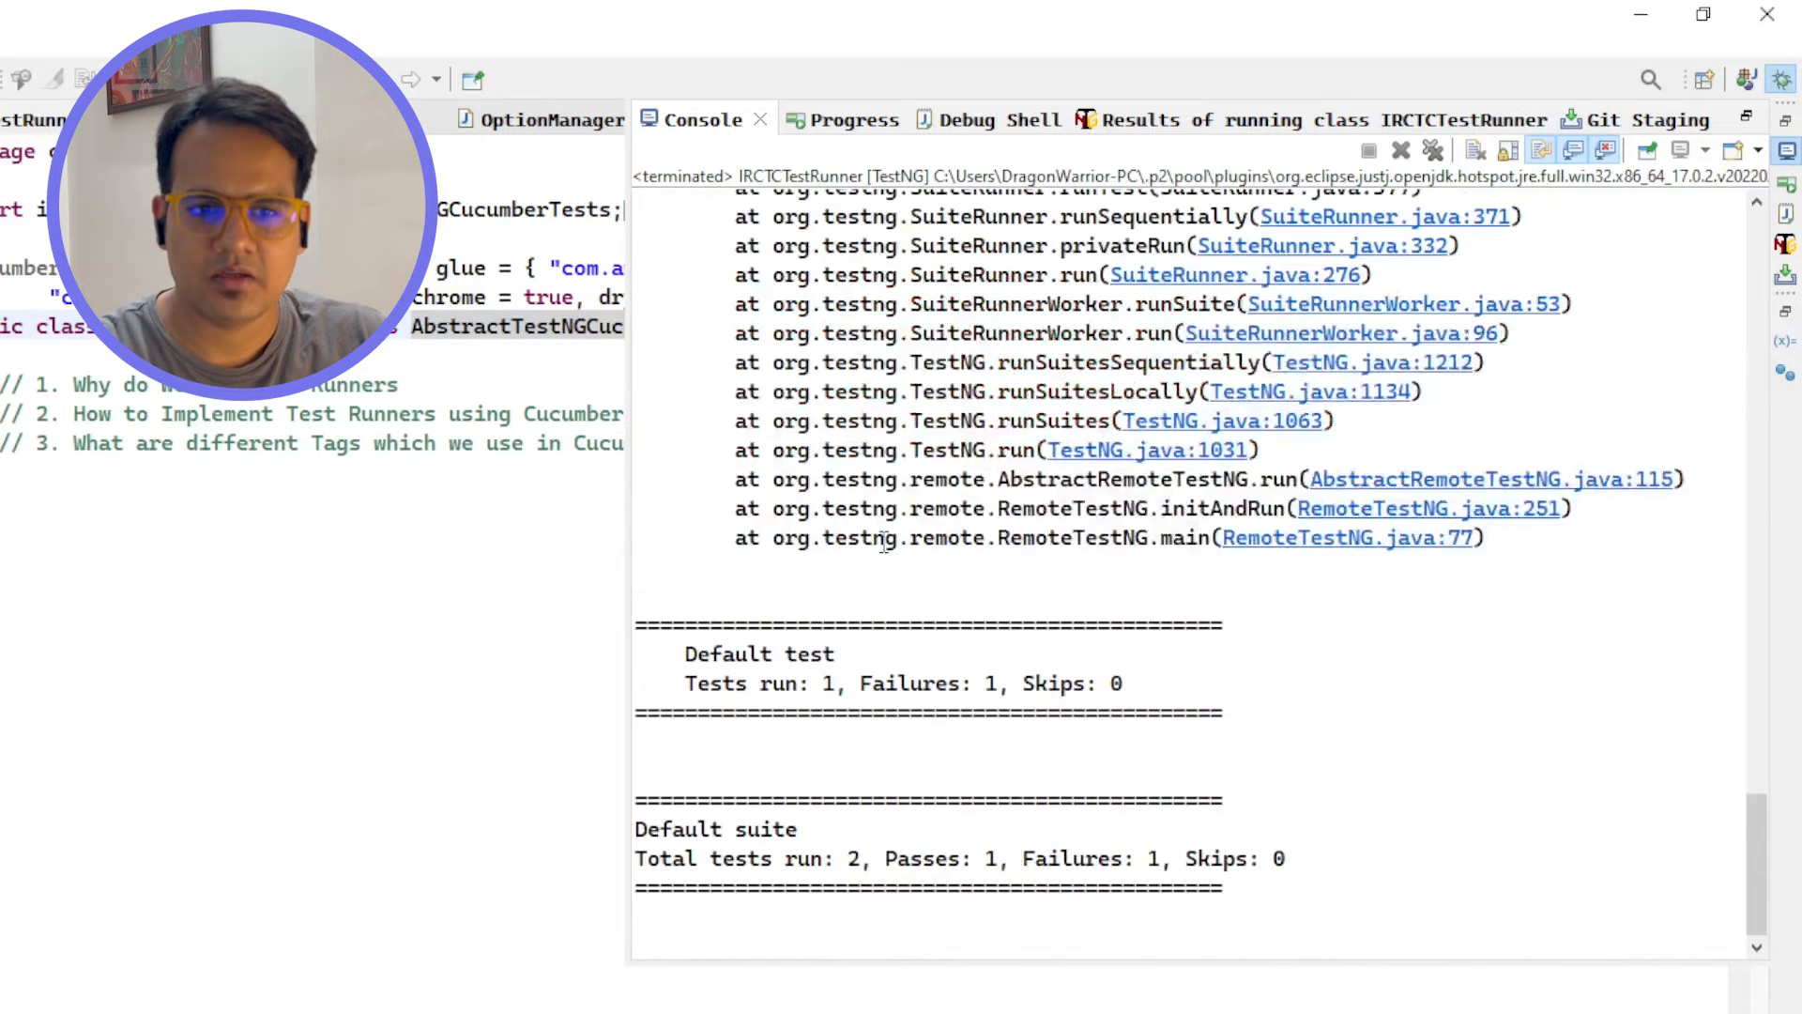
# - Scroll the console to the Default suite summary showing one pass and one failure
pyautogui.scroll(3)
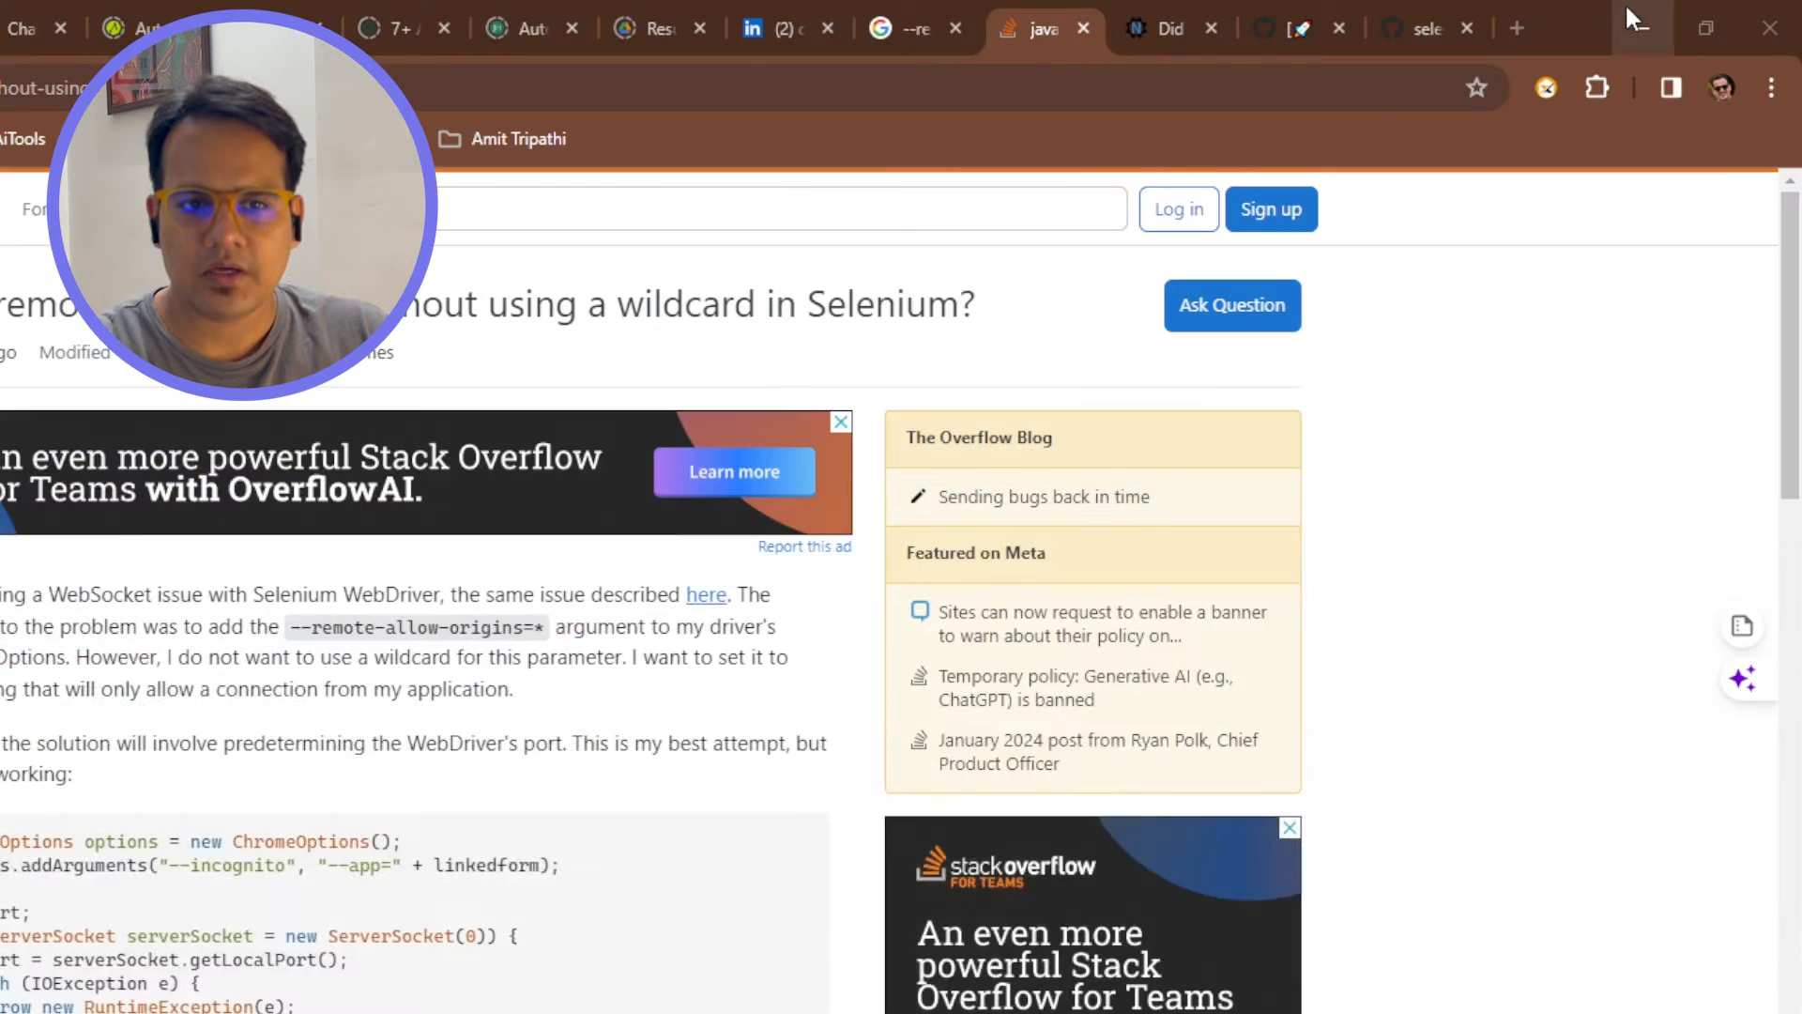
pyautogui.moveTo(540, 326)
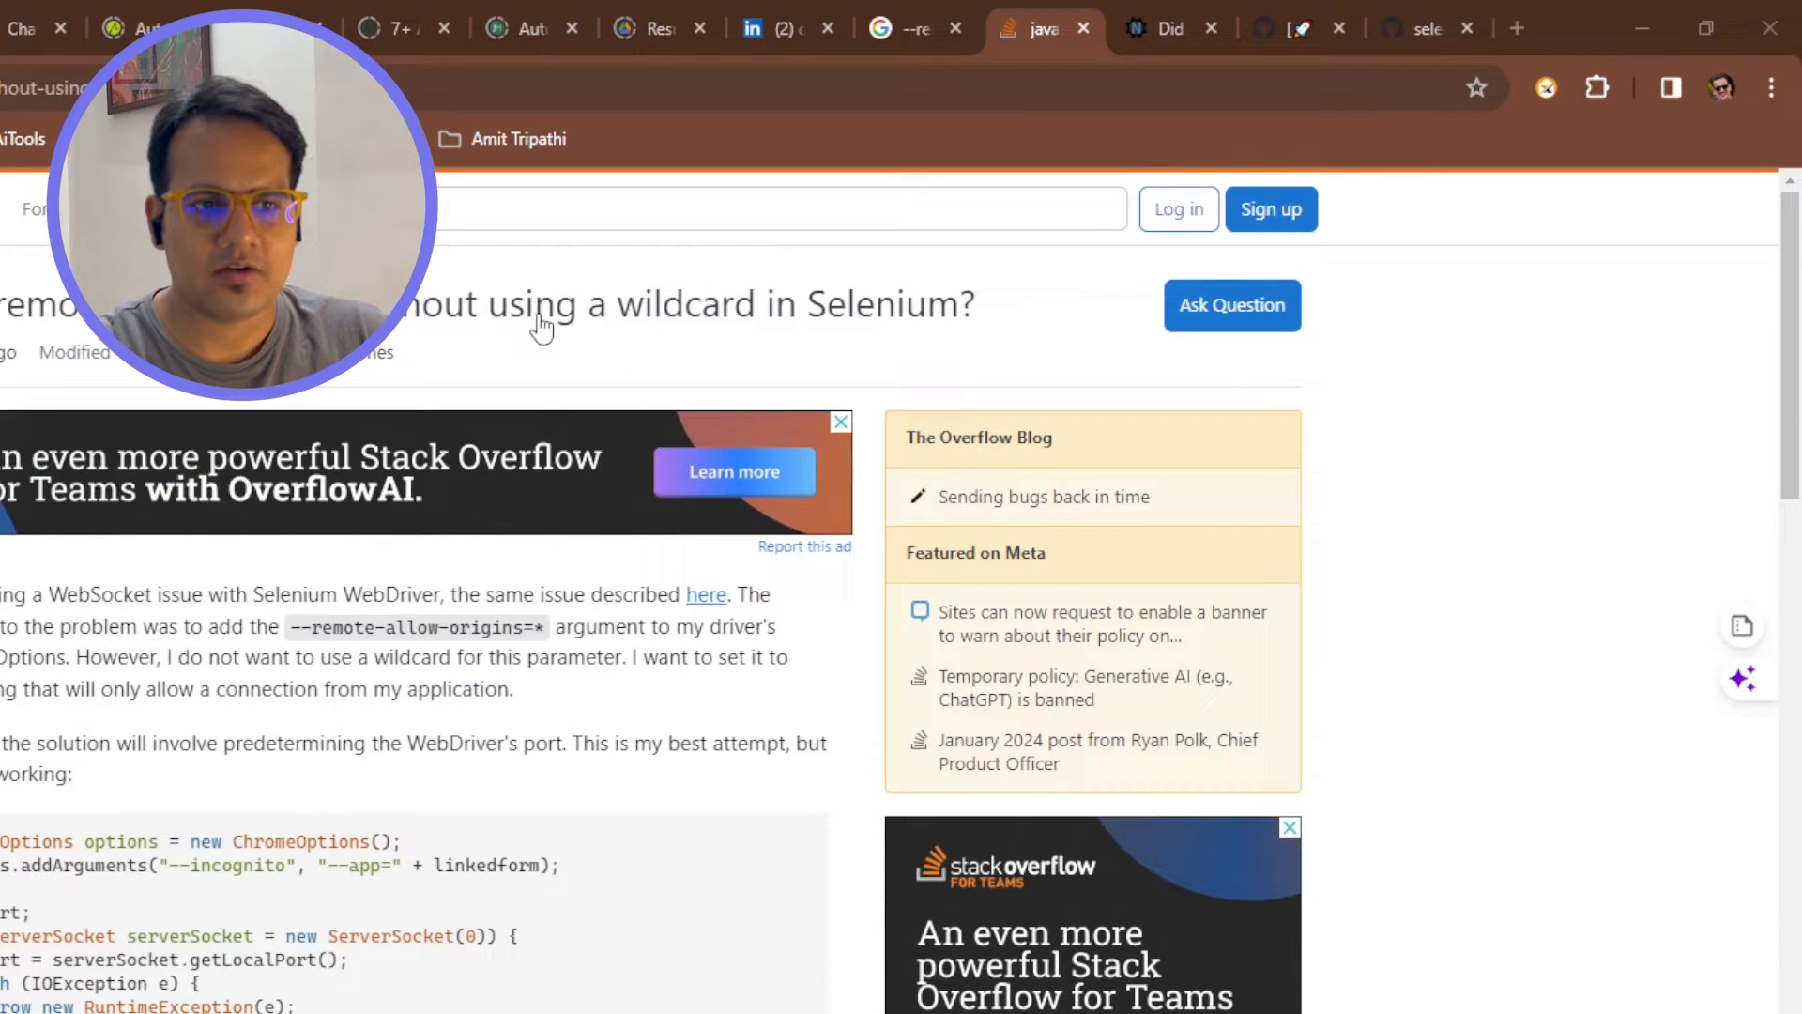
pyautogui.moveTo(396, 359)
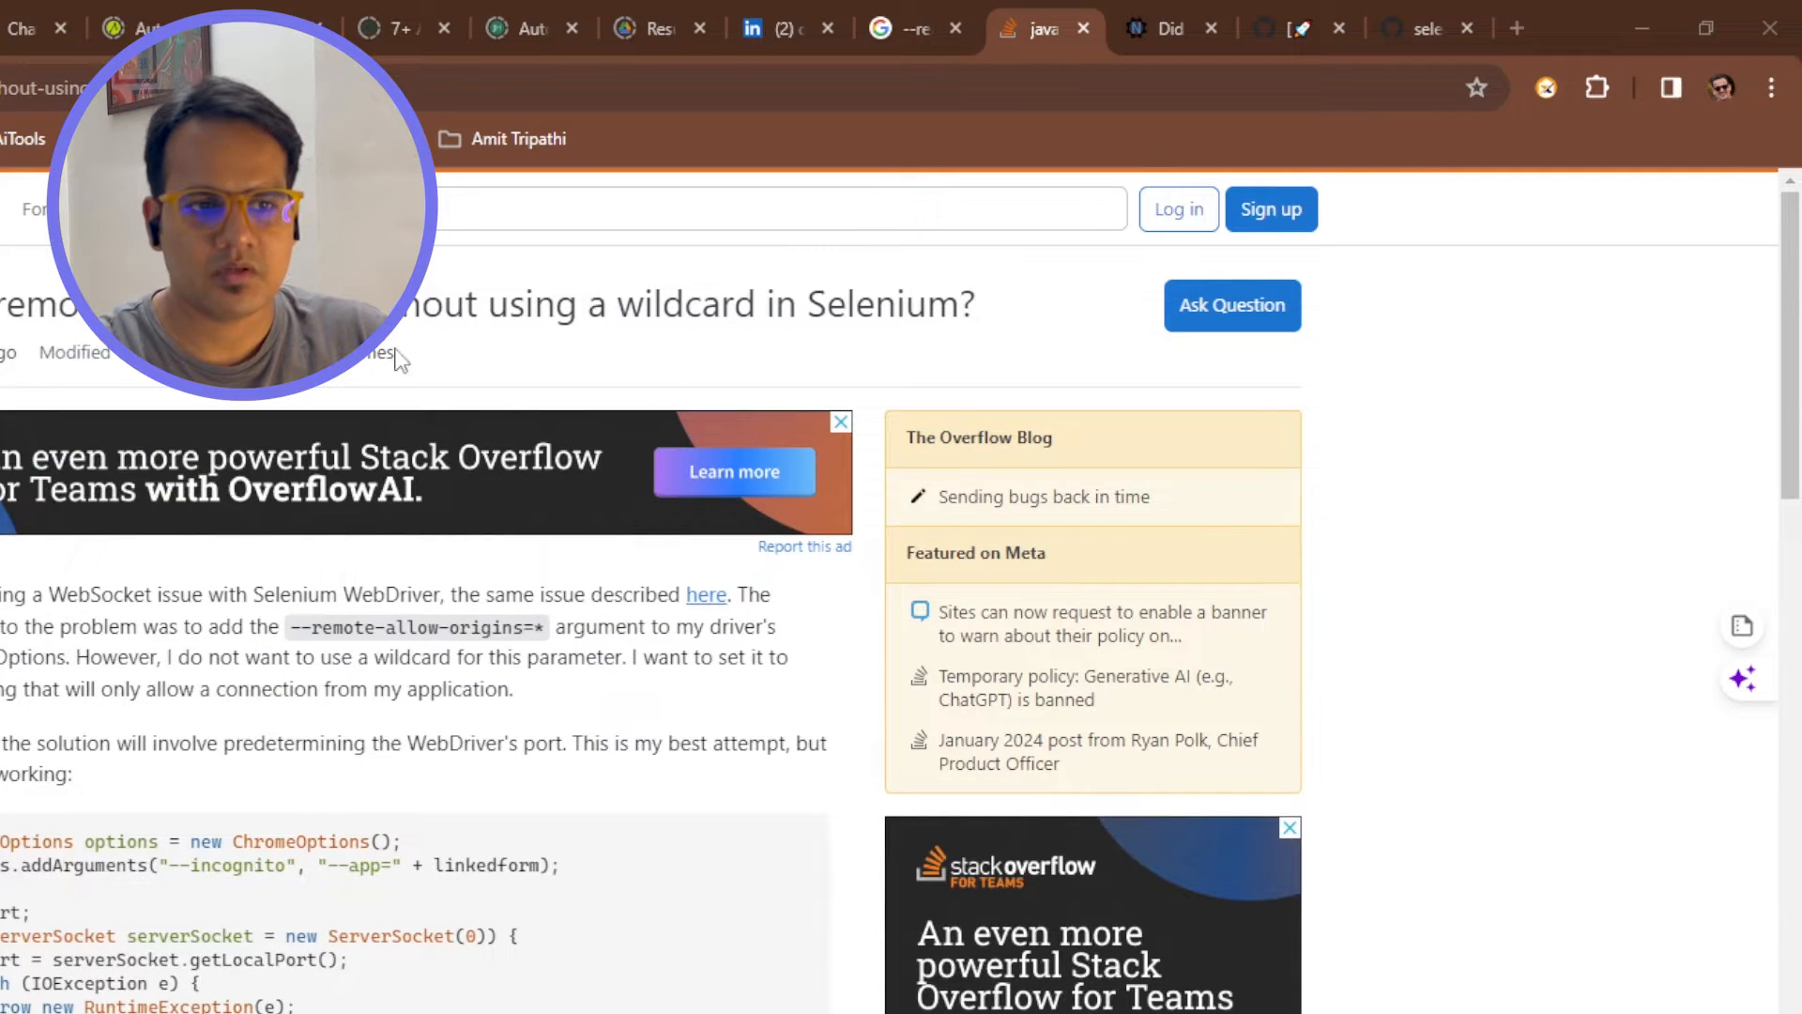
pyautogui.moveTo(411, 897)
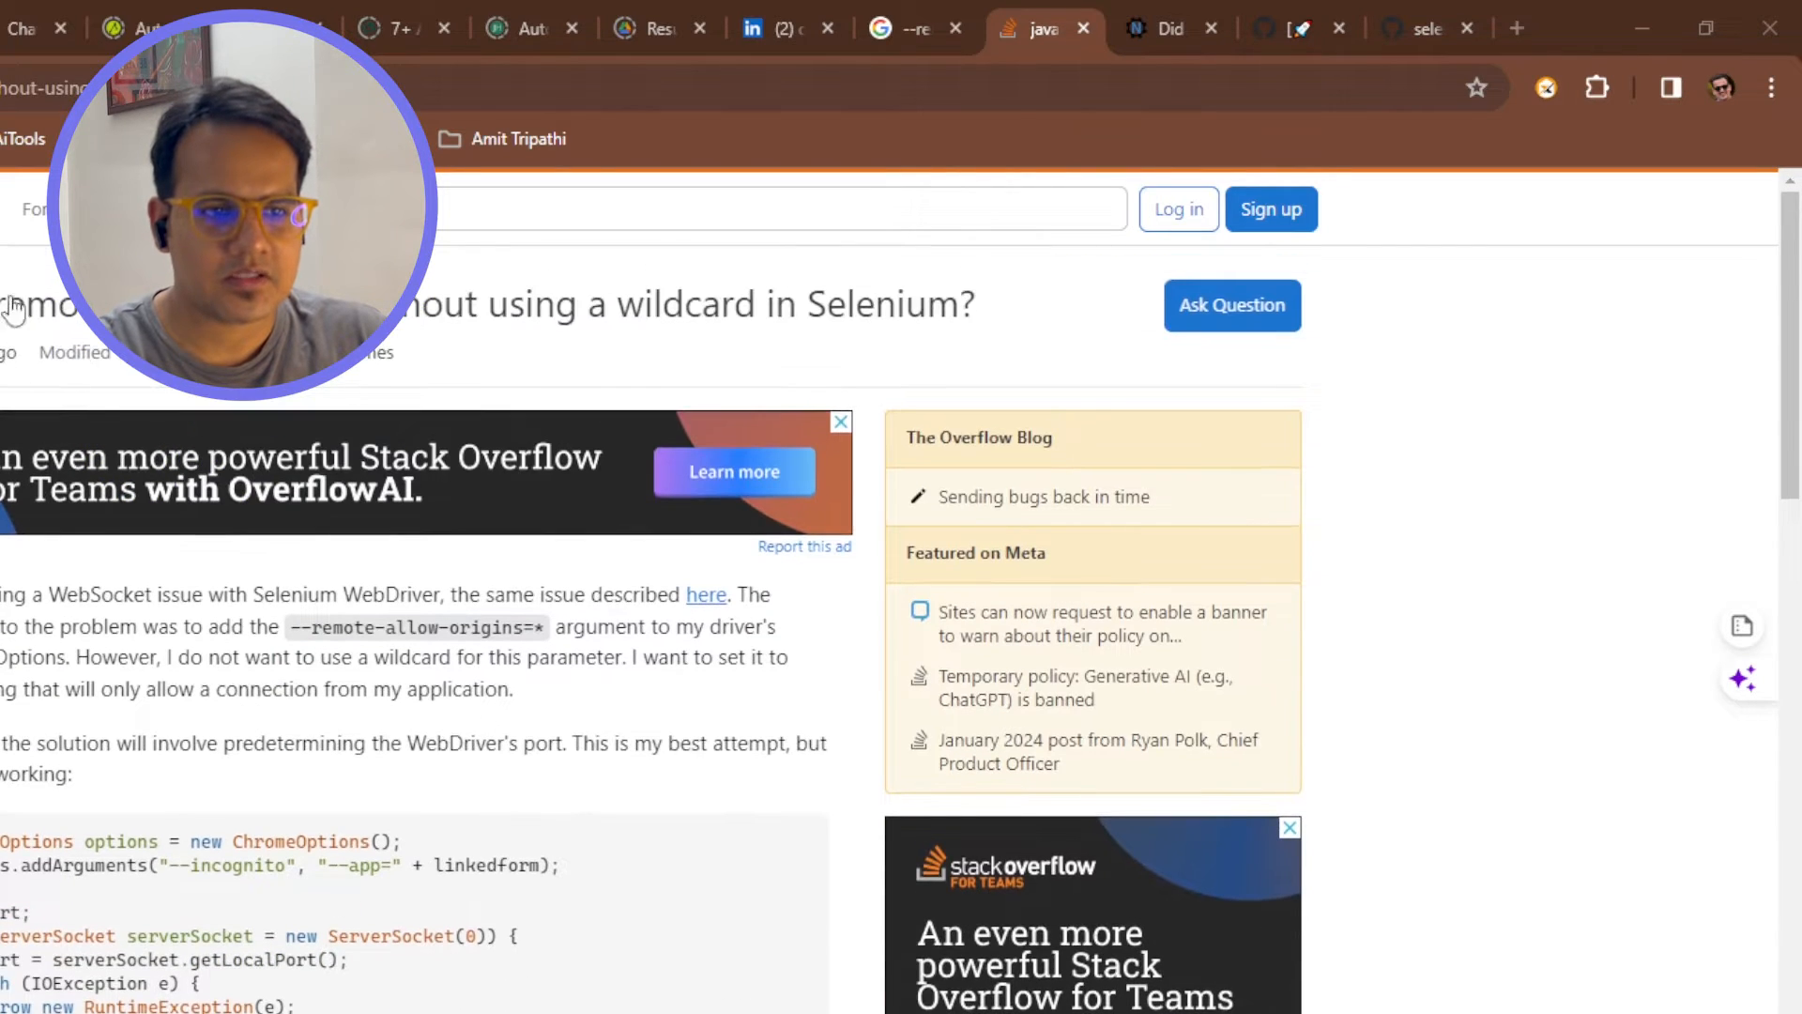
# - Scroll through the Stack Overflow question on Selenium's --remote-allow-origins
pyautogui.scroll(-3)
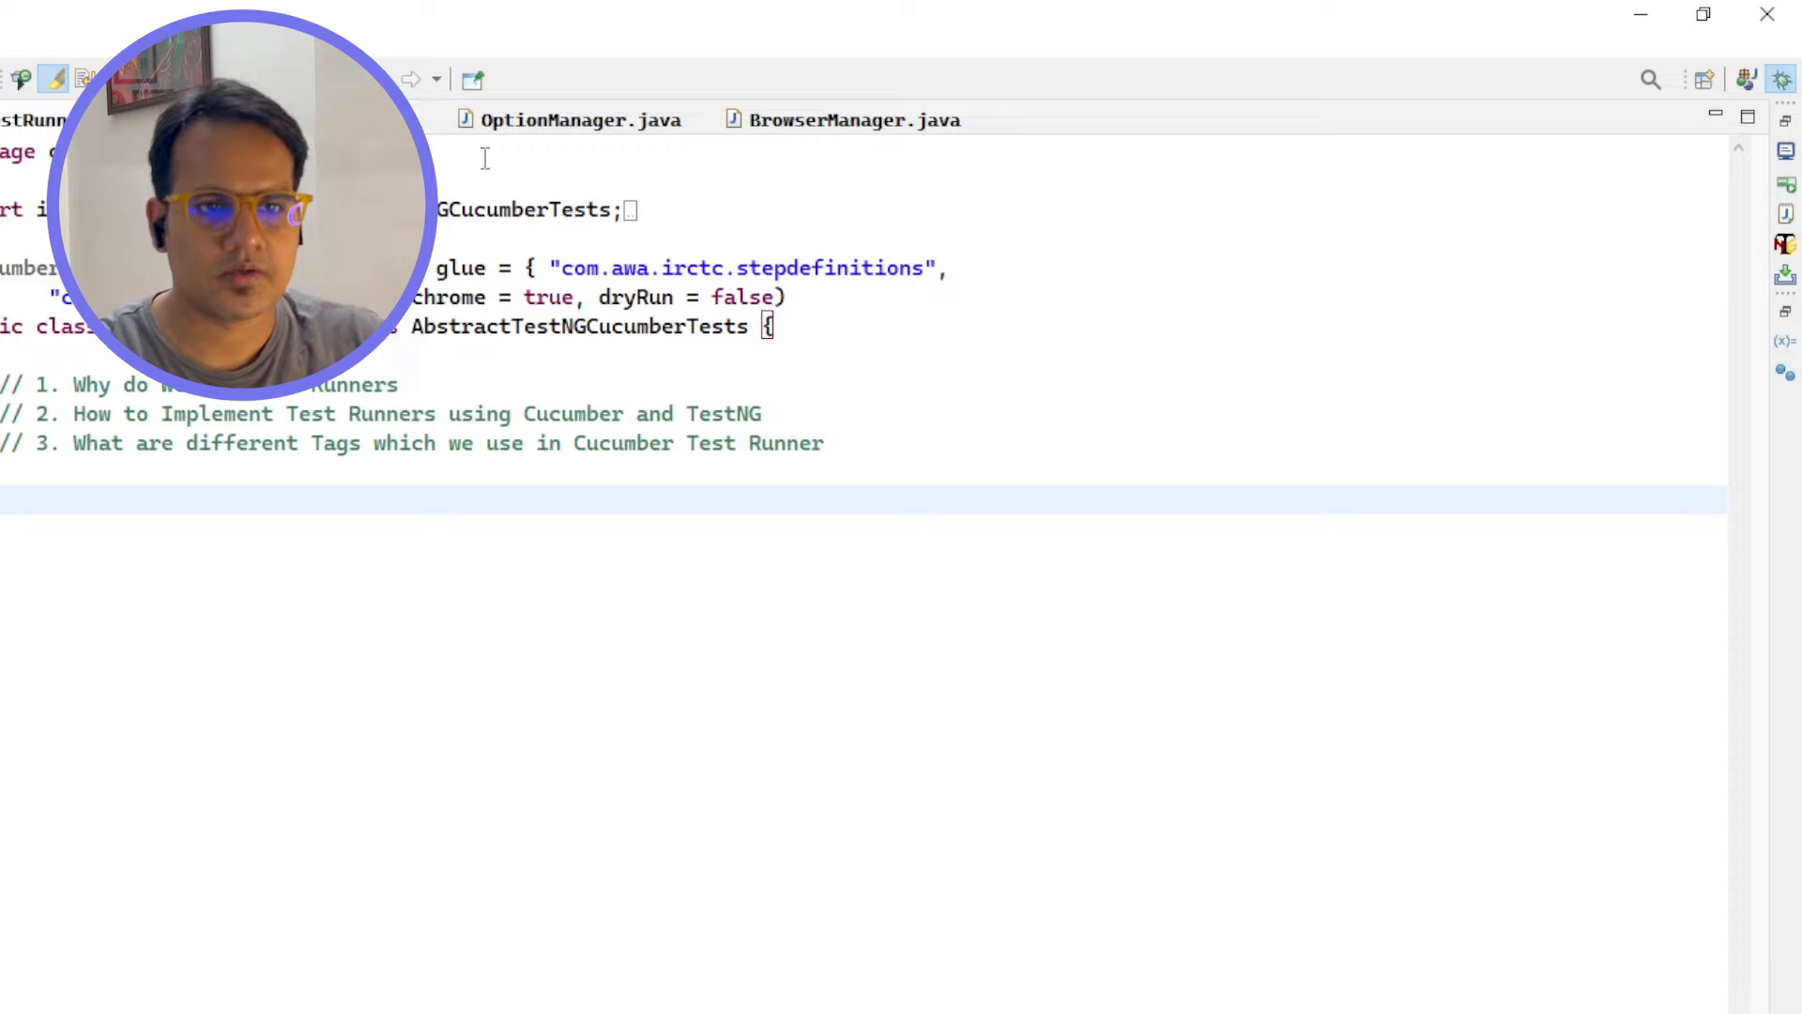
# - Inspect BrowserManager's ChromeDriver creation line and its options field
pyautogui.click(580, 118)
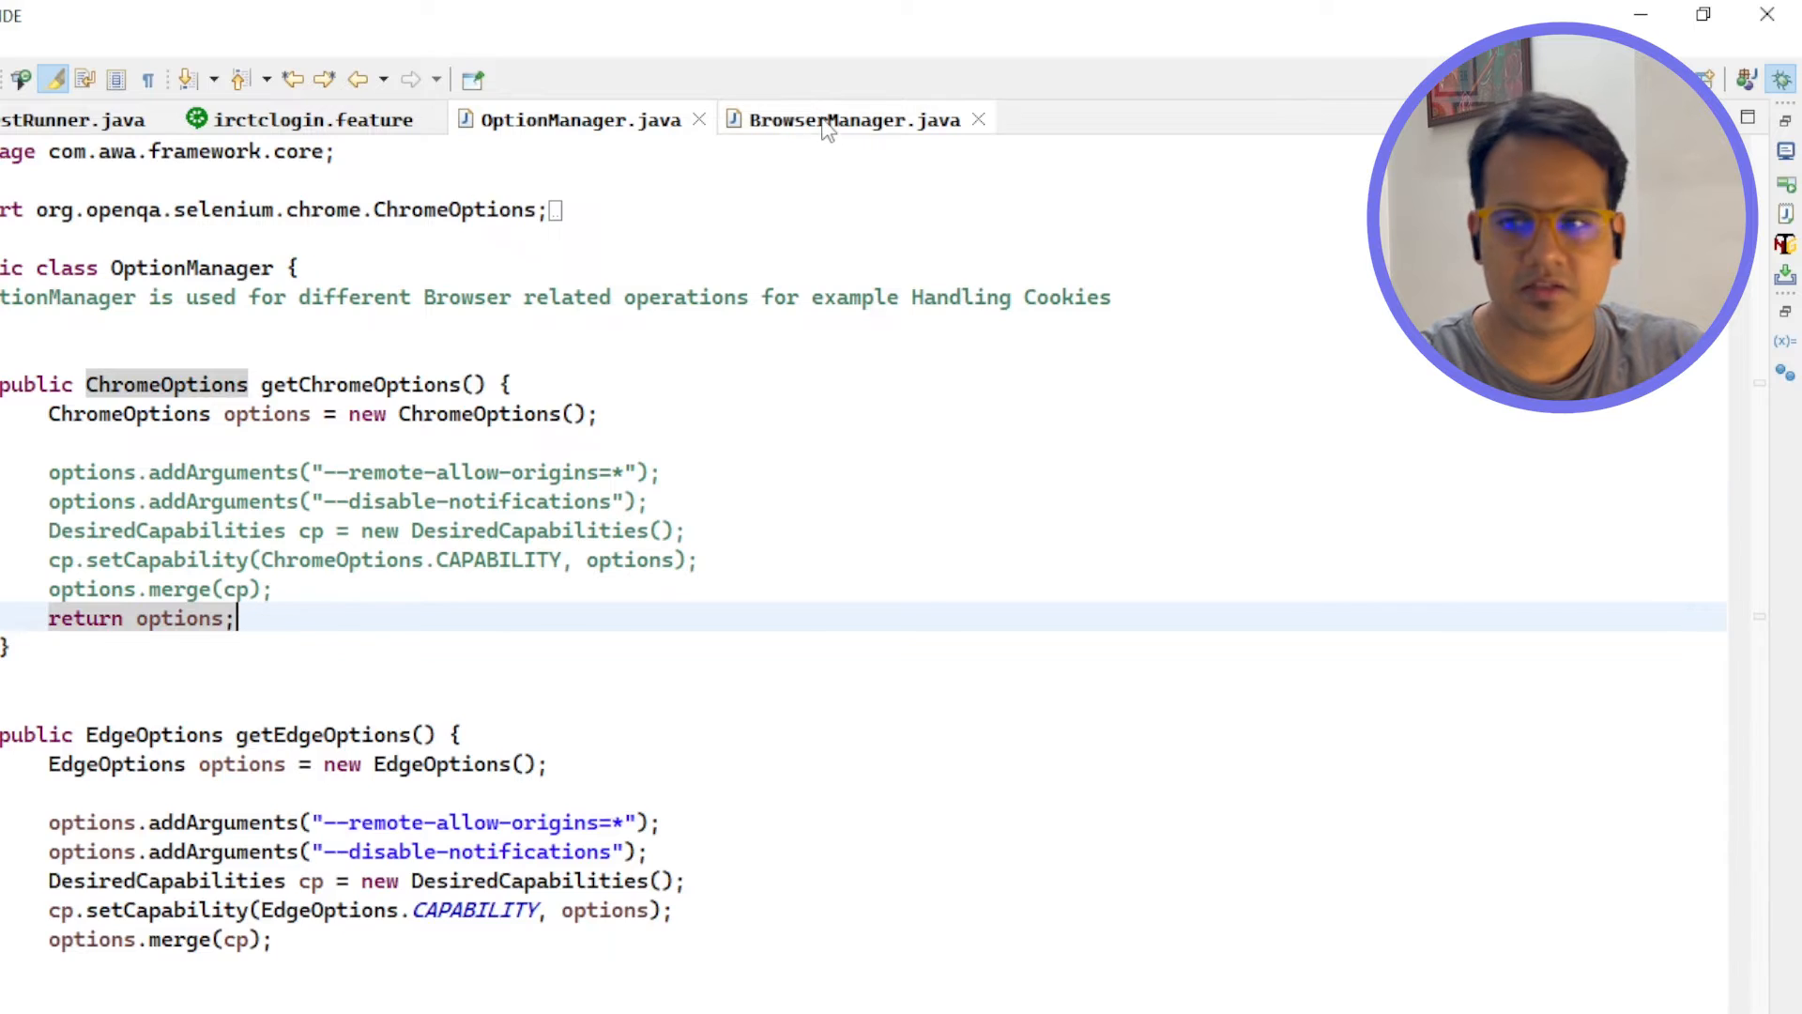
pyautogui.click(828, 118)
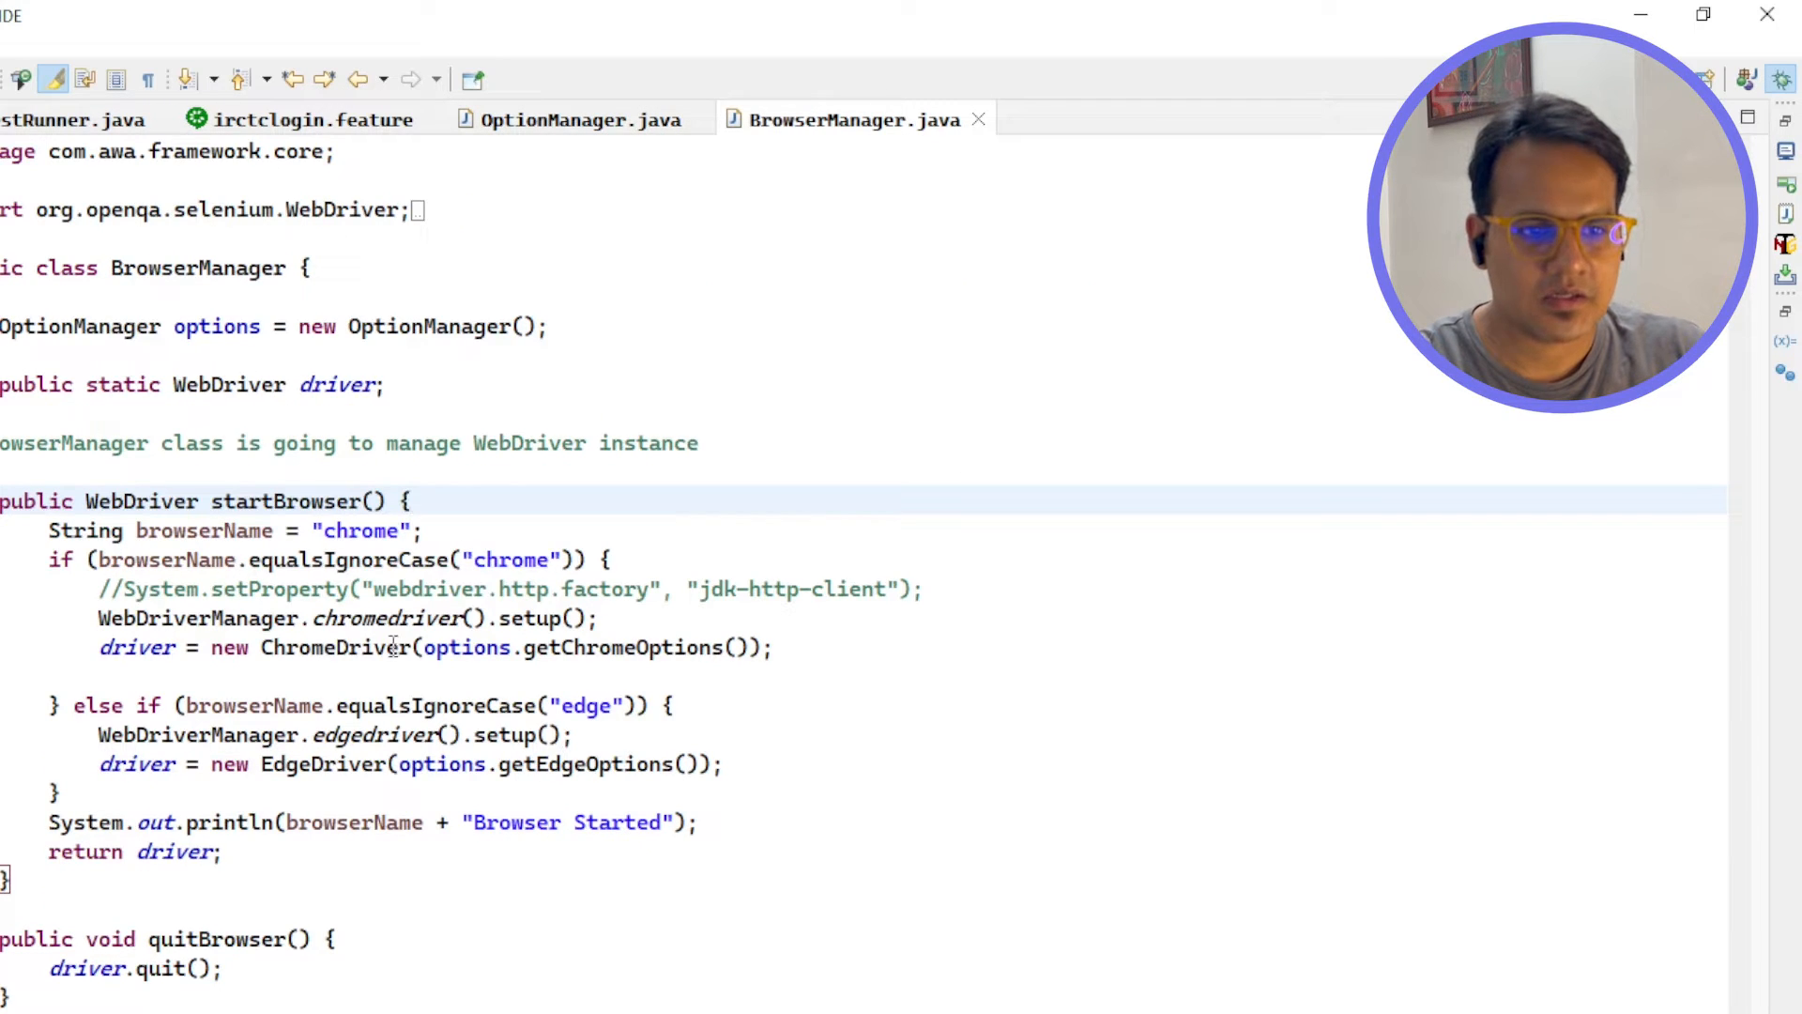
pyautogui.doubleClick(137, 648)
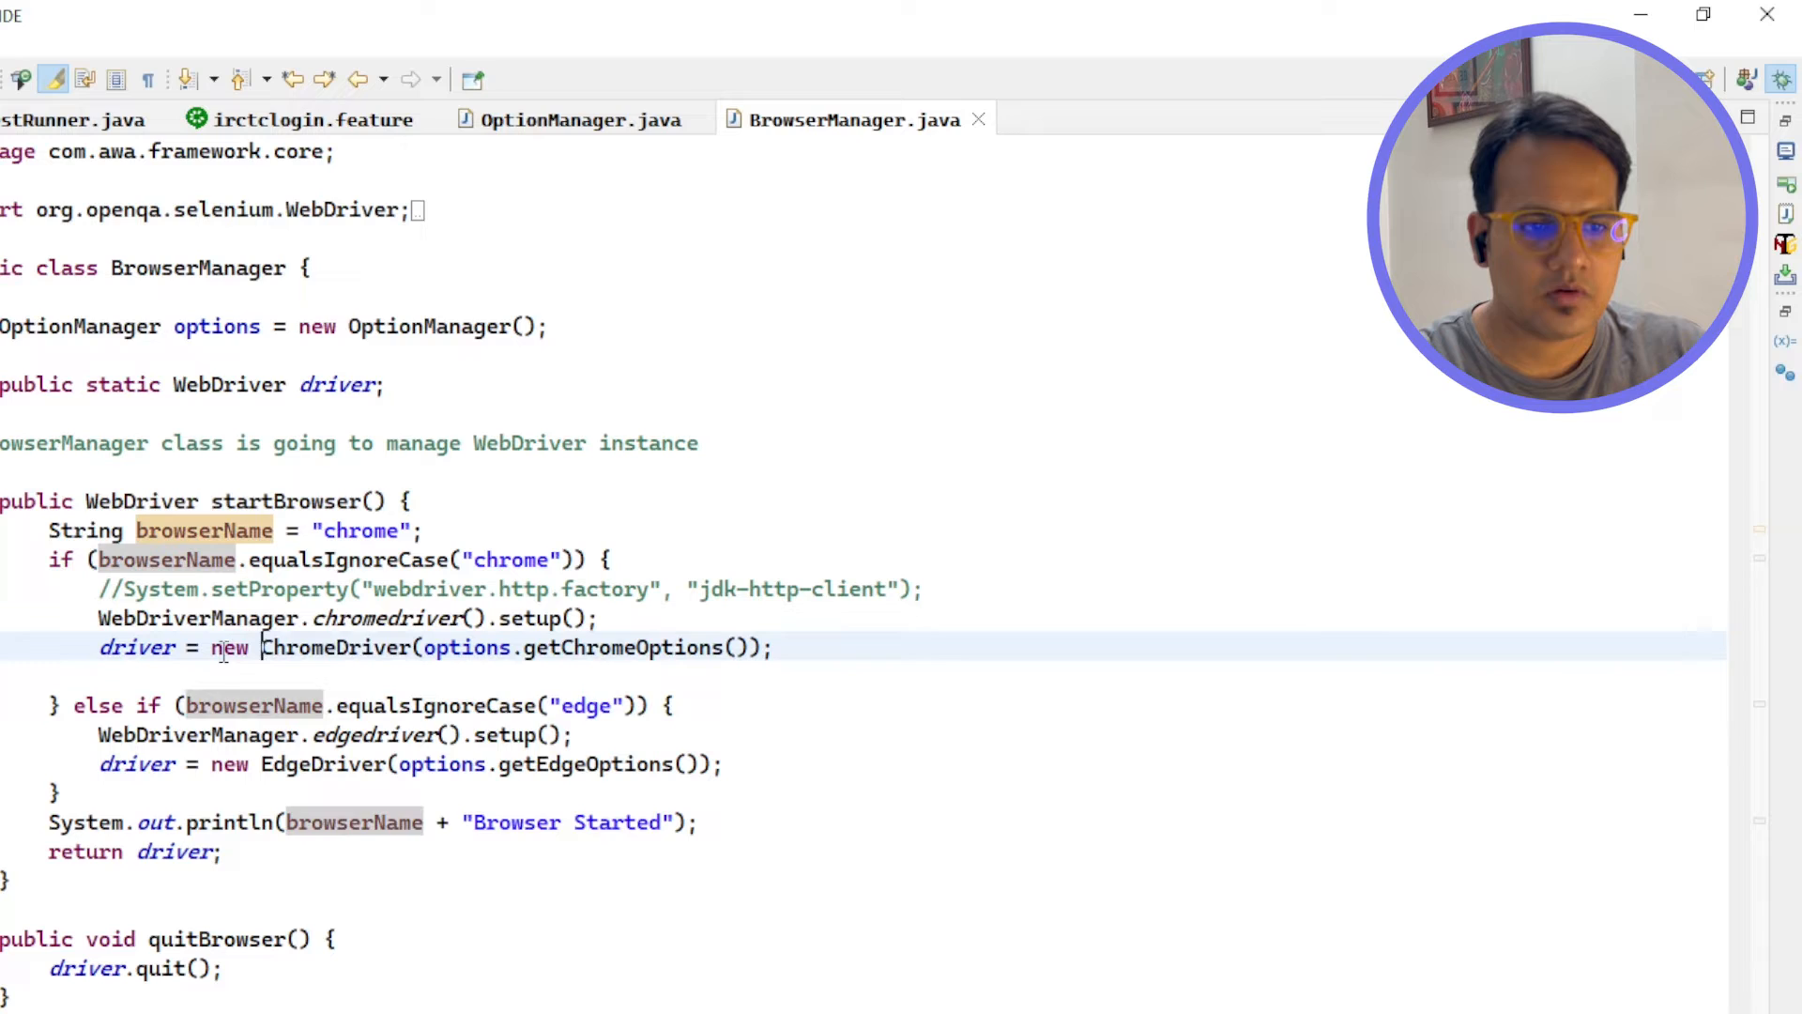
pyautogui.doubleClick(309, 648)
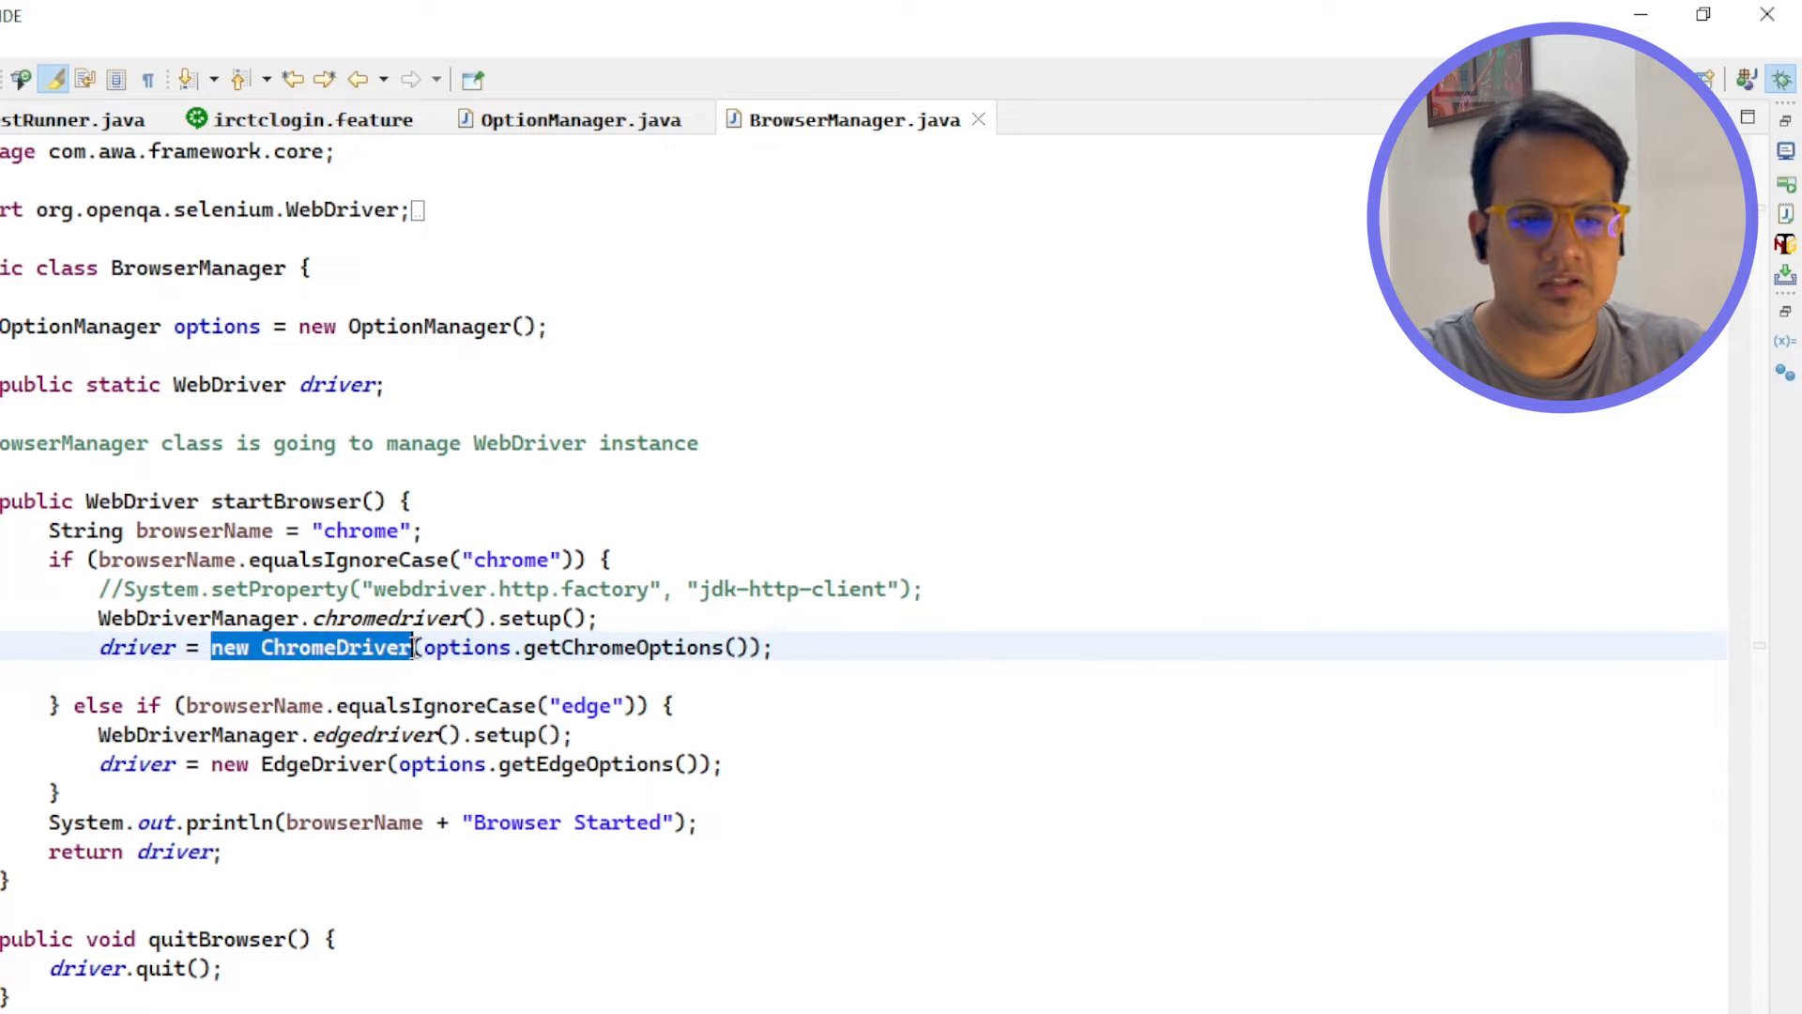
# - Jump from the ChromeDriver line to the getChromeOptions declaration in OptionManager
pyautogui.click(437, 647)
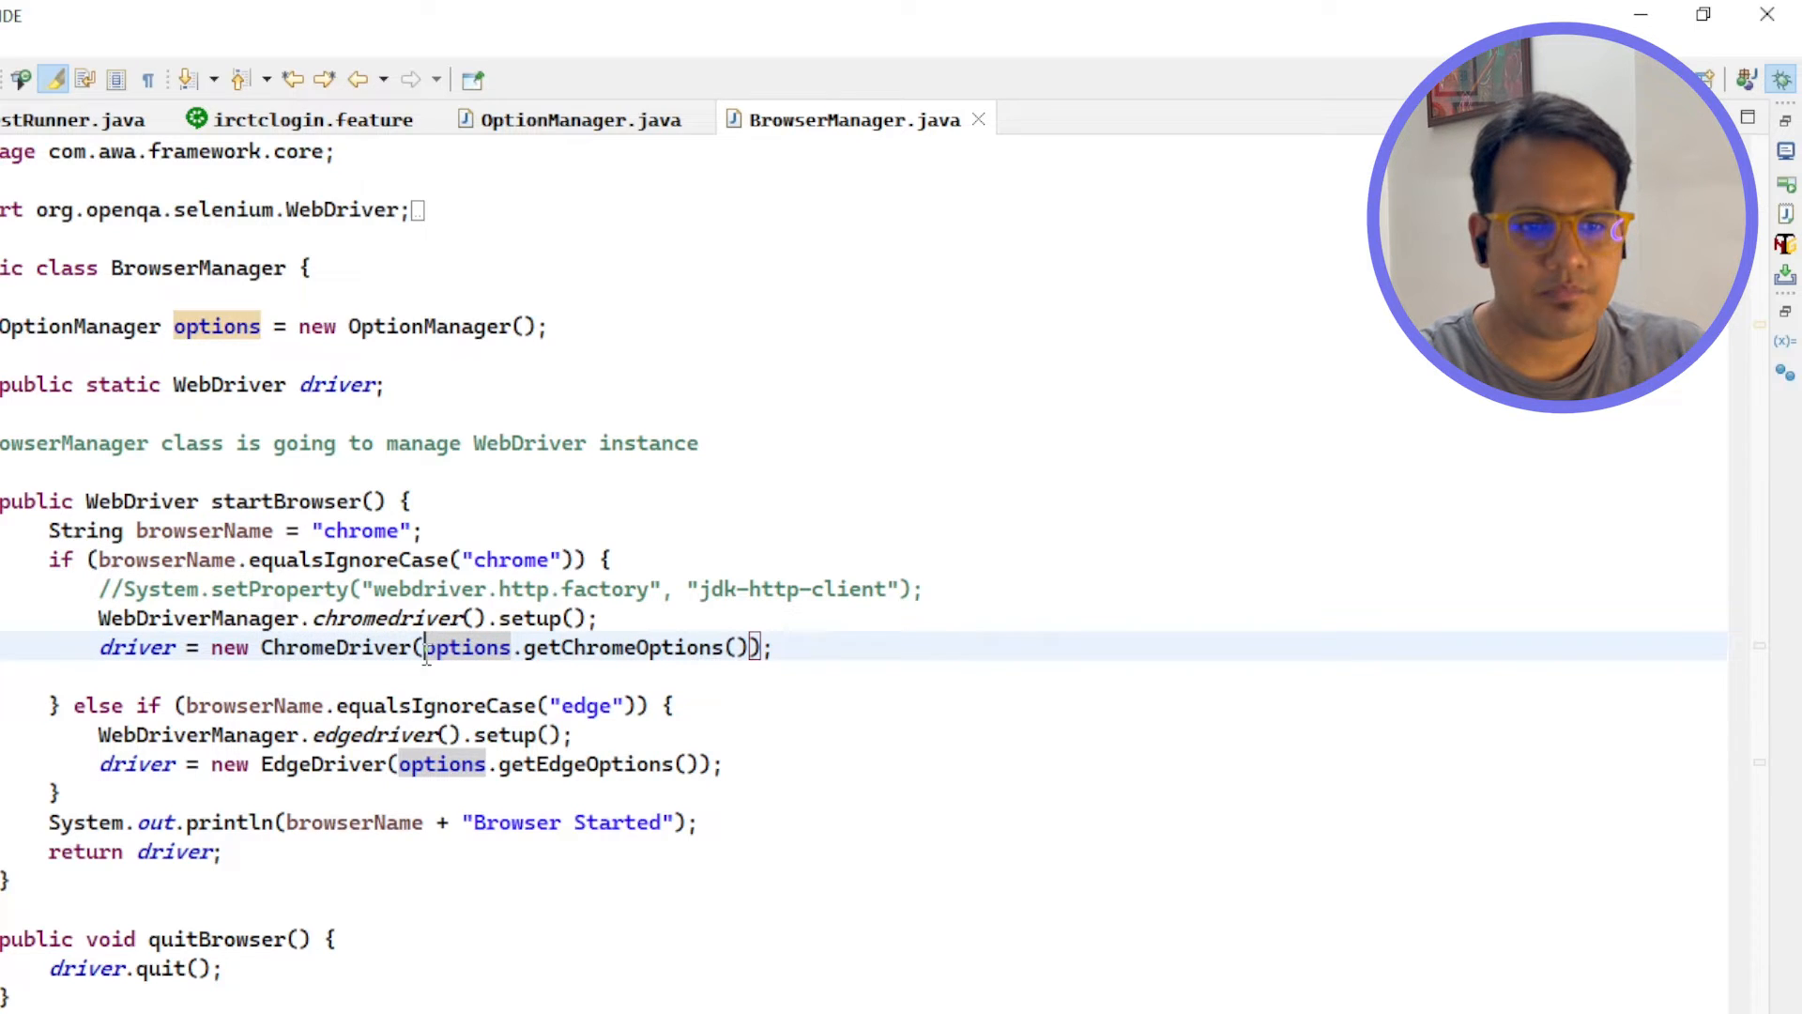
pyautogui.click(623, 648)
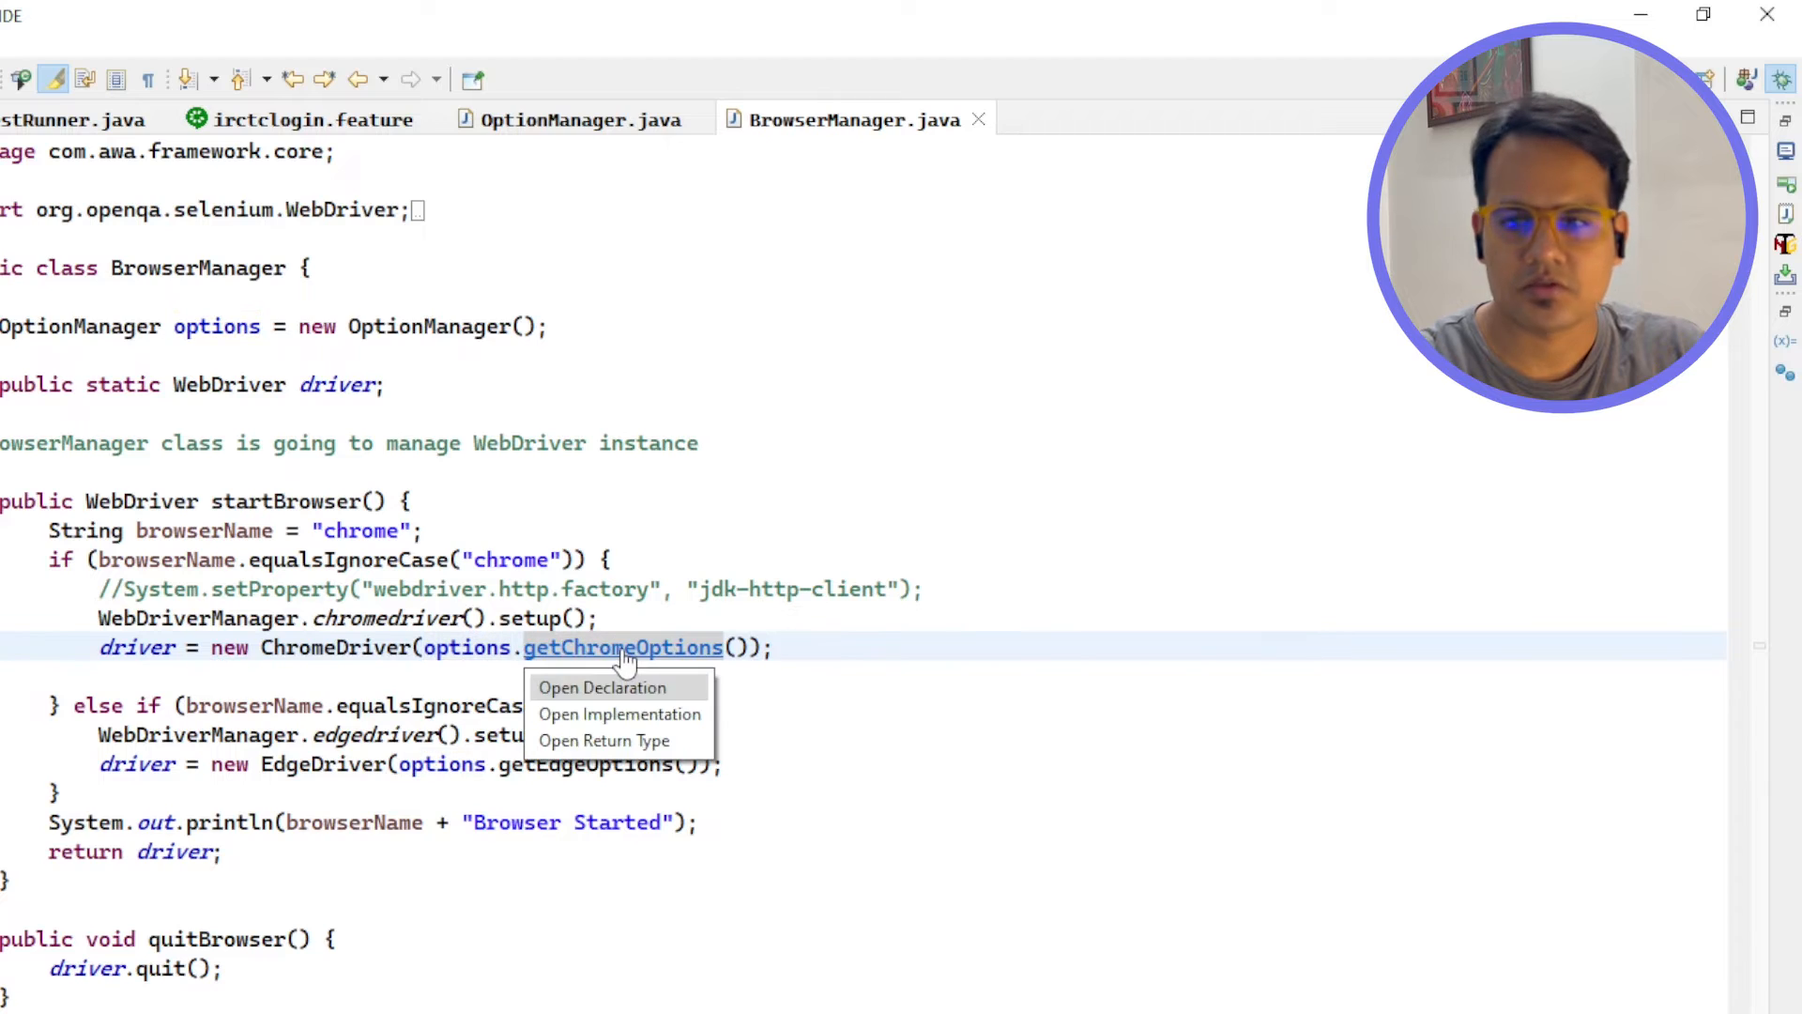
pyautogui.click(600, 687)
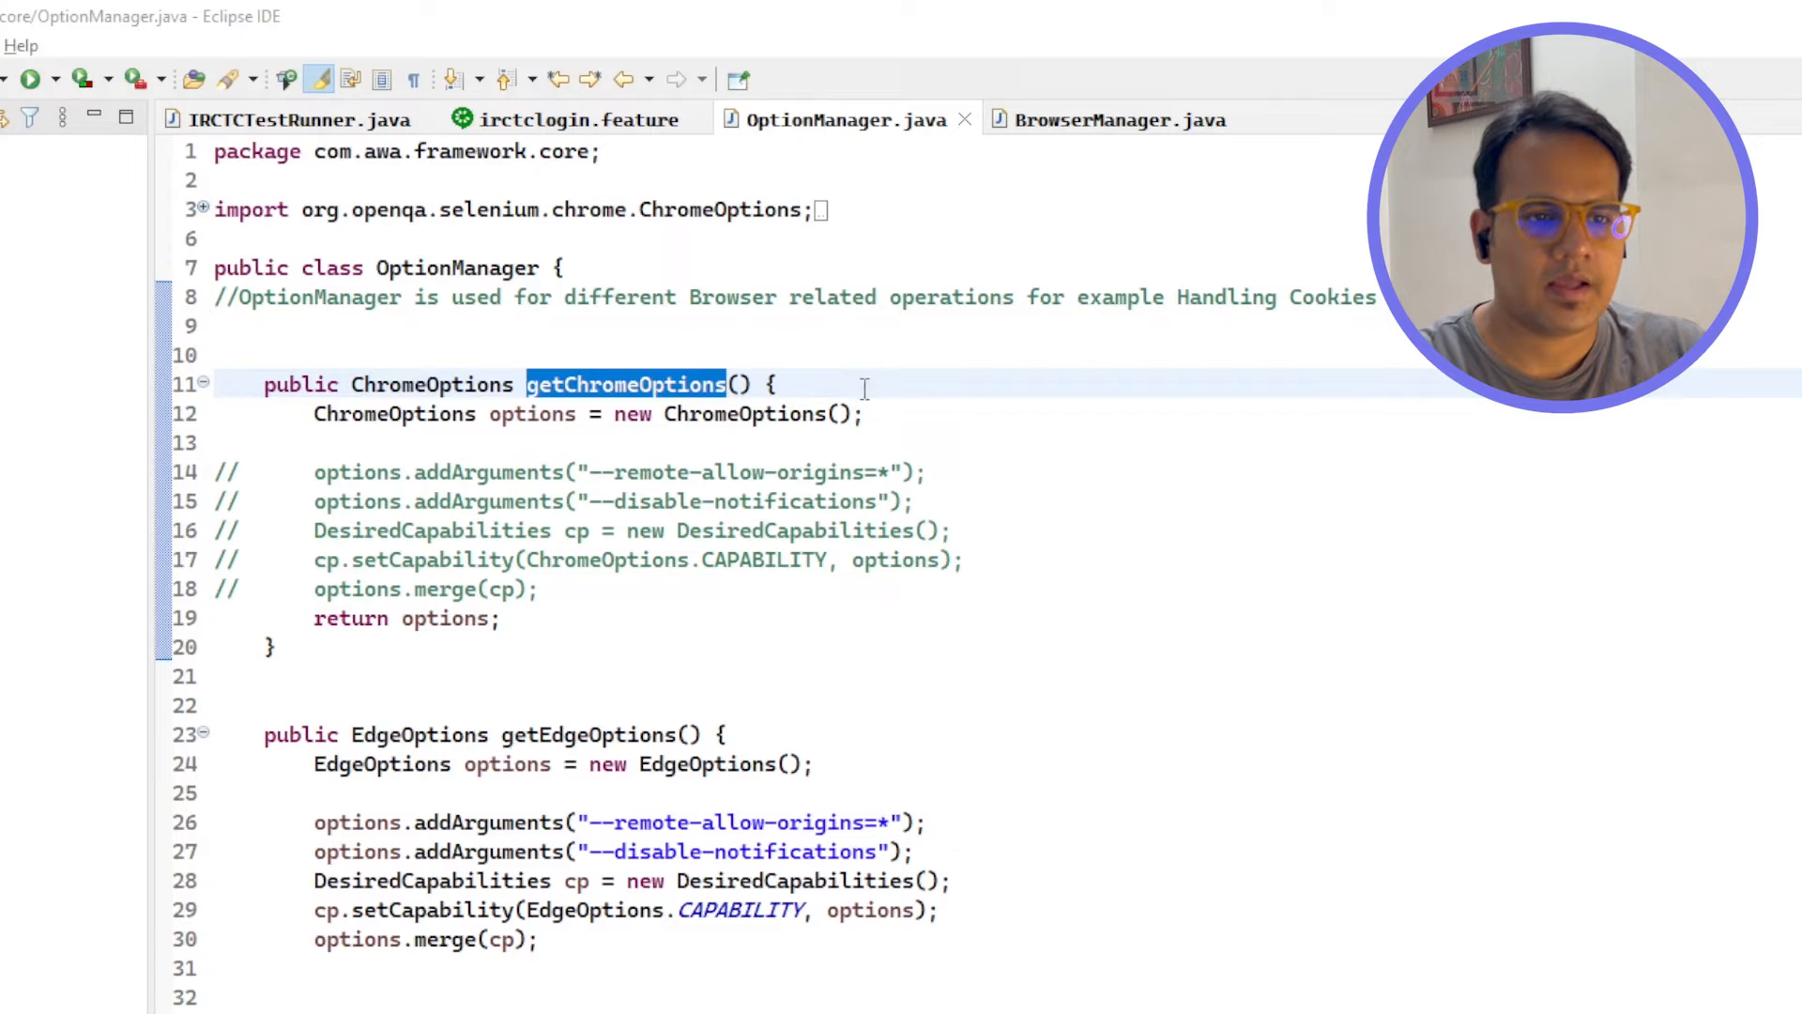
# - Uncomment the five option lines in getChromeOptions, including remote-allow-origins and the capability merge
pyautogui.doubleClick(458, 267)
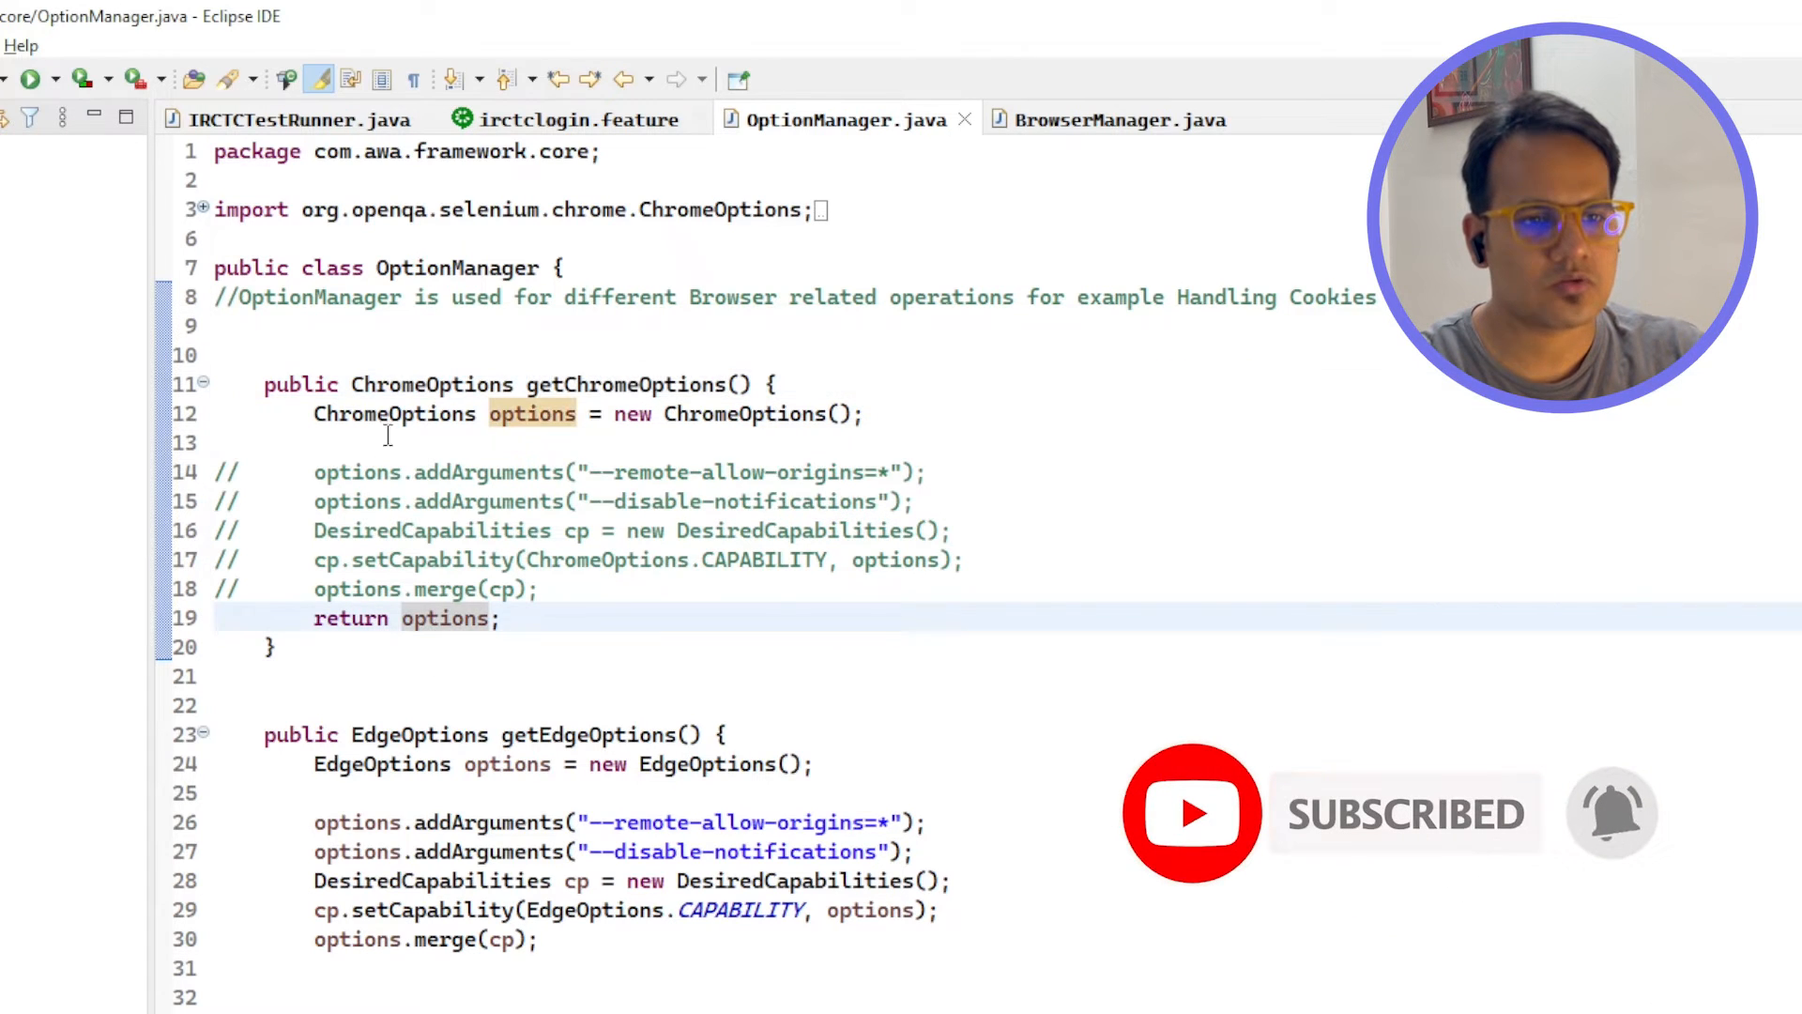
pyautogui.click(315, 472)
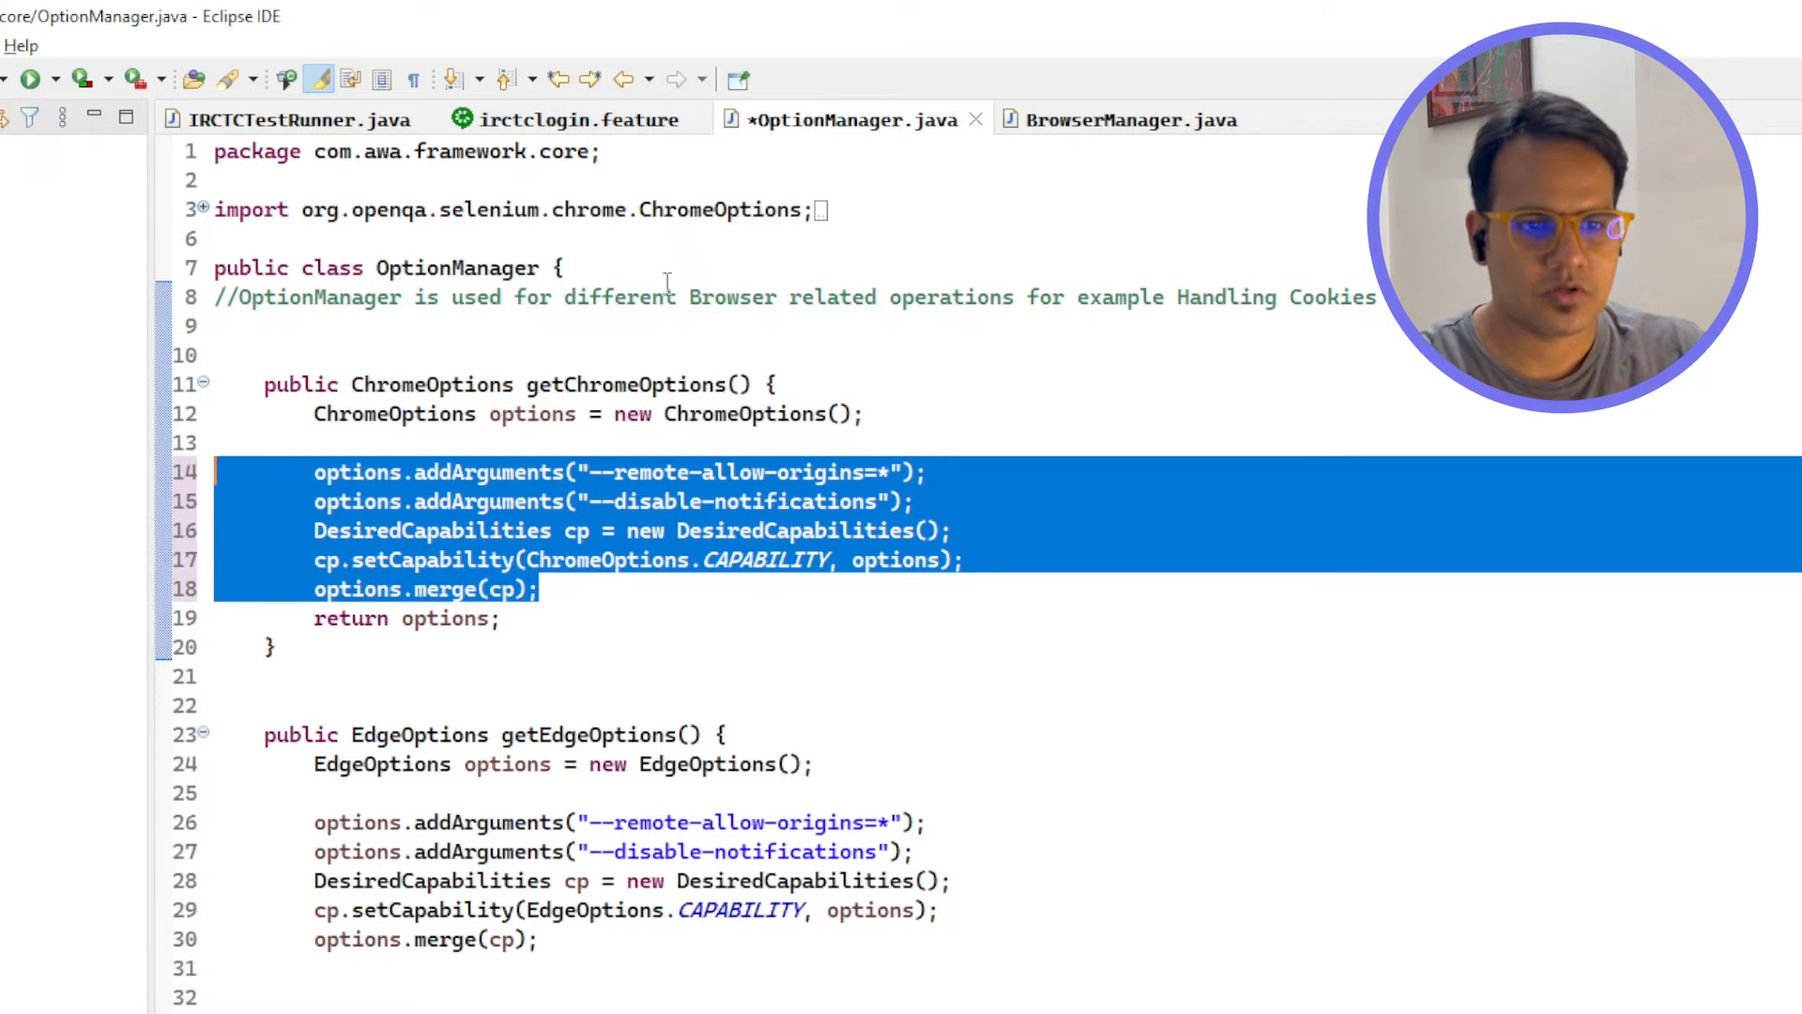
pyautogui.click(616, 413)
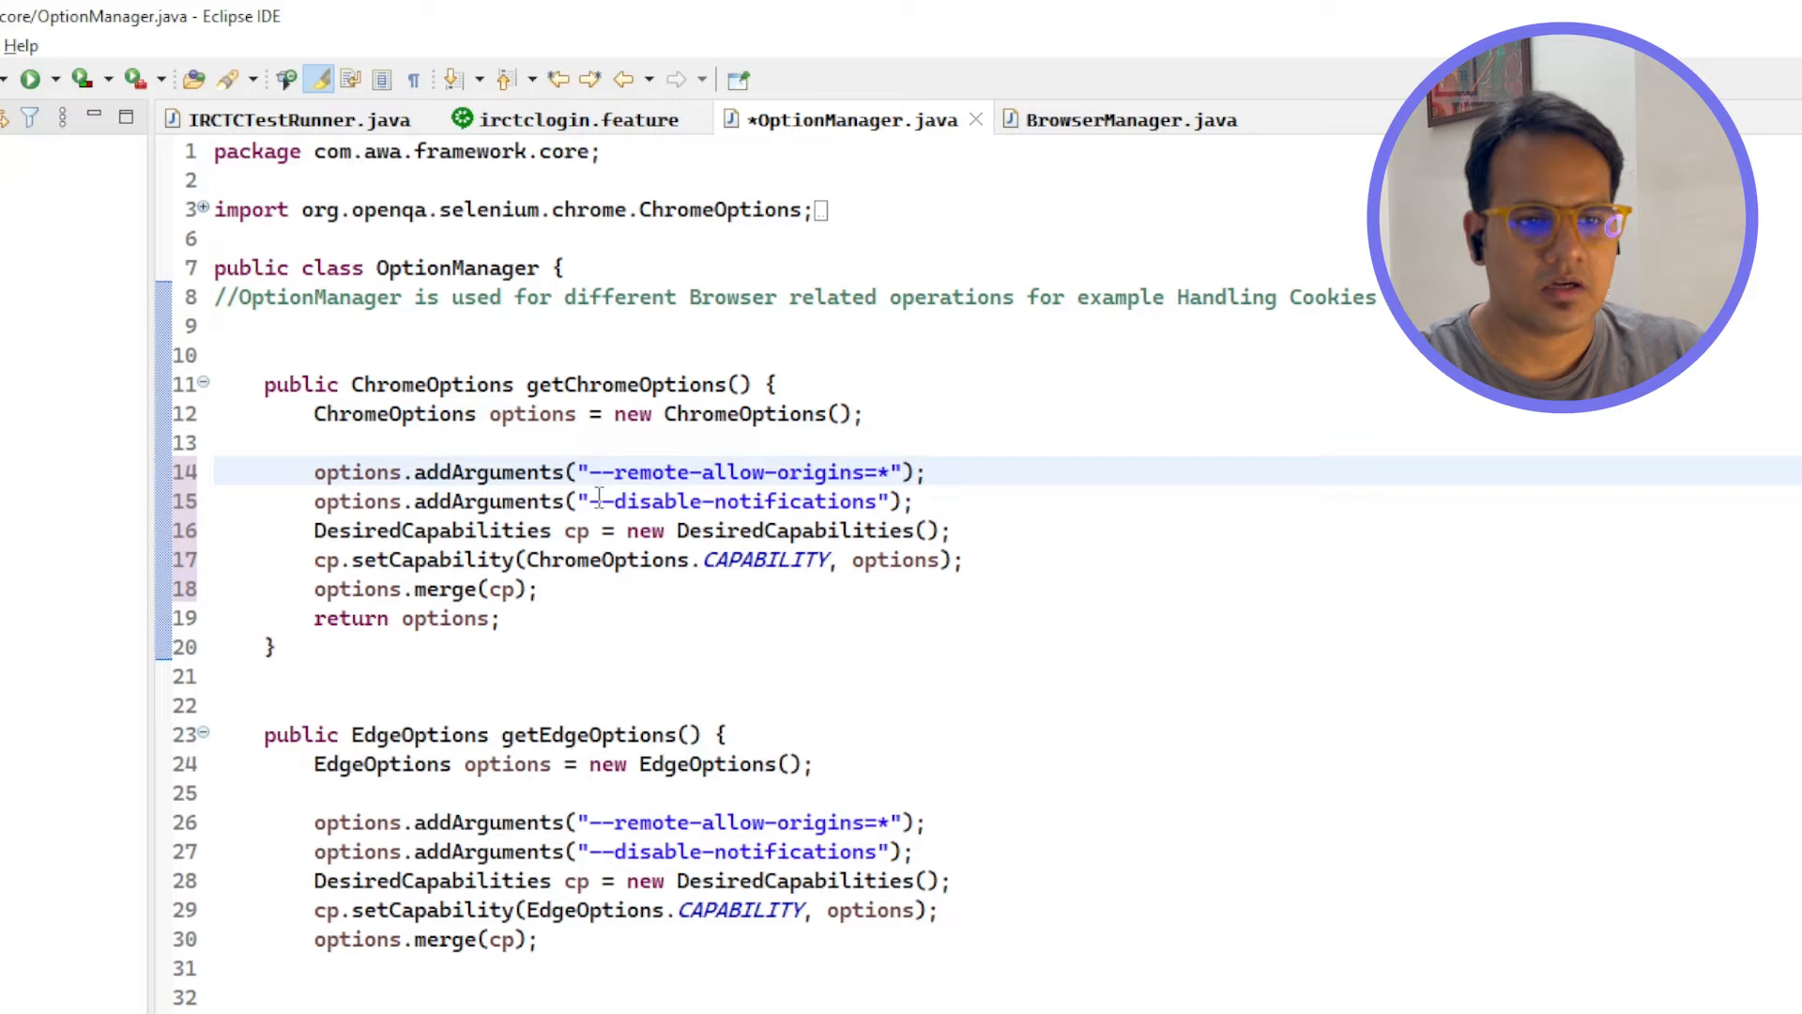
# - Comment out only the disable-notifications argument again and save OptionManager
pyautogui.doubleClick(615, 502)
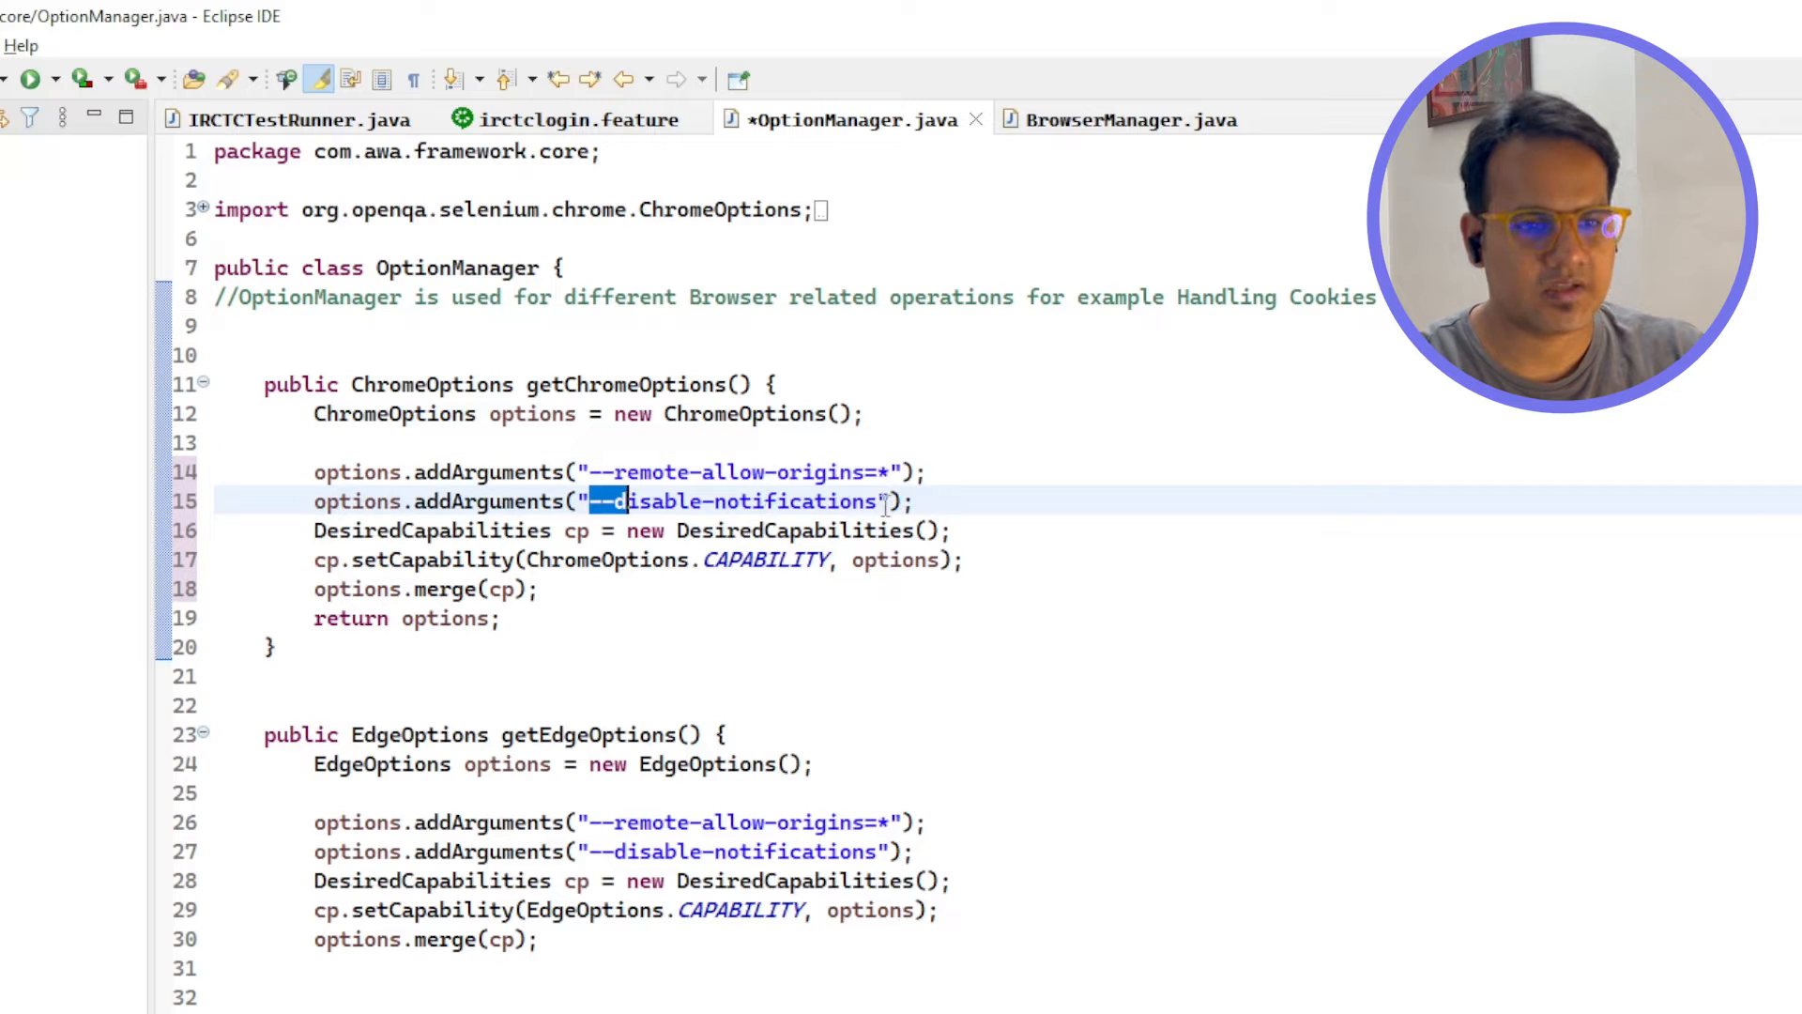
pyautogui.doubleClick(532, 413)
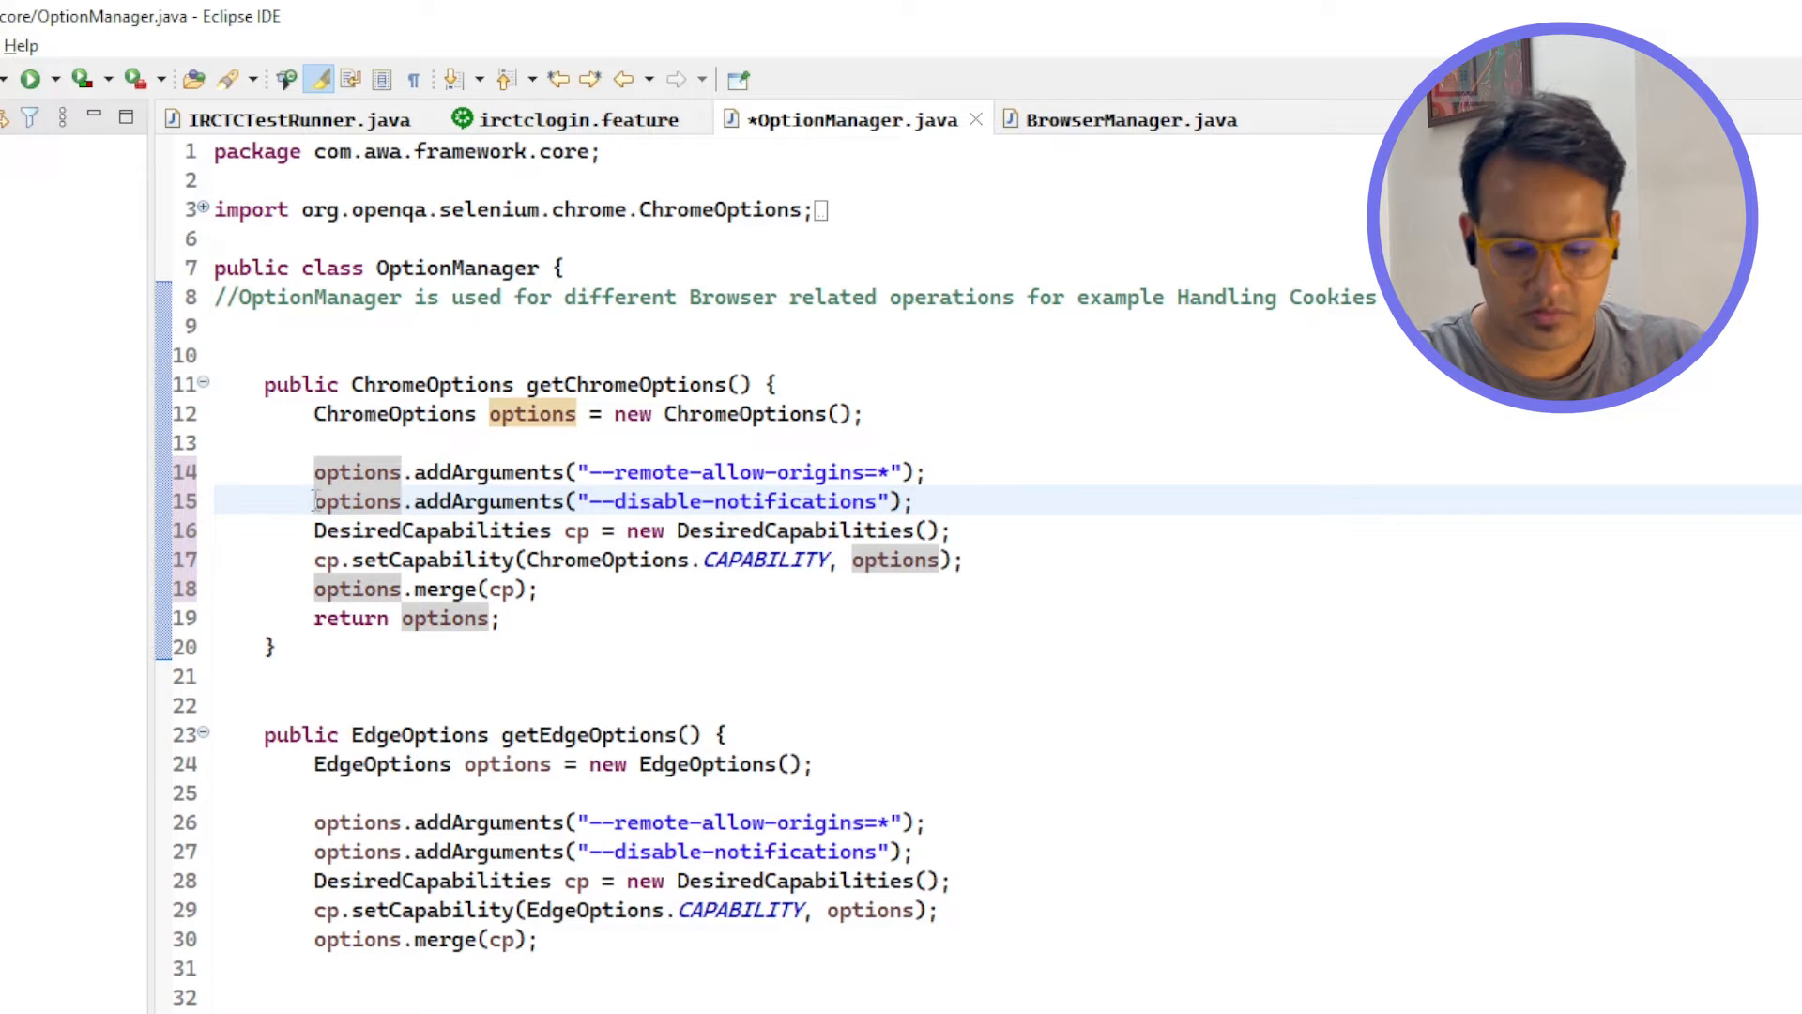
pyautogui.press('ctrl+/')
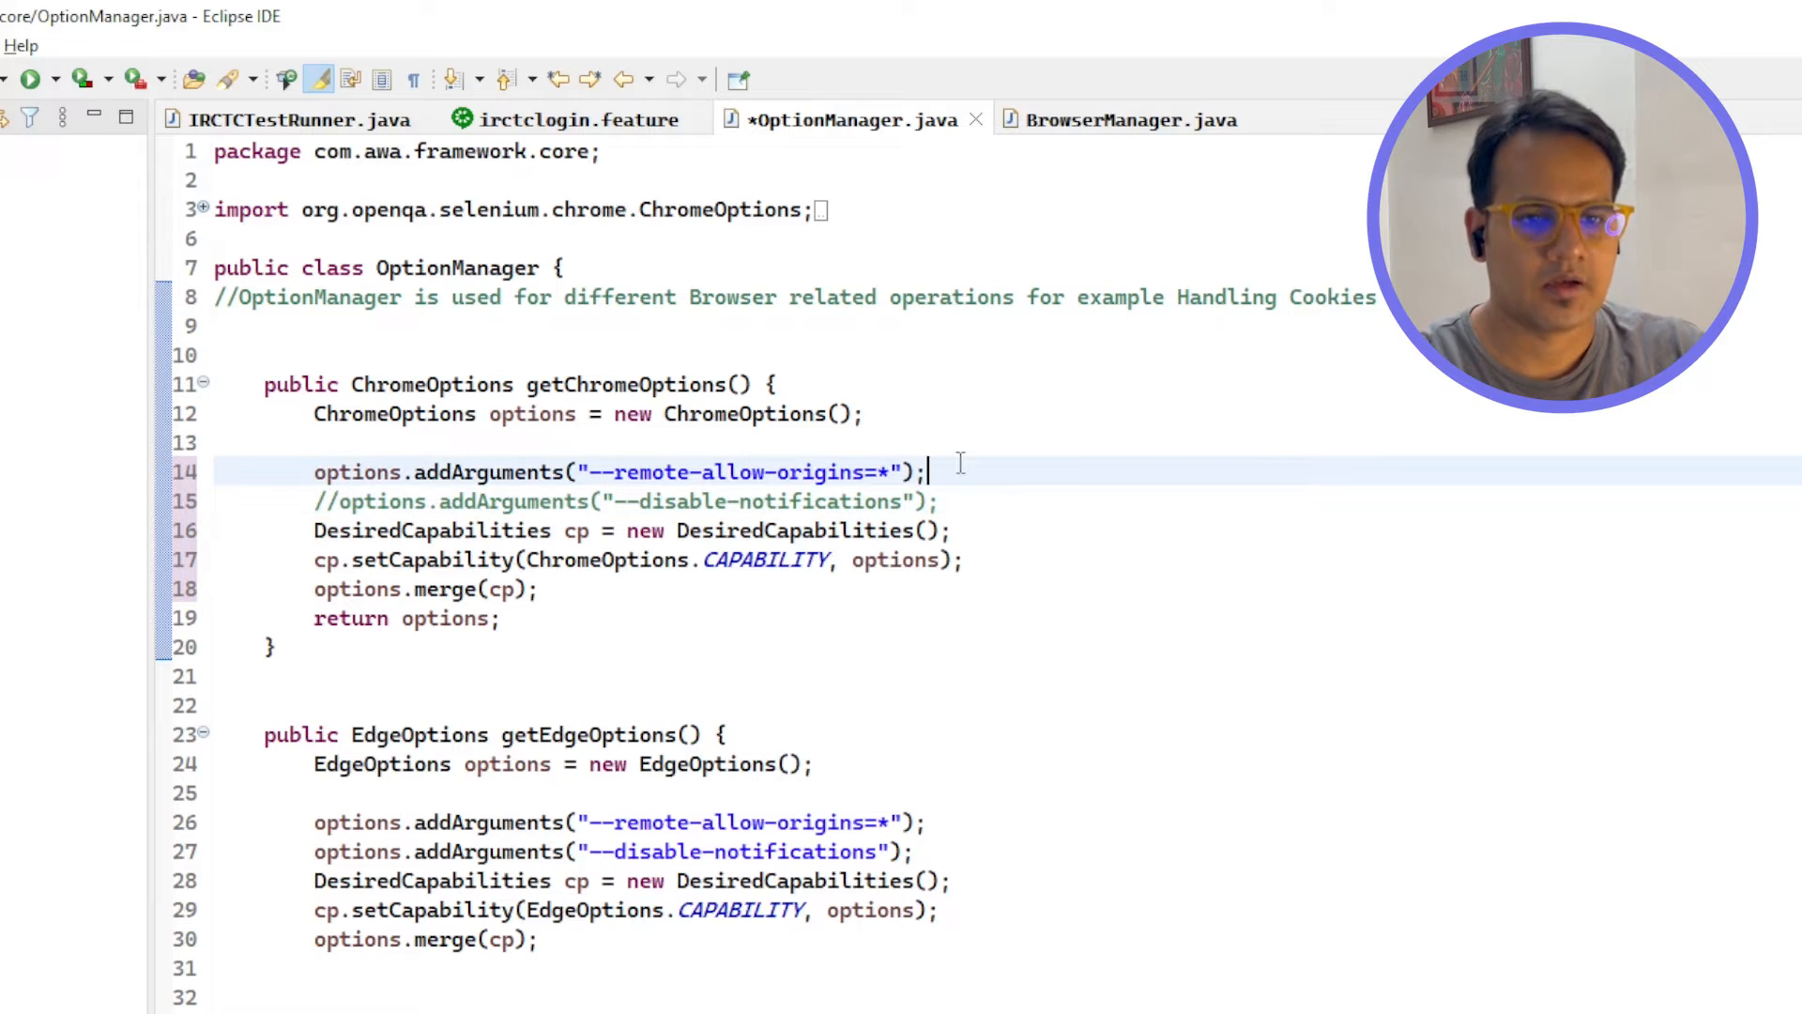
pyautogui.press('ctrl+s')
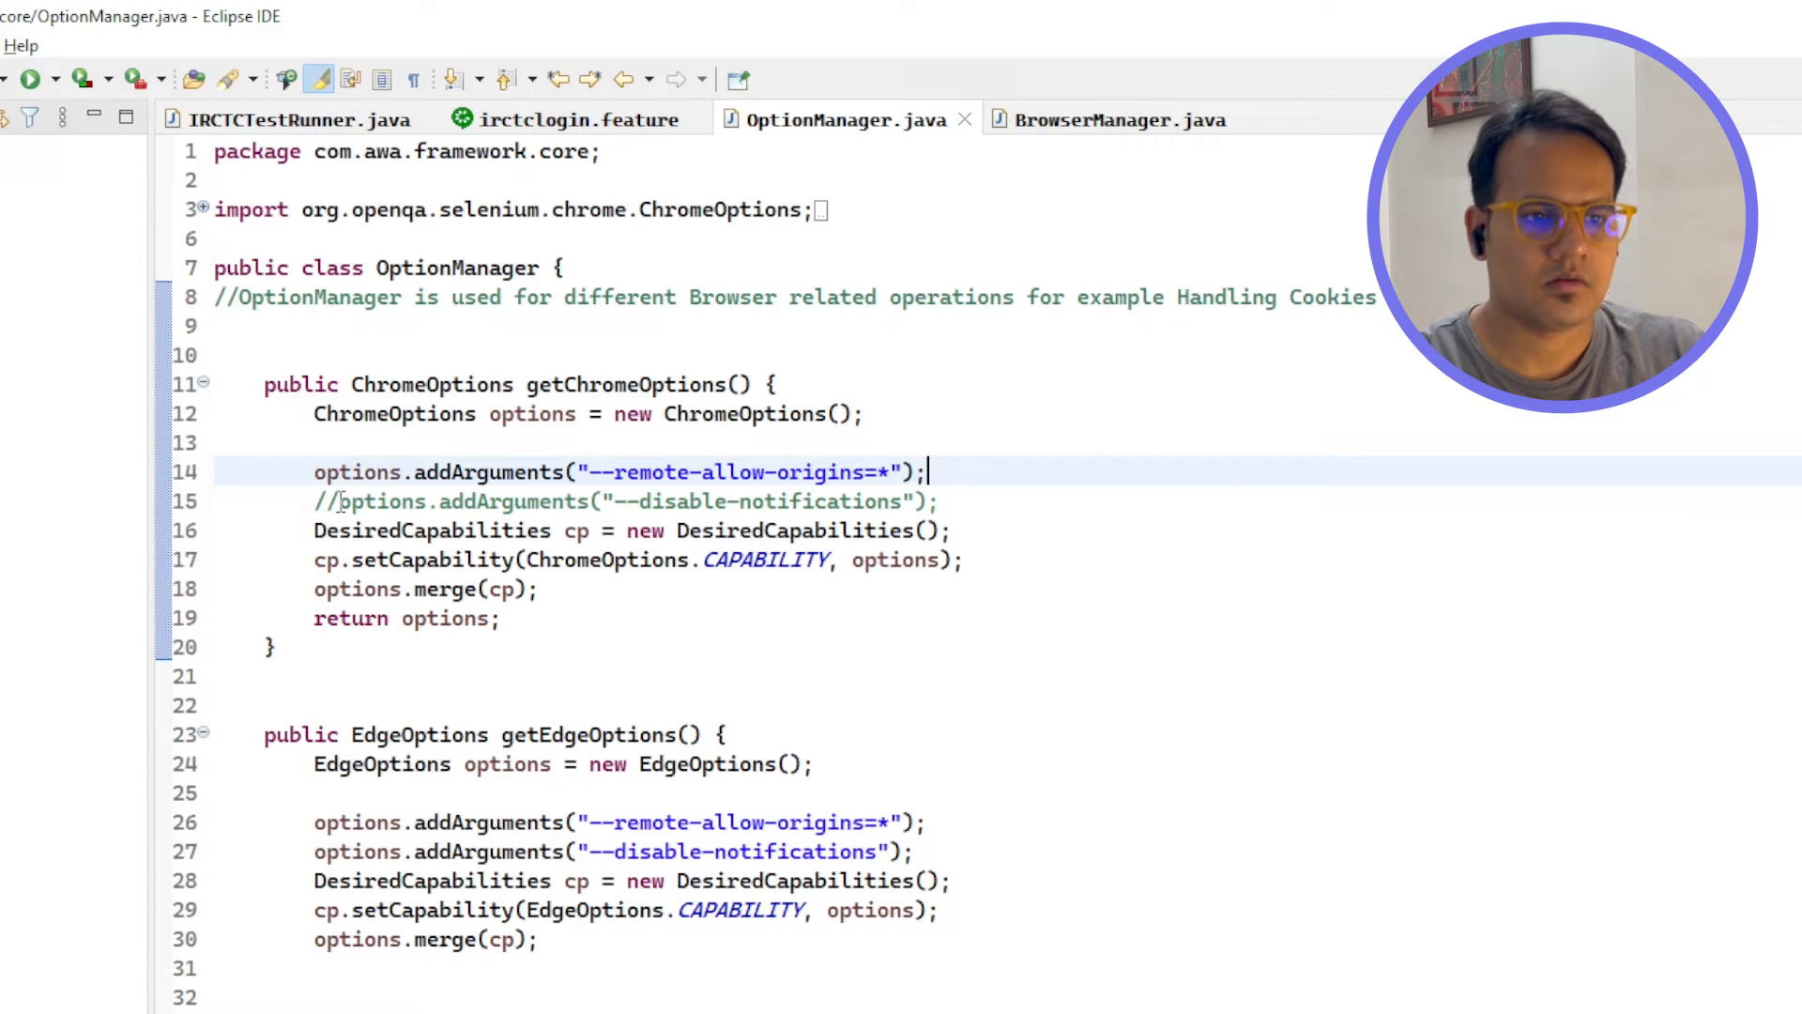
# - Look over the saved getChromeOptions code and return to the BrowserManager file
pyautogui.doubleClick(432, 530)
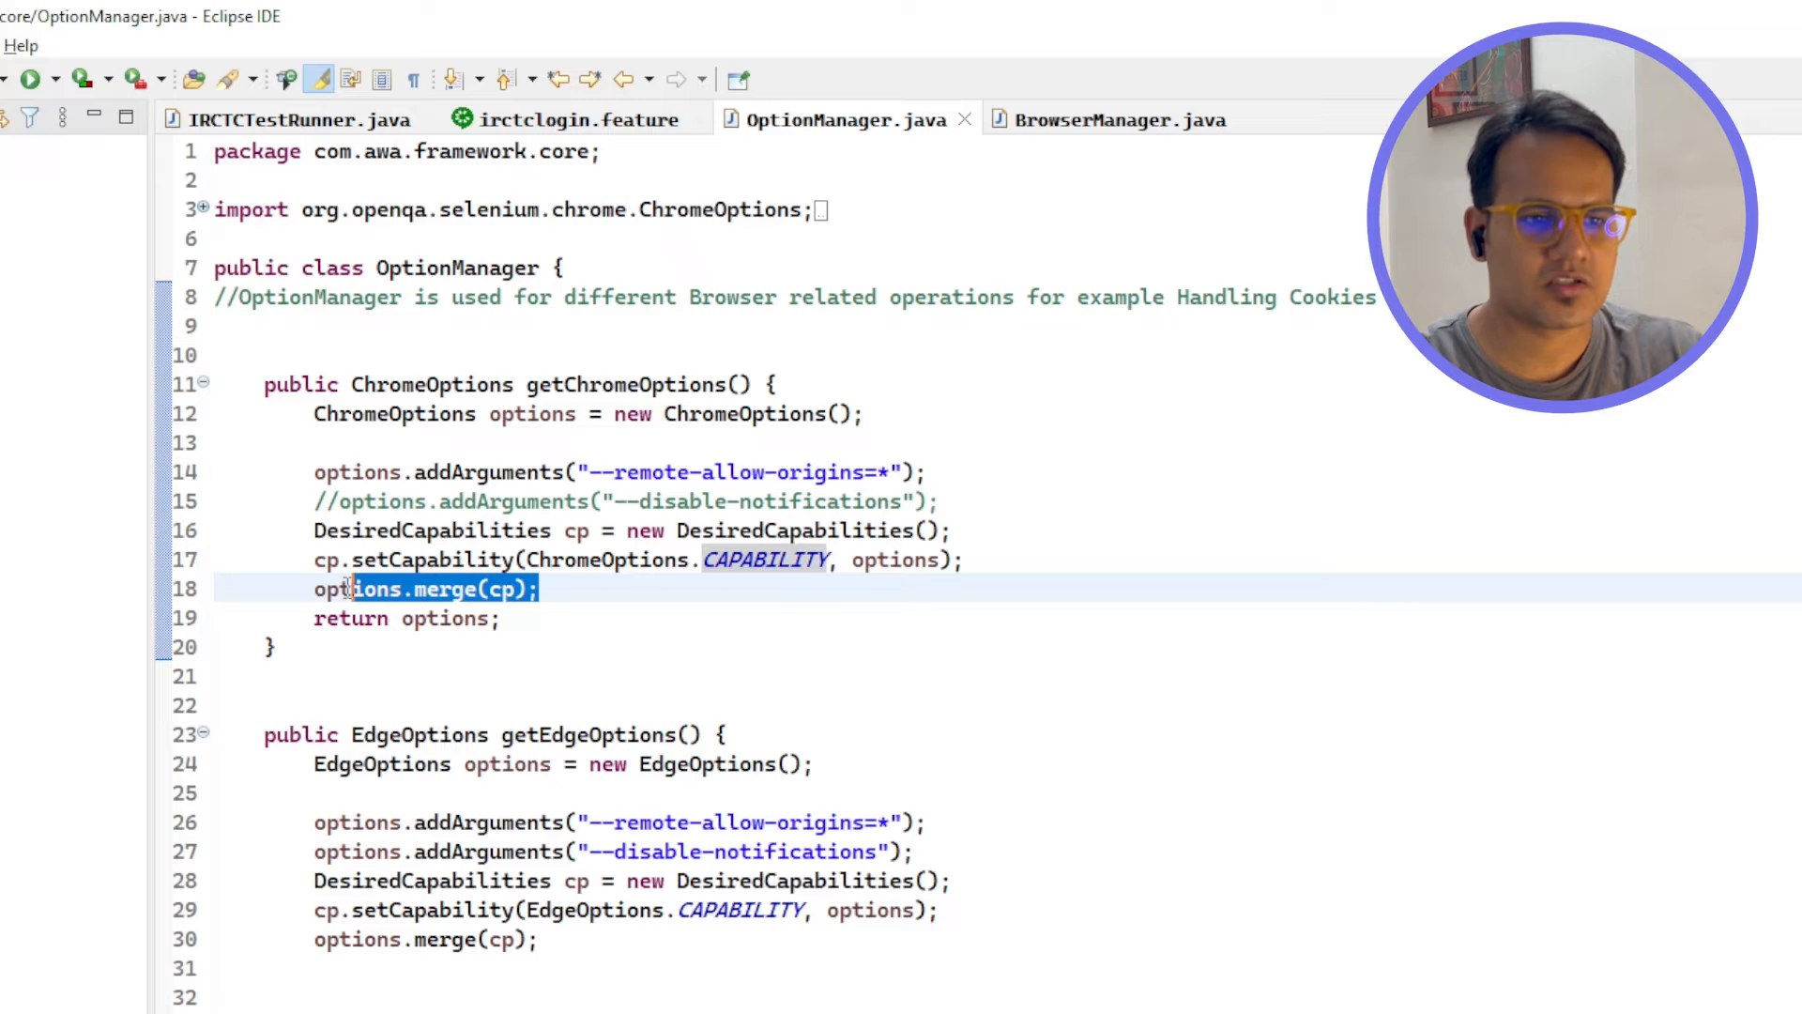
pyautogui.click(546, 588)
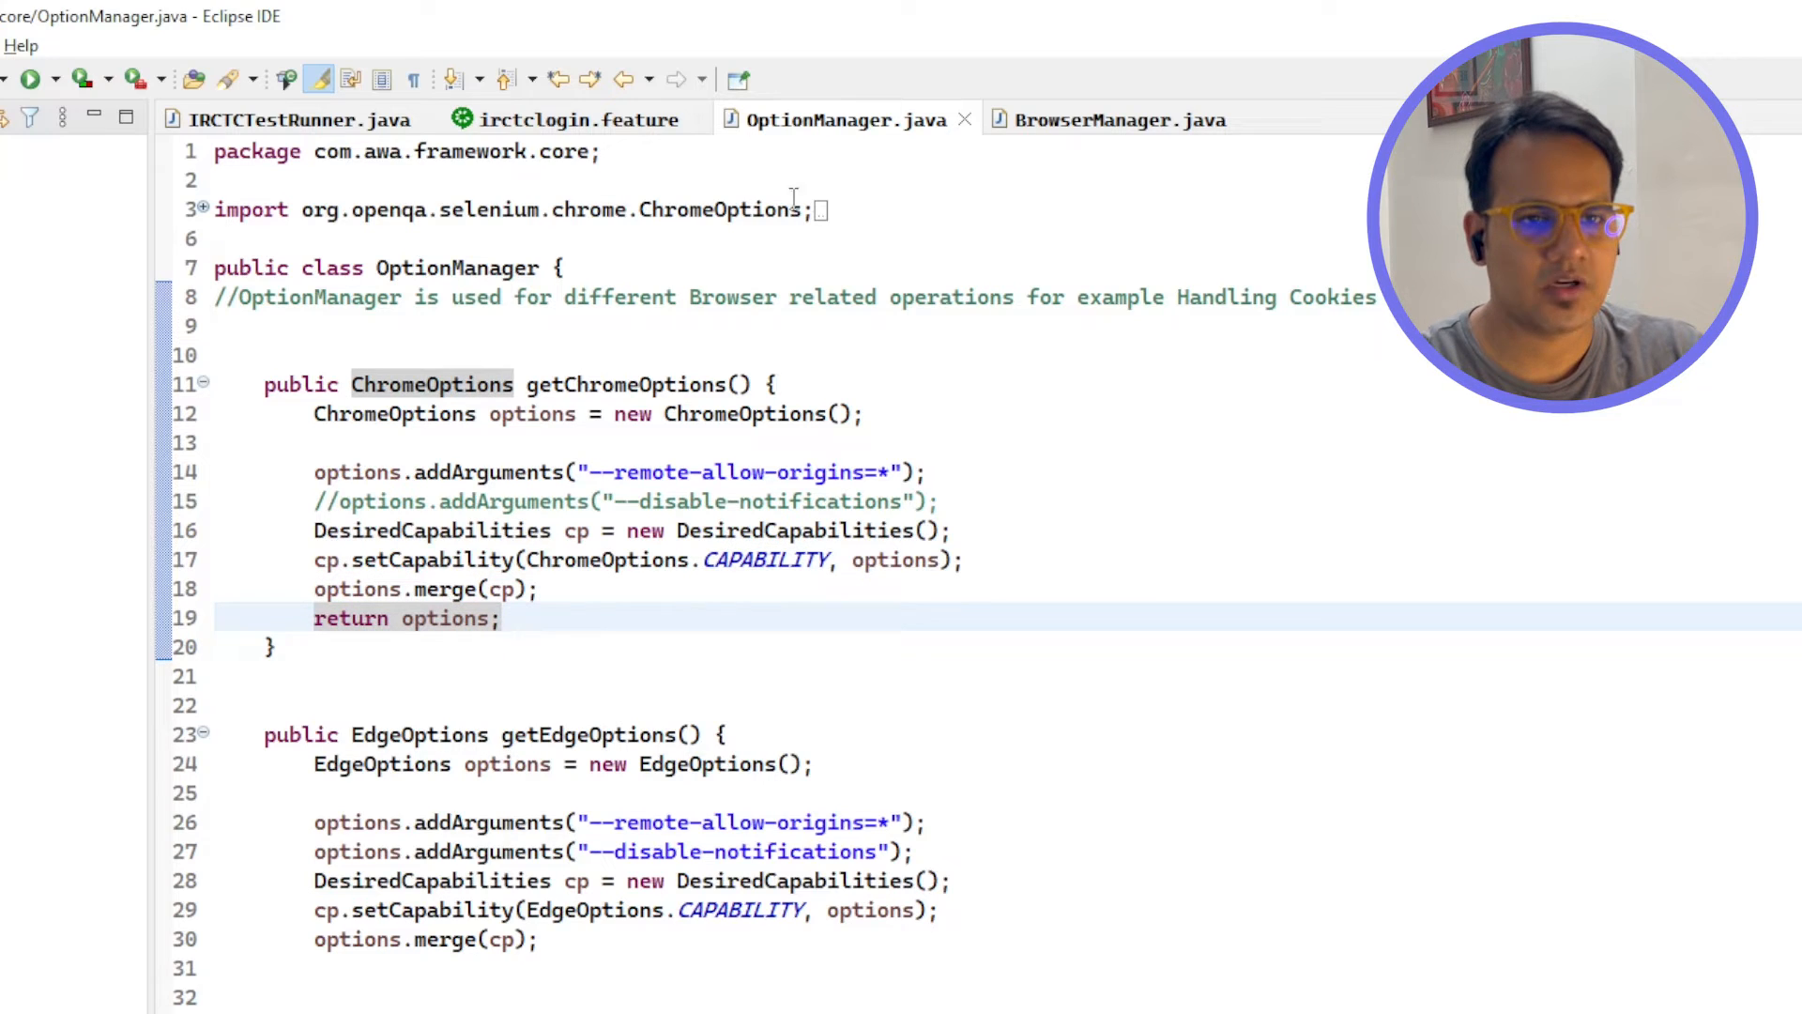
pyautogui.click(1119, 119)
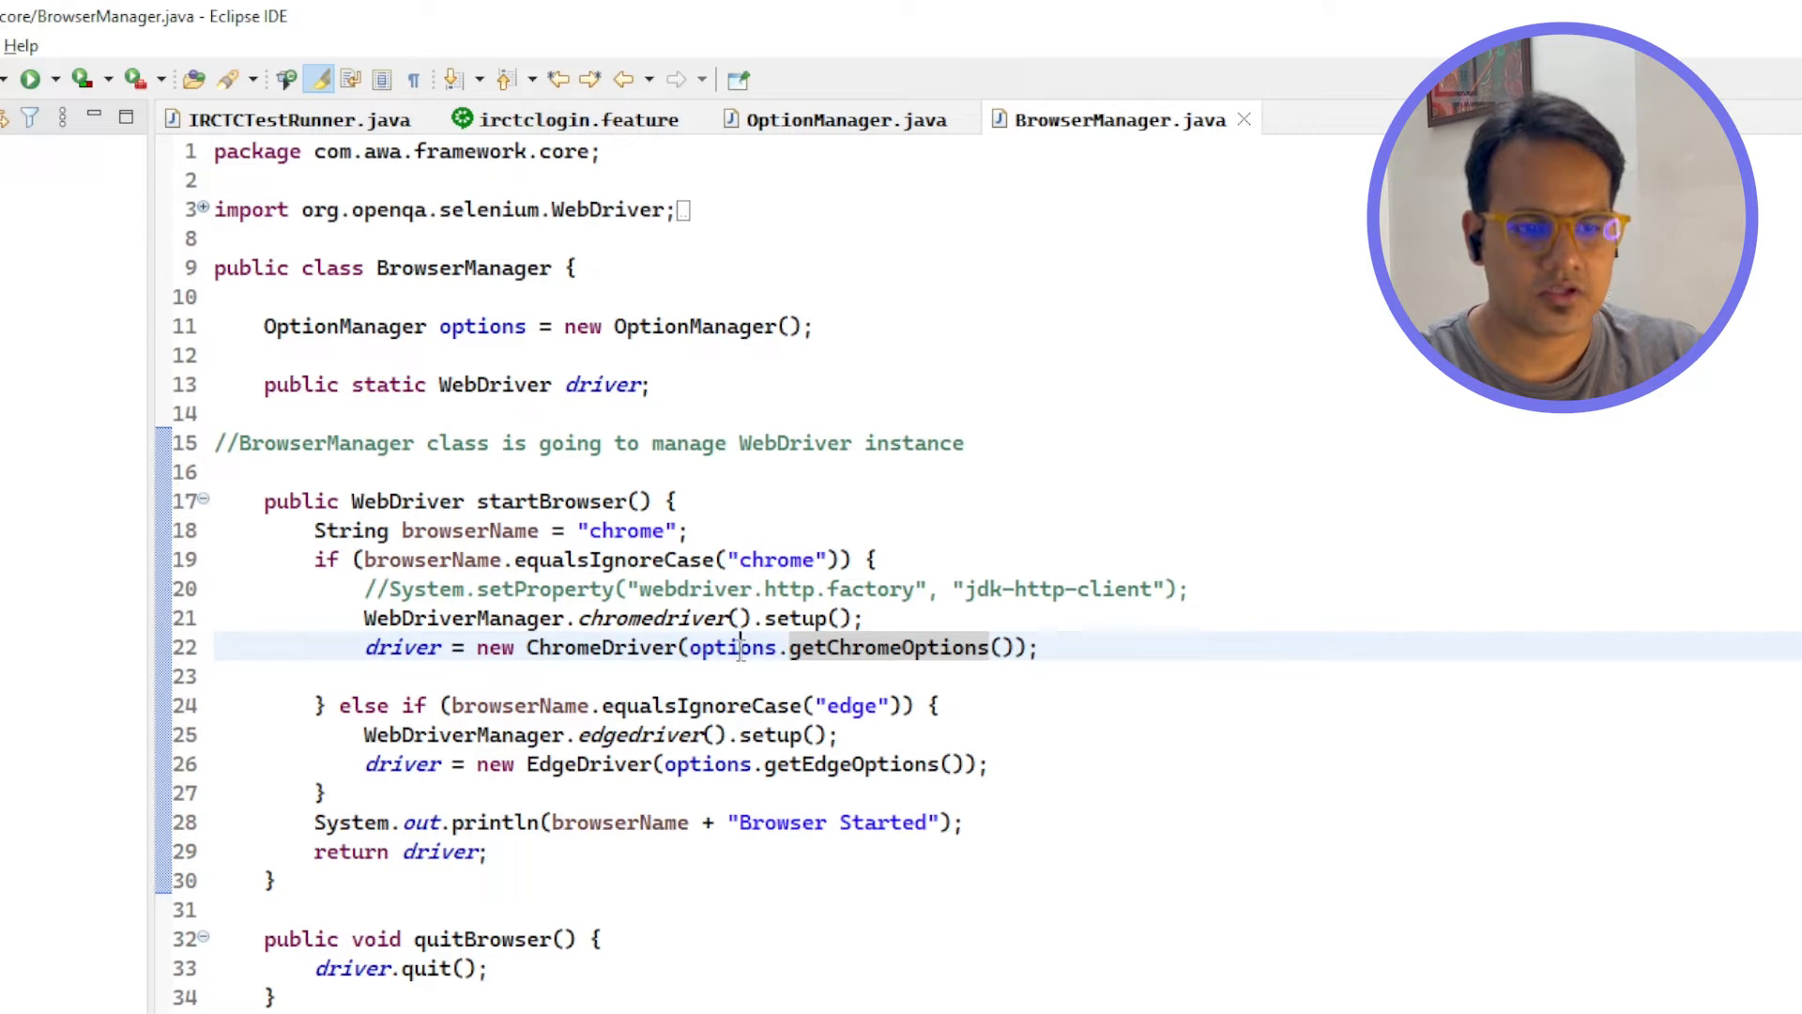
# - Run the IRCTCTestRunner Cucumber suite as a TestNG test from its editor
pyautogui.click(293, 118)
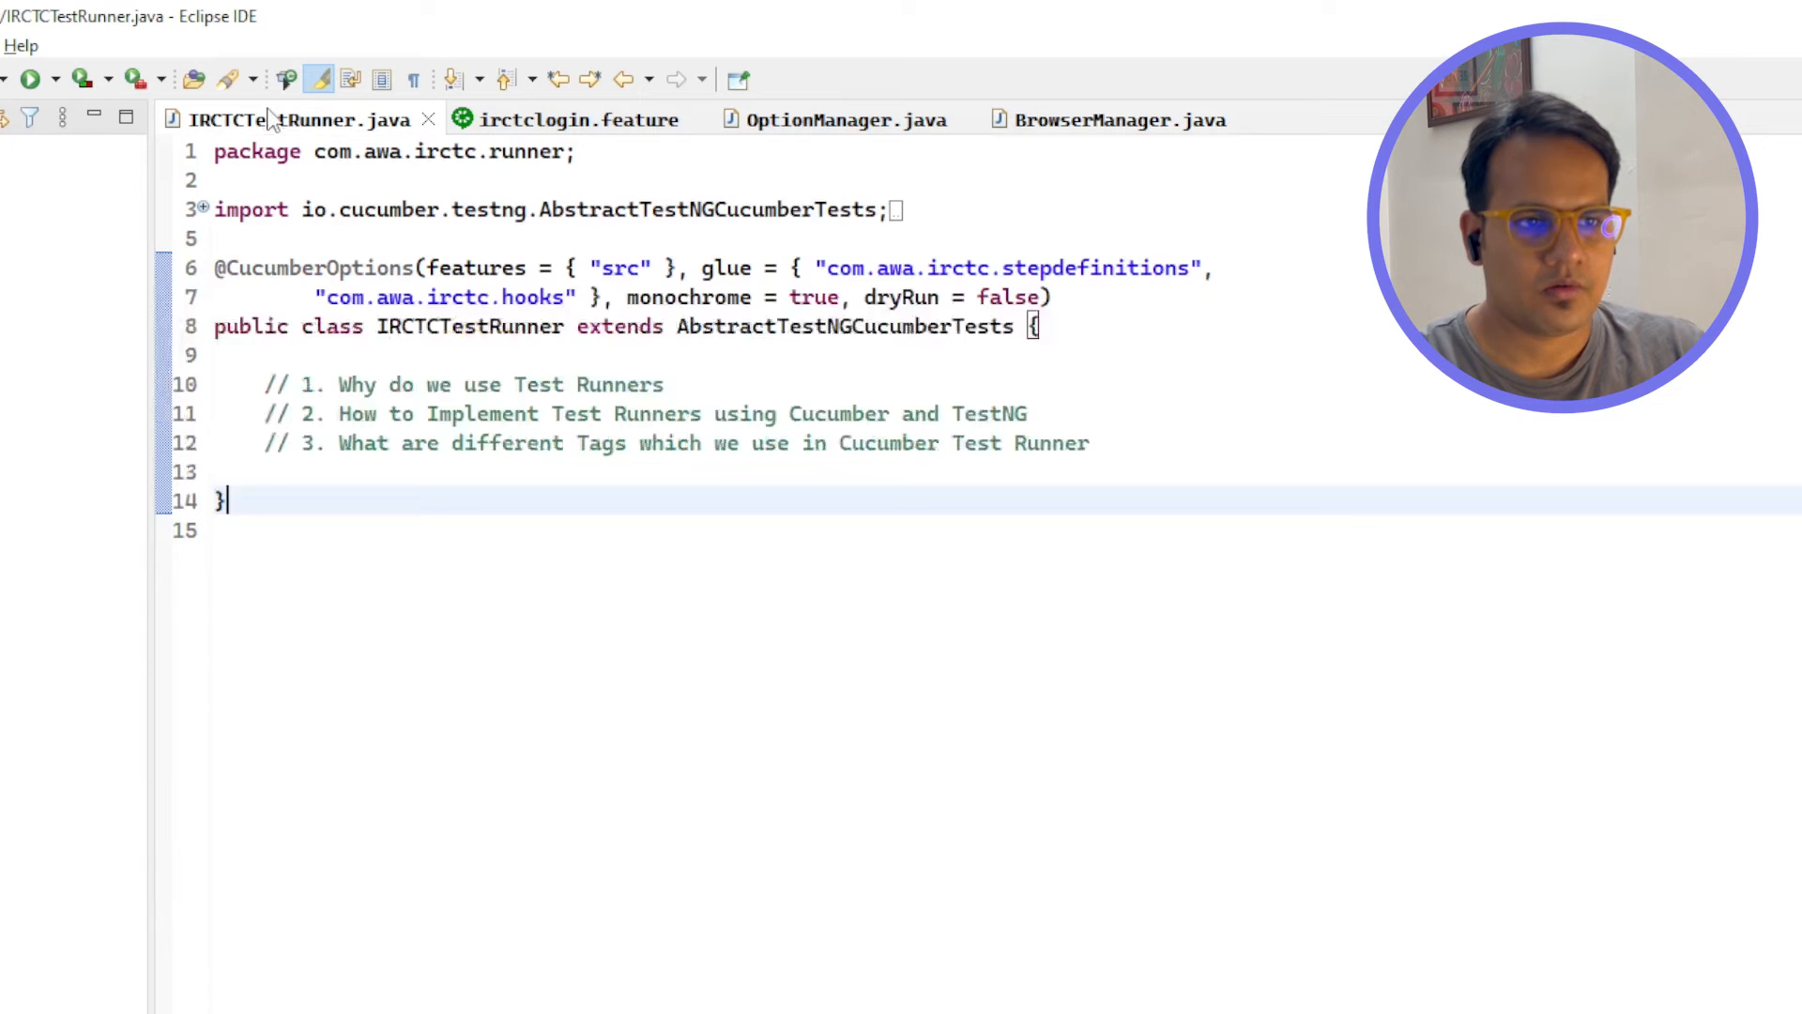
pyautogui.click(672, 383)
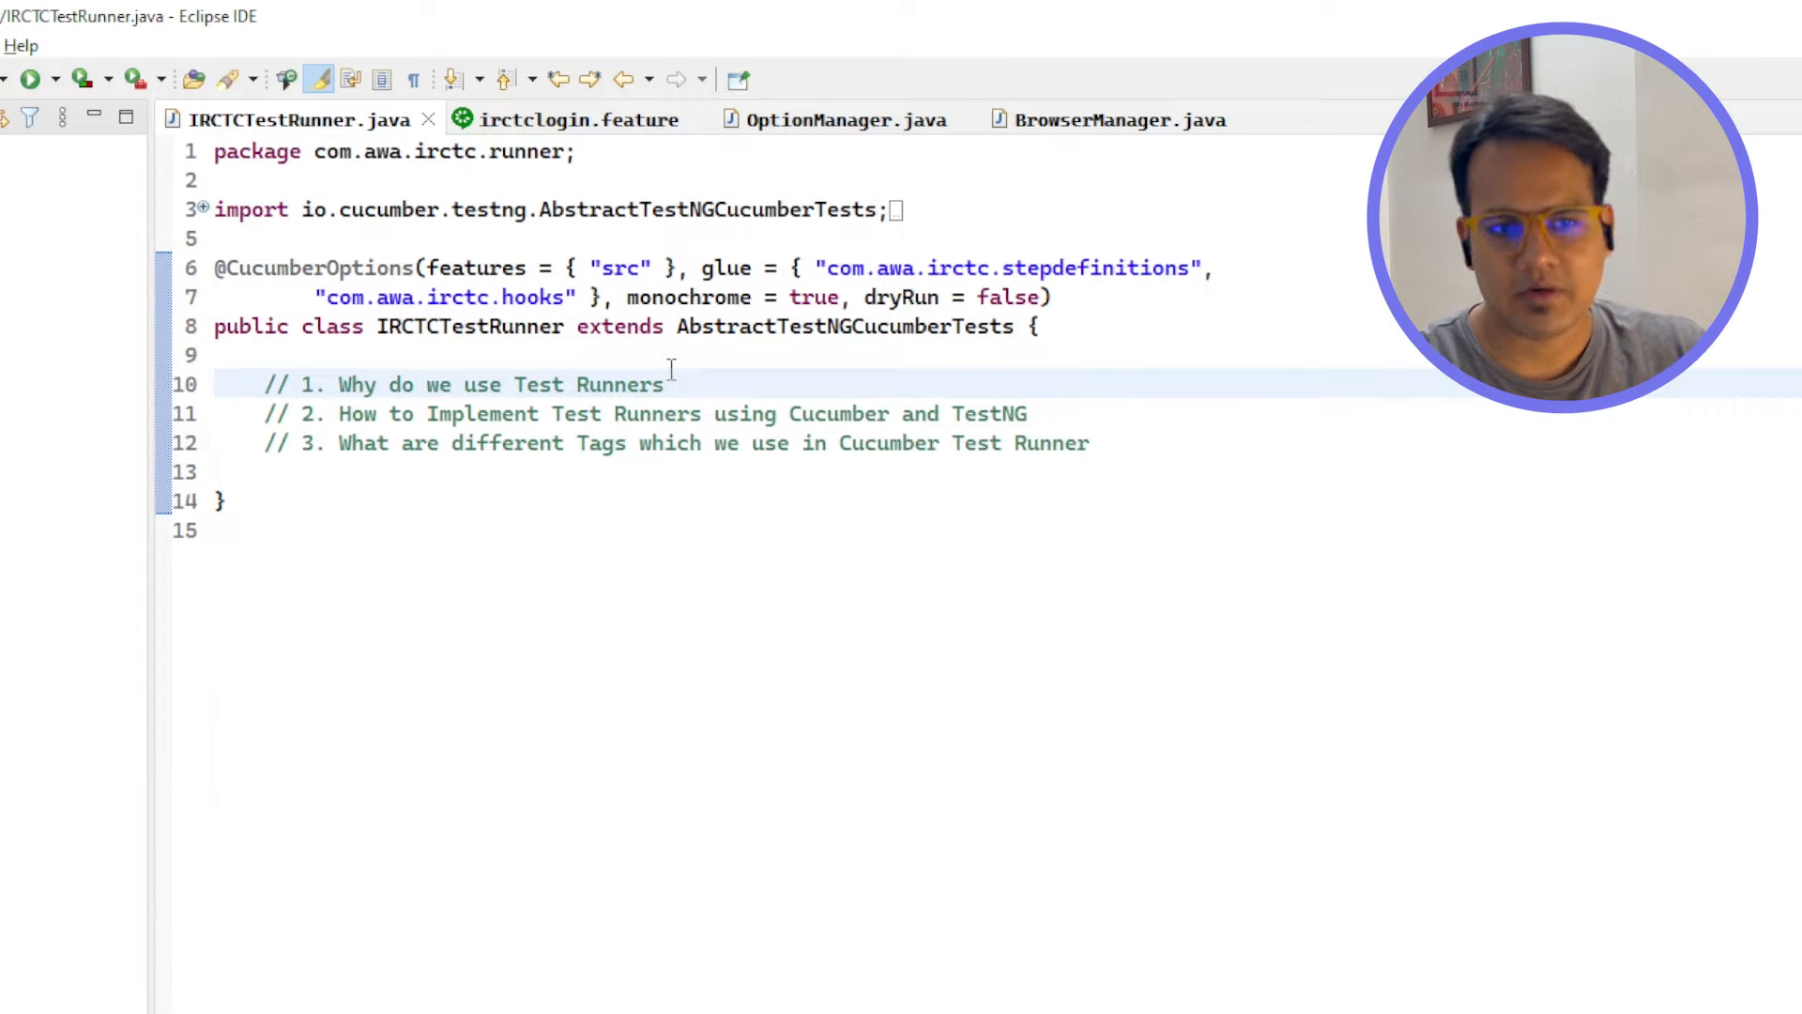
pyautogui.rightClick(667, 370)
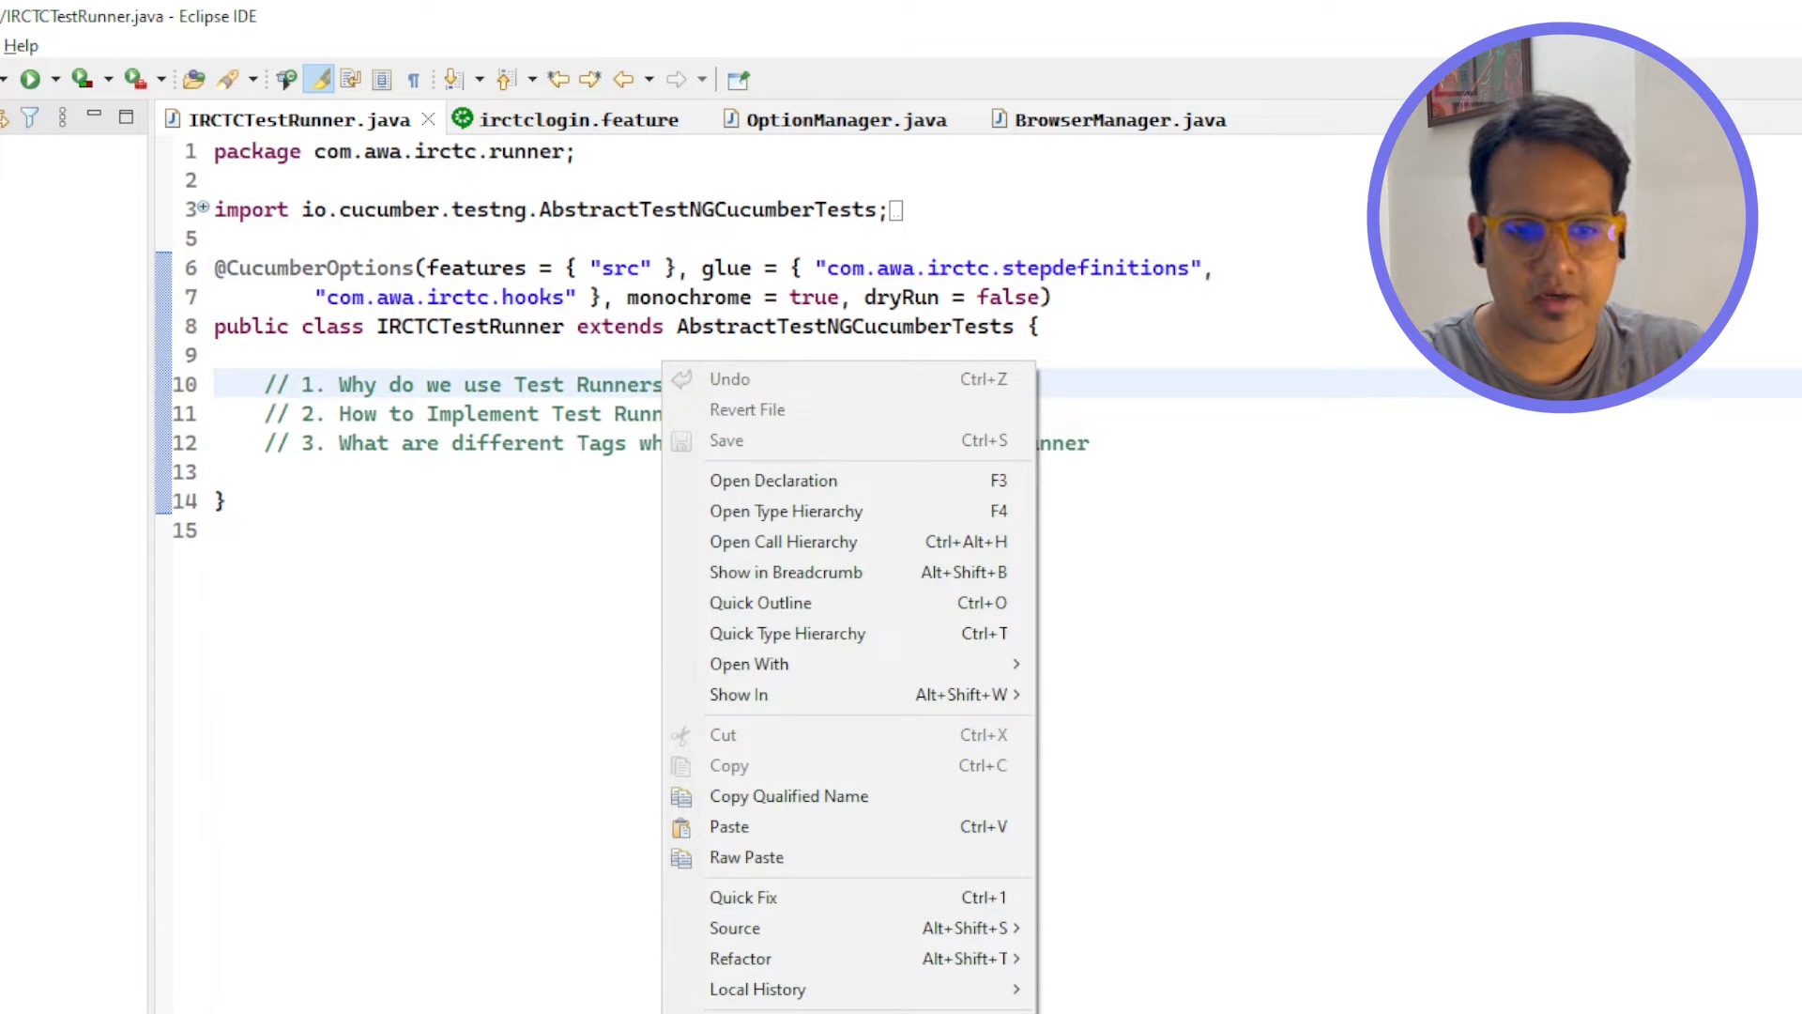
pyautogui.moveTo(672, 98)
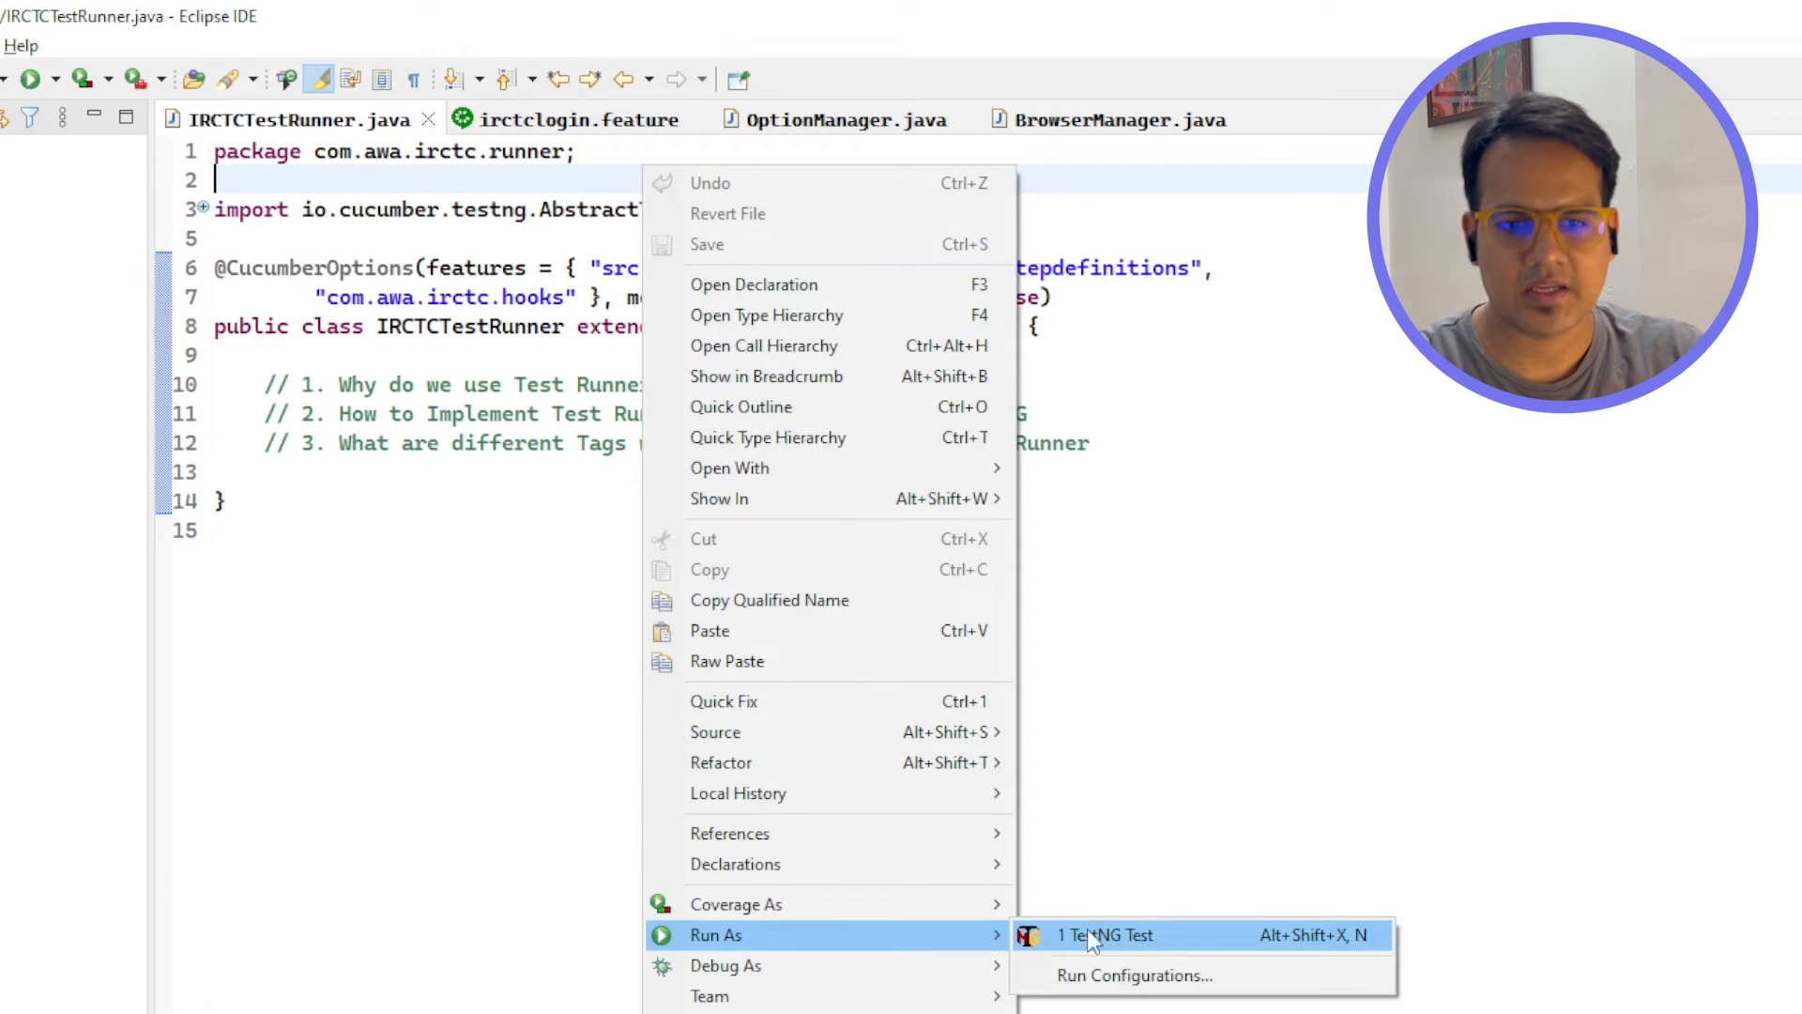
pyautogui.click(1104, 935)
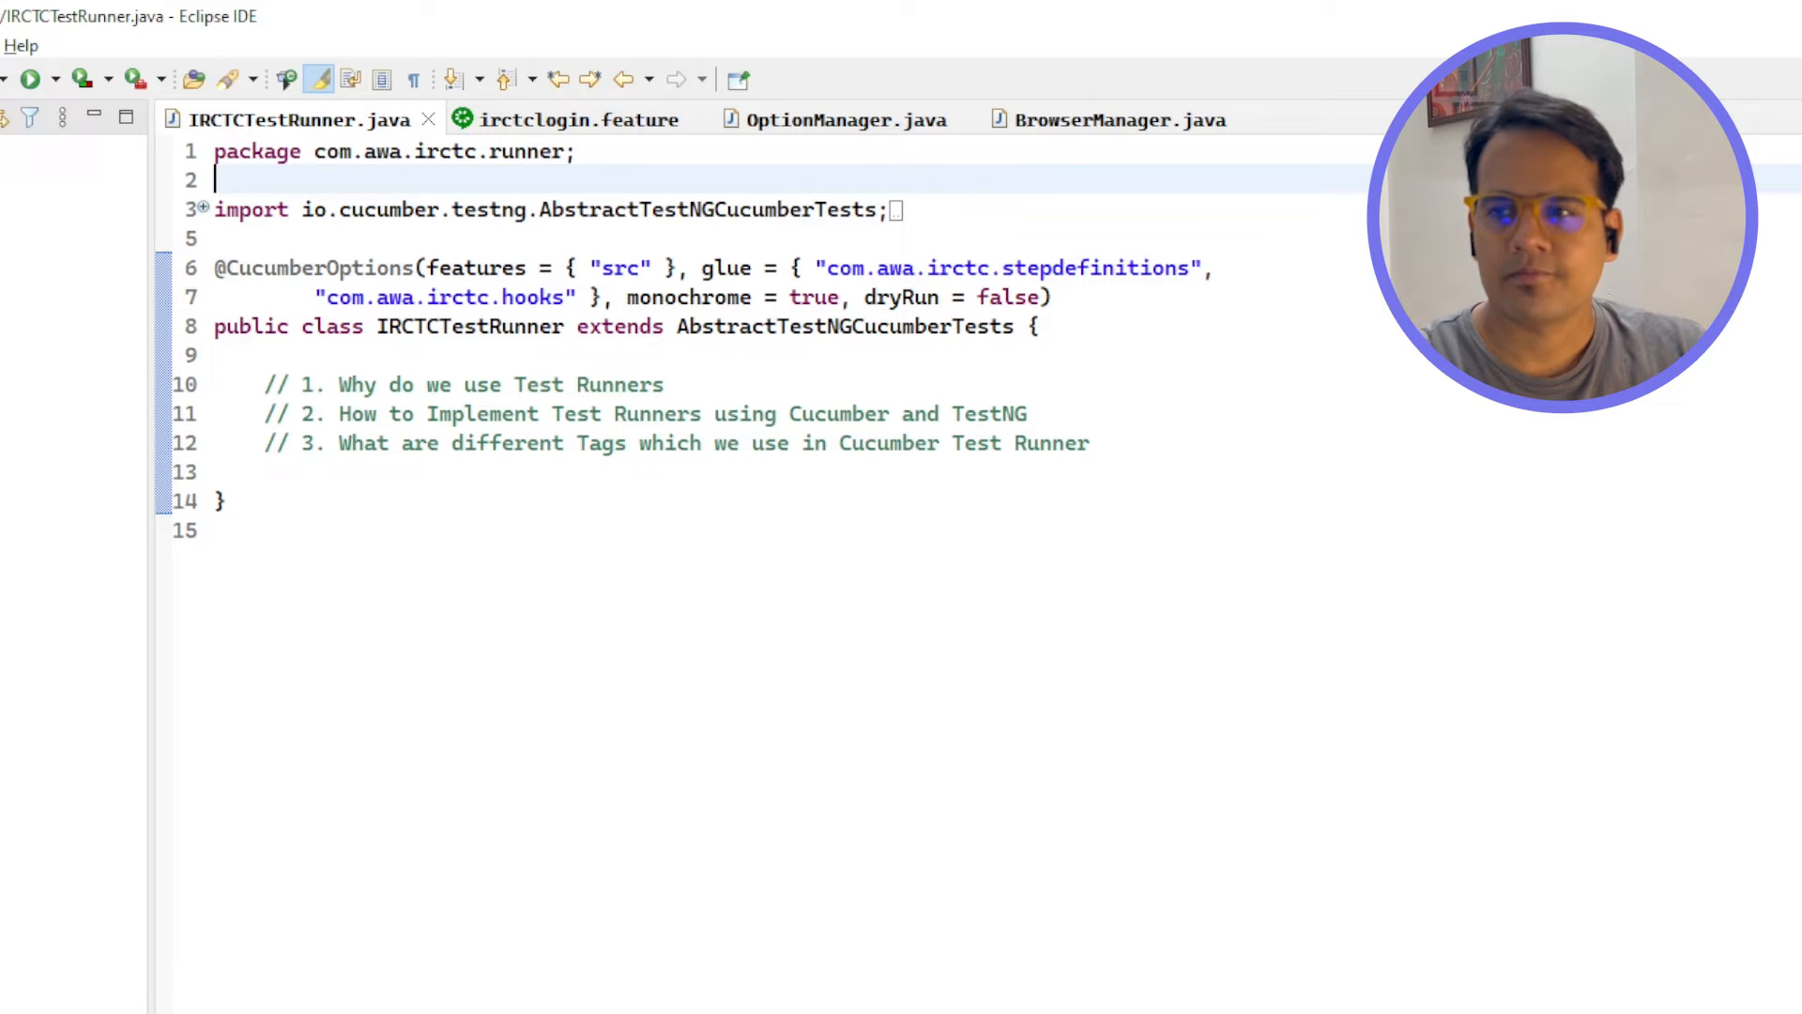
pyautogui.click(28, 79)
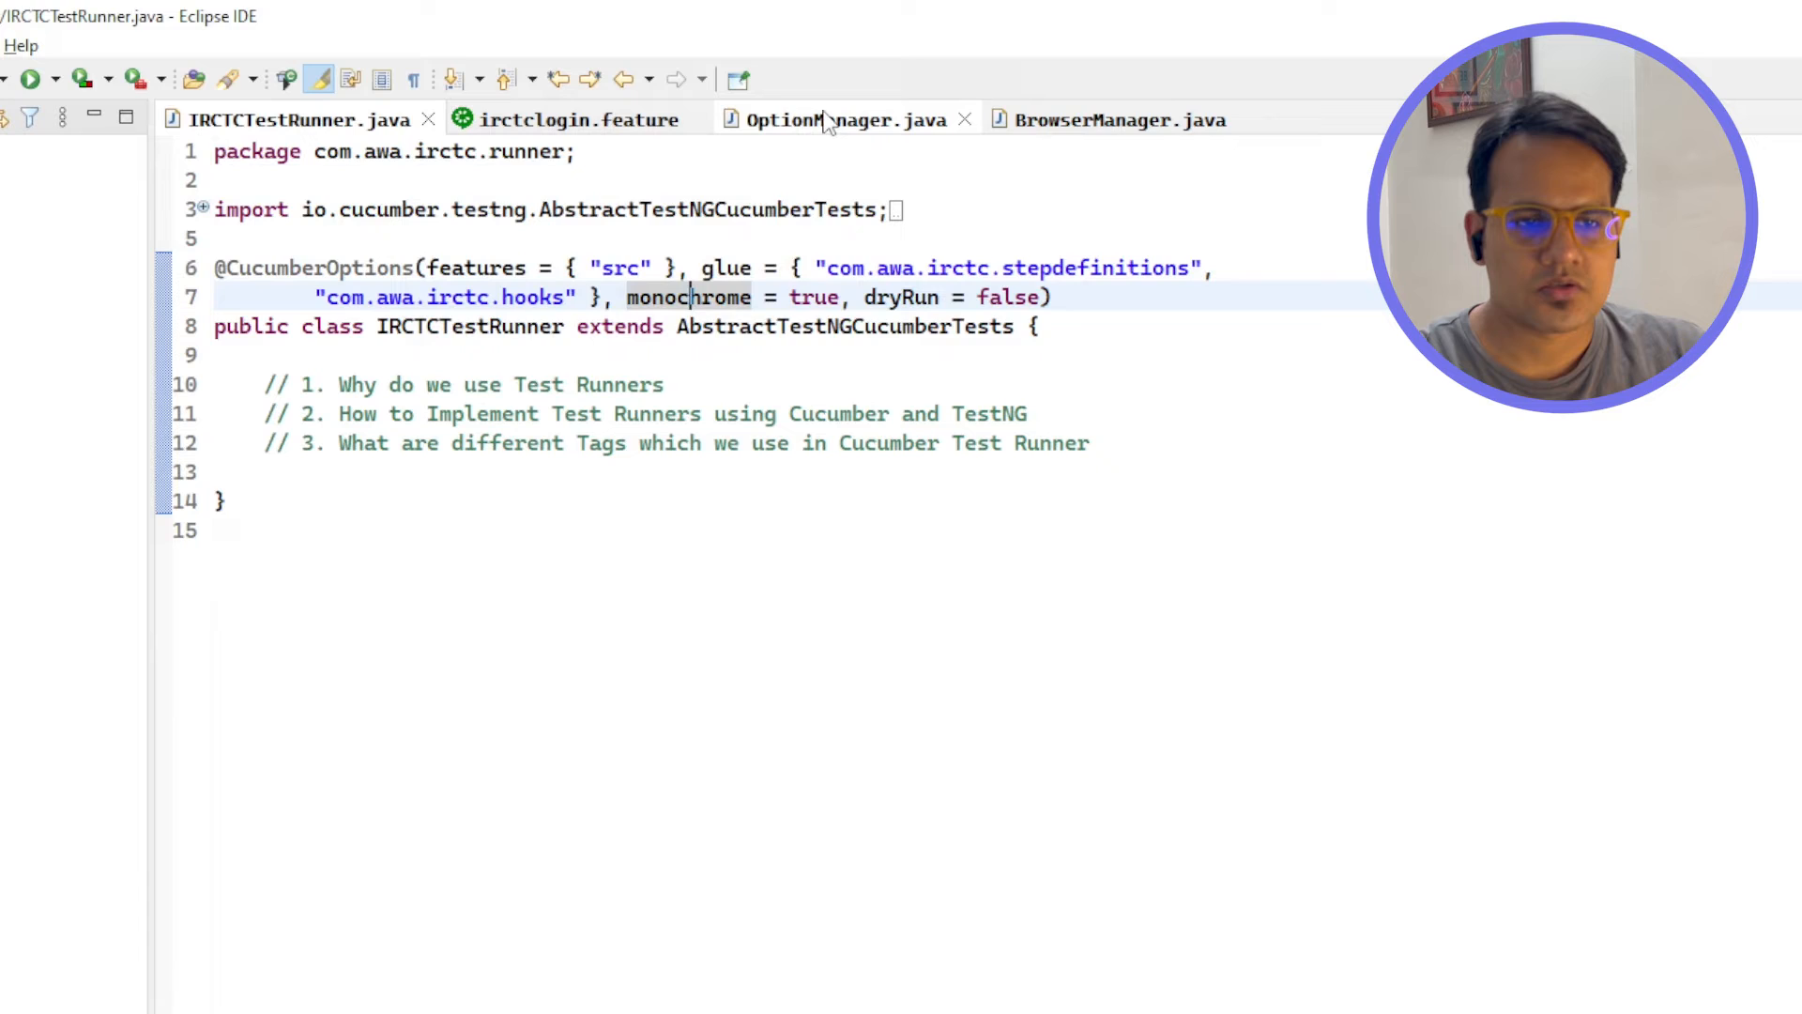
# - Restore the disable-notifications line in OptionManager, save, and check the console's session-creation stack trace
pyautogui.click(820, 119)
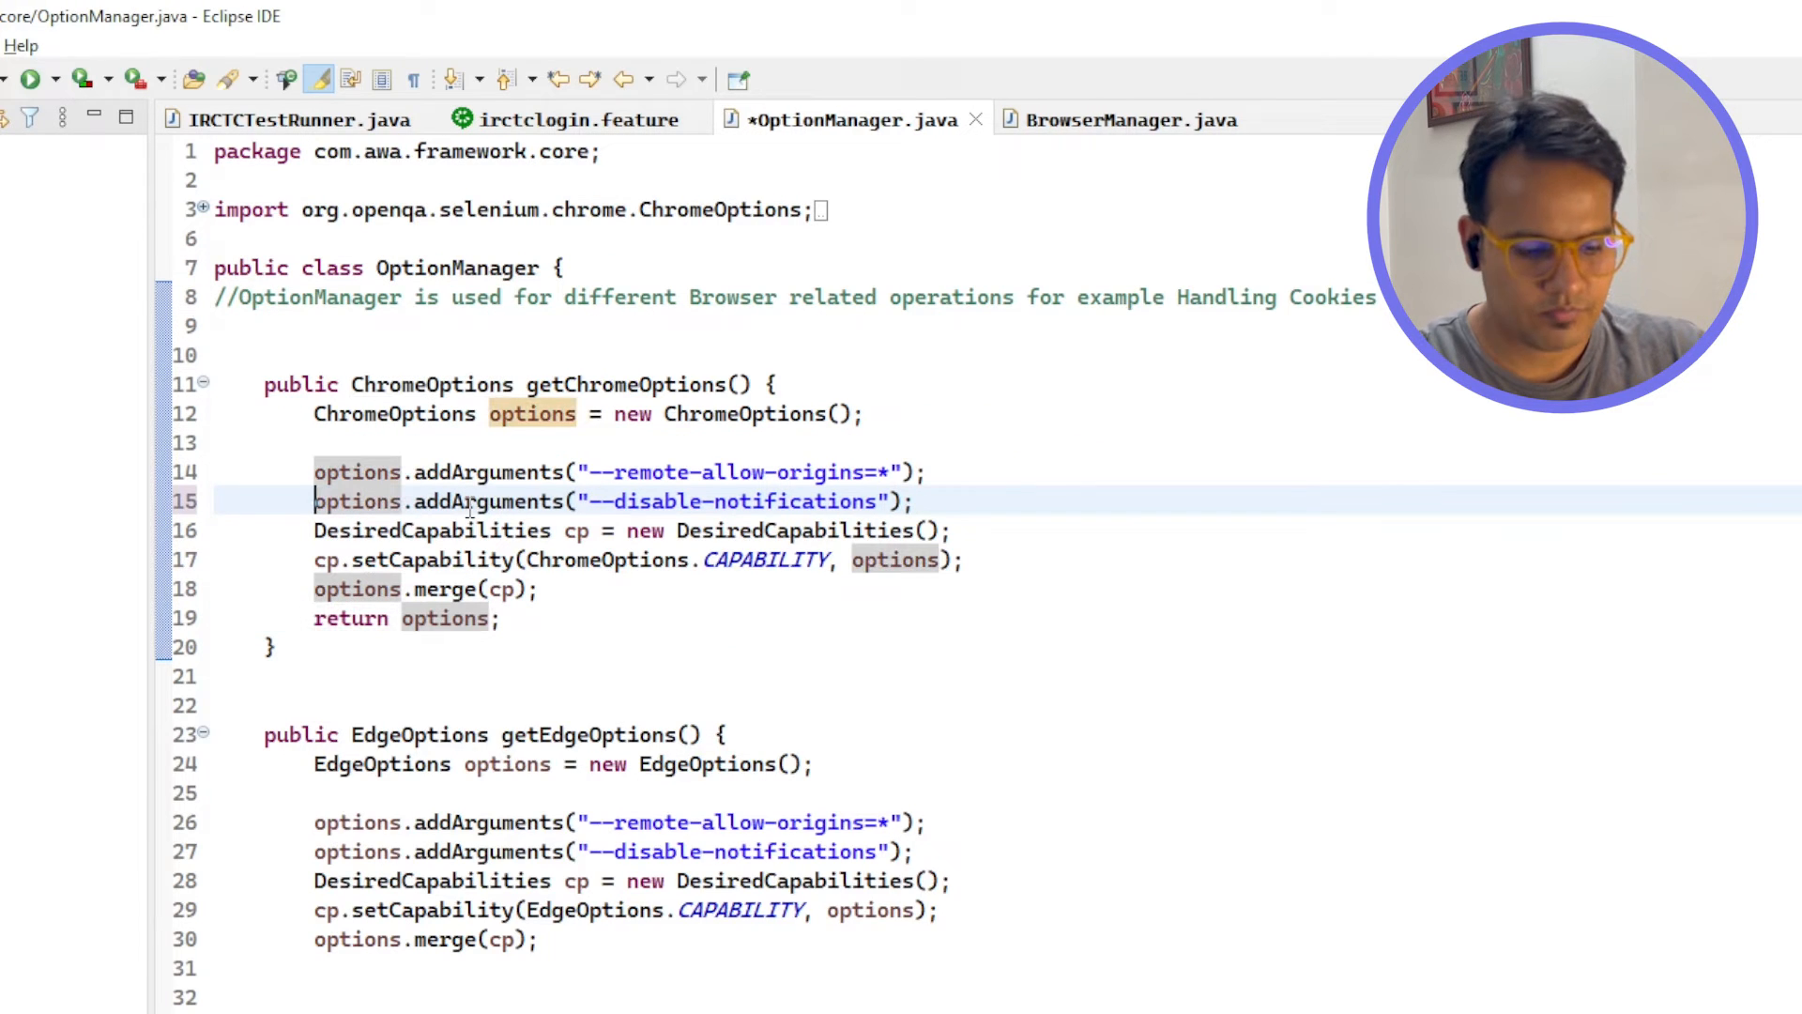
pyautogui.press('ctrl+s')
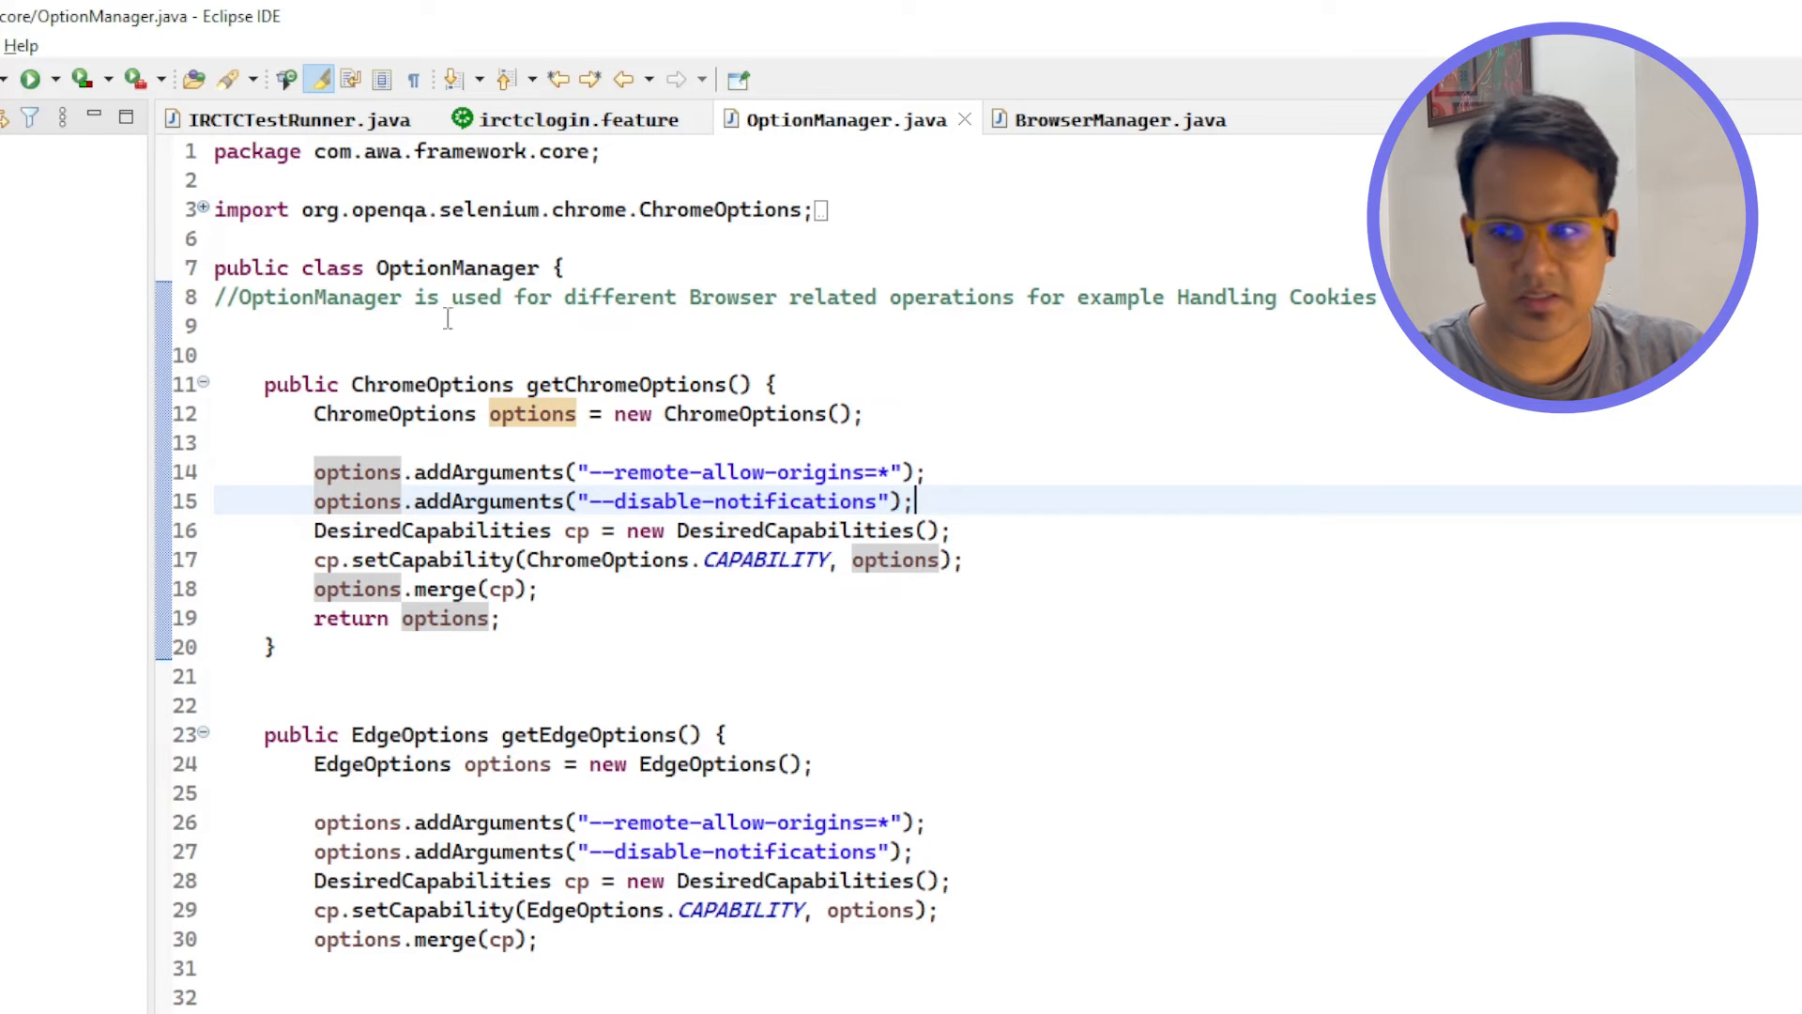
pyautogui.moveTo(1092, 118)
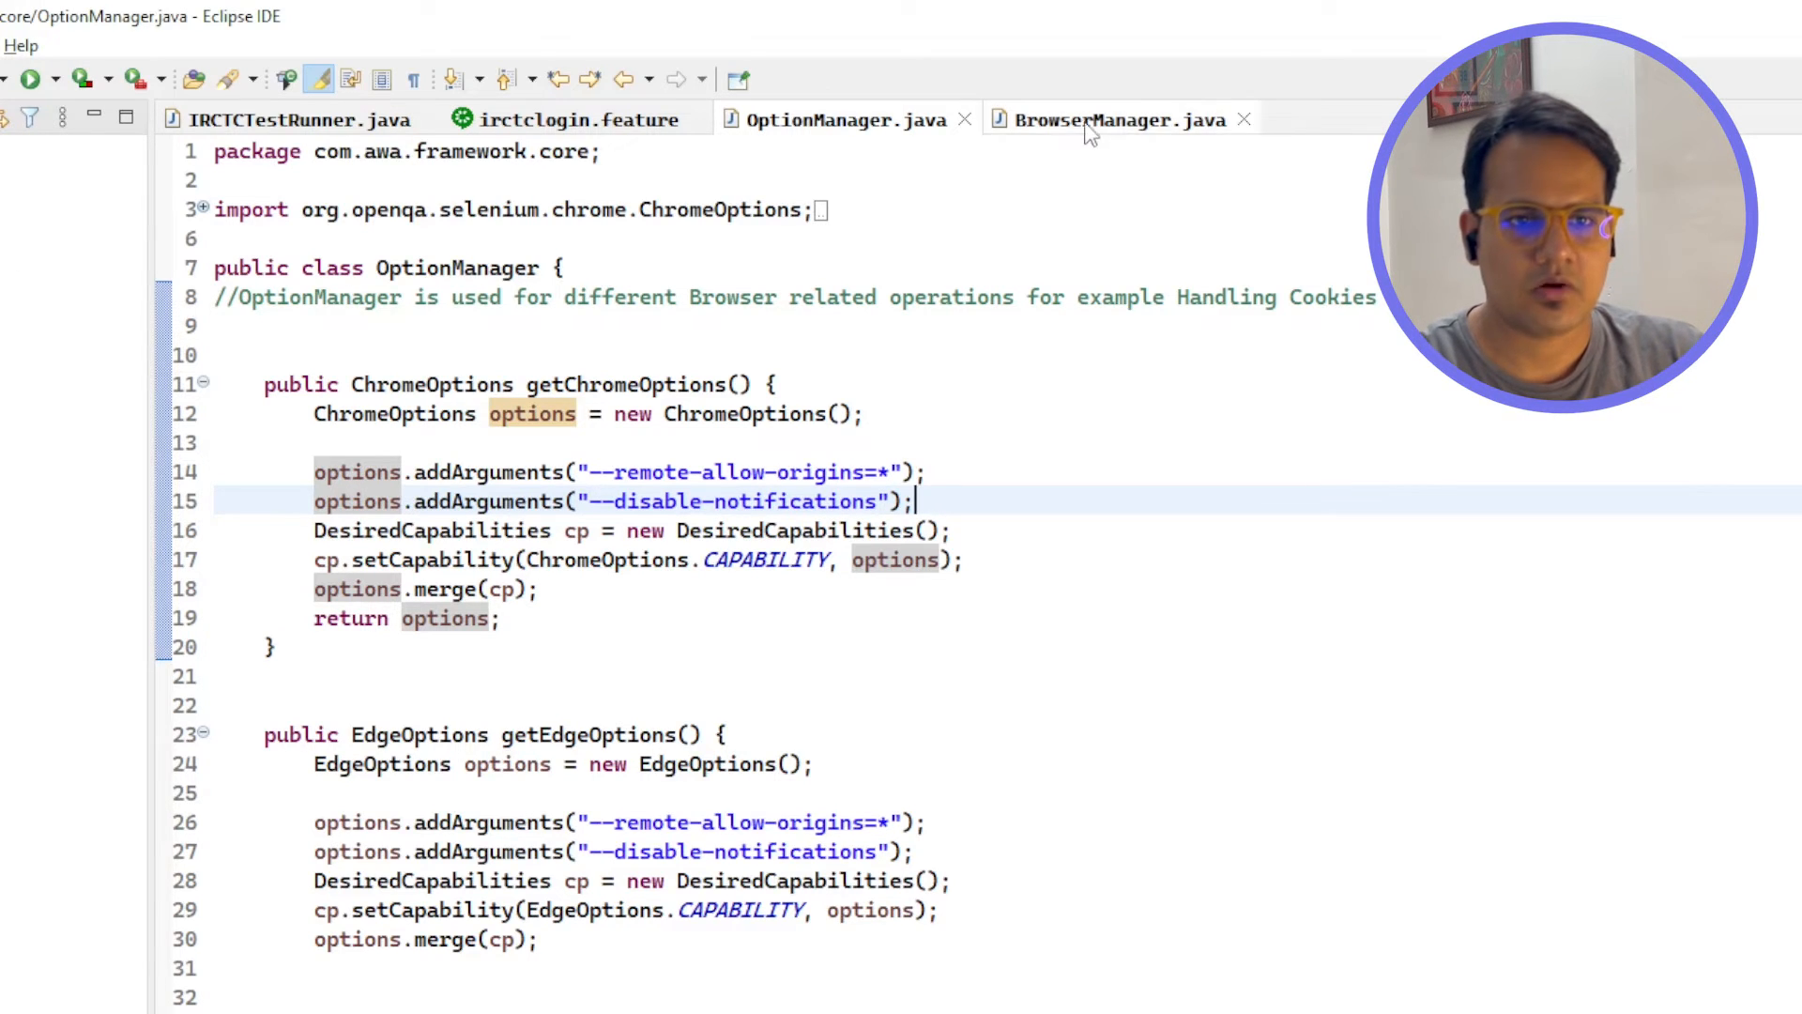
pyautogui.click(293, 119)
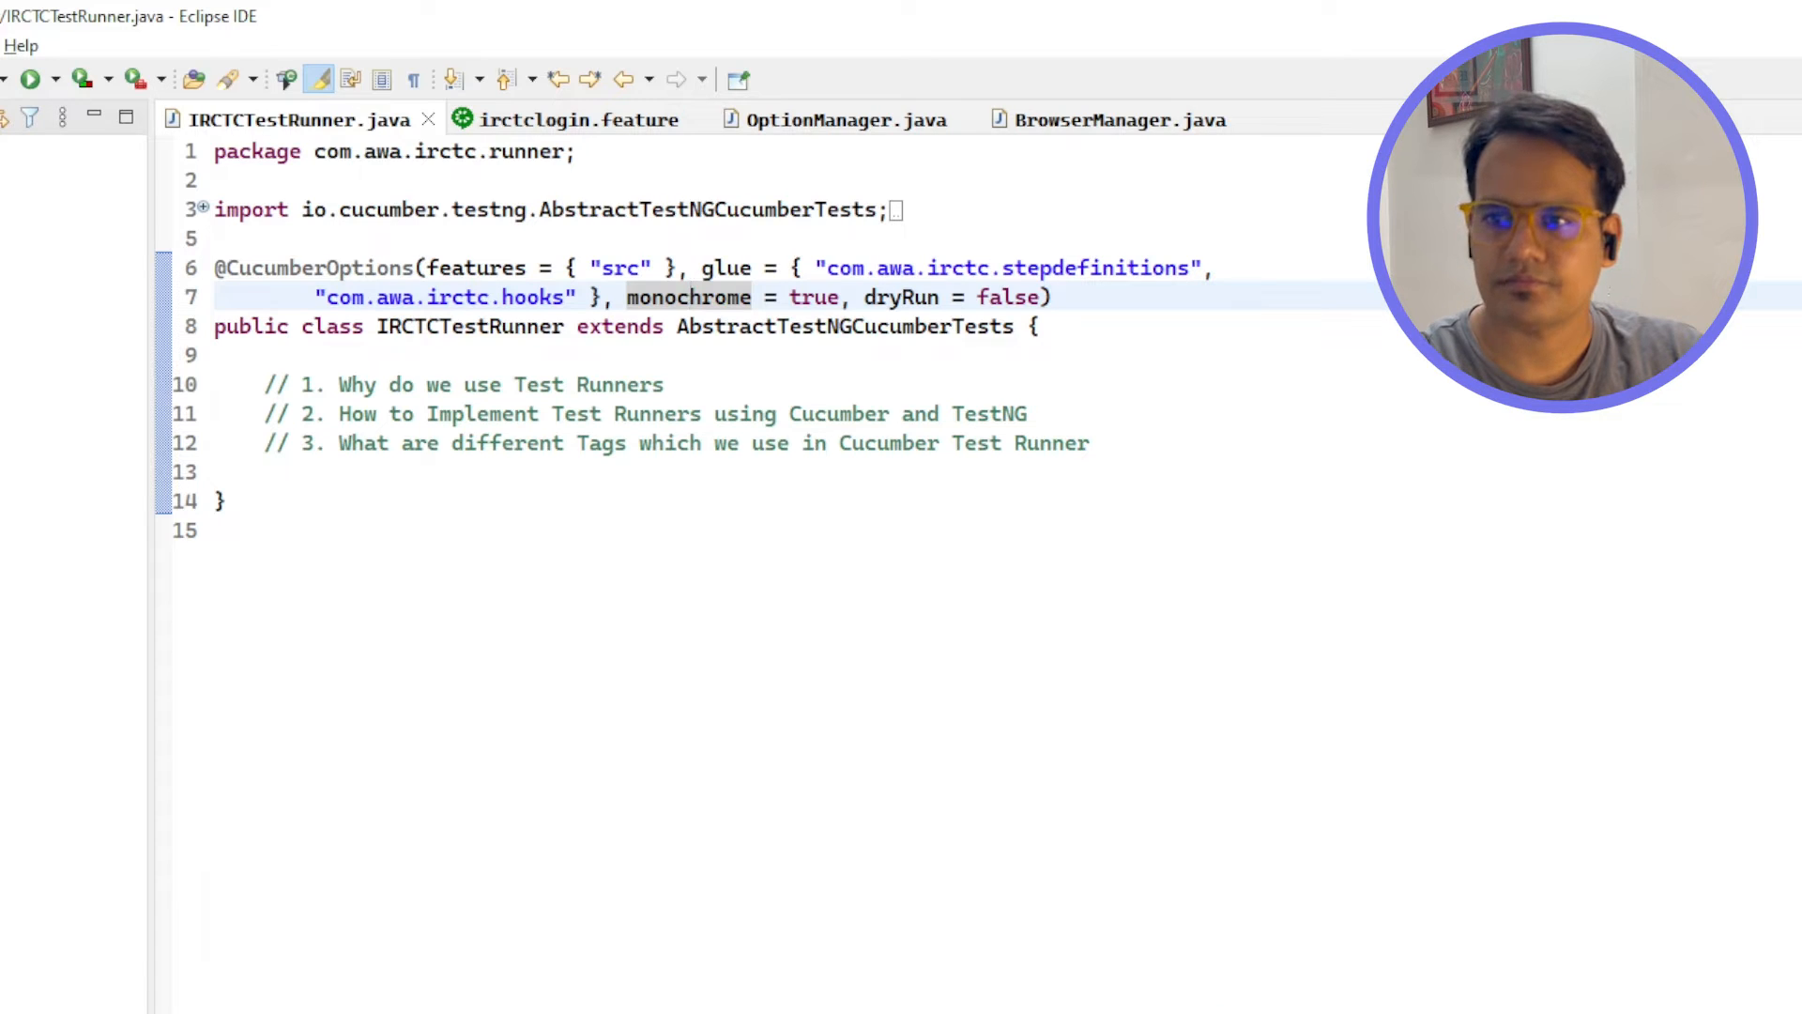
pyautogui.click(30, 79)
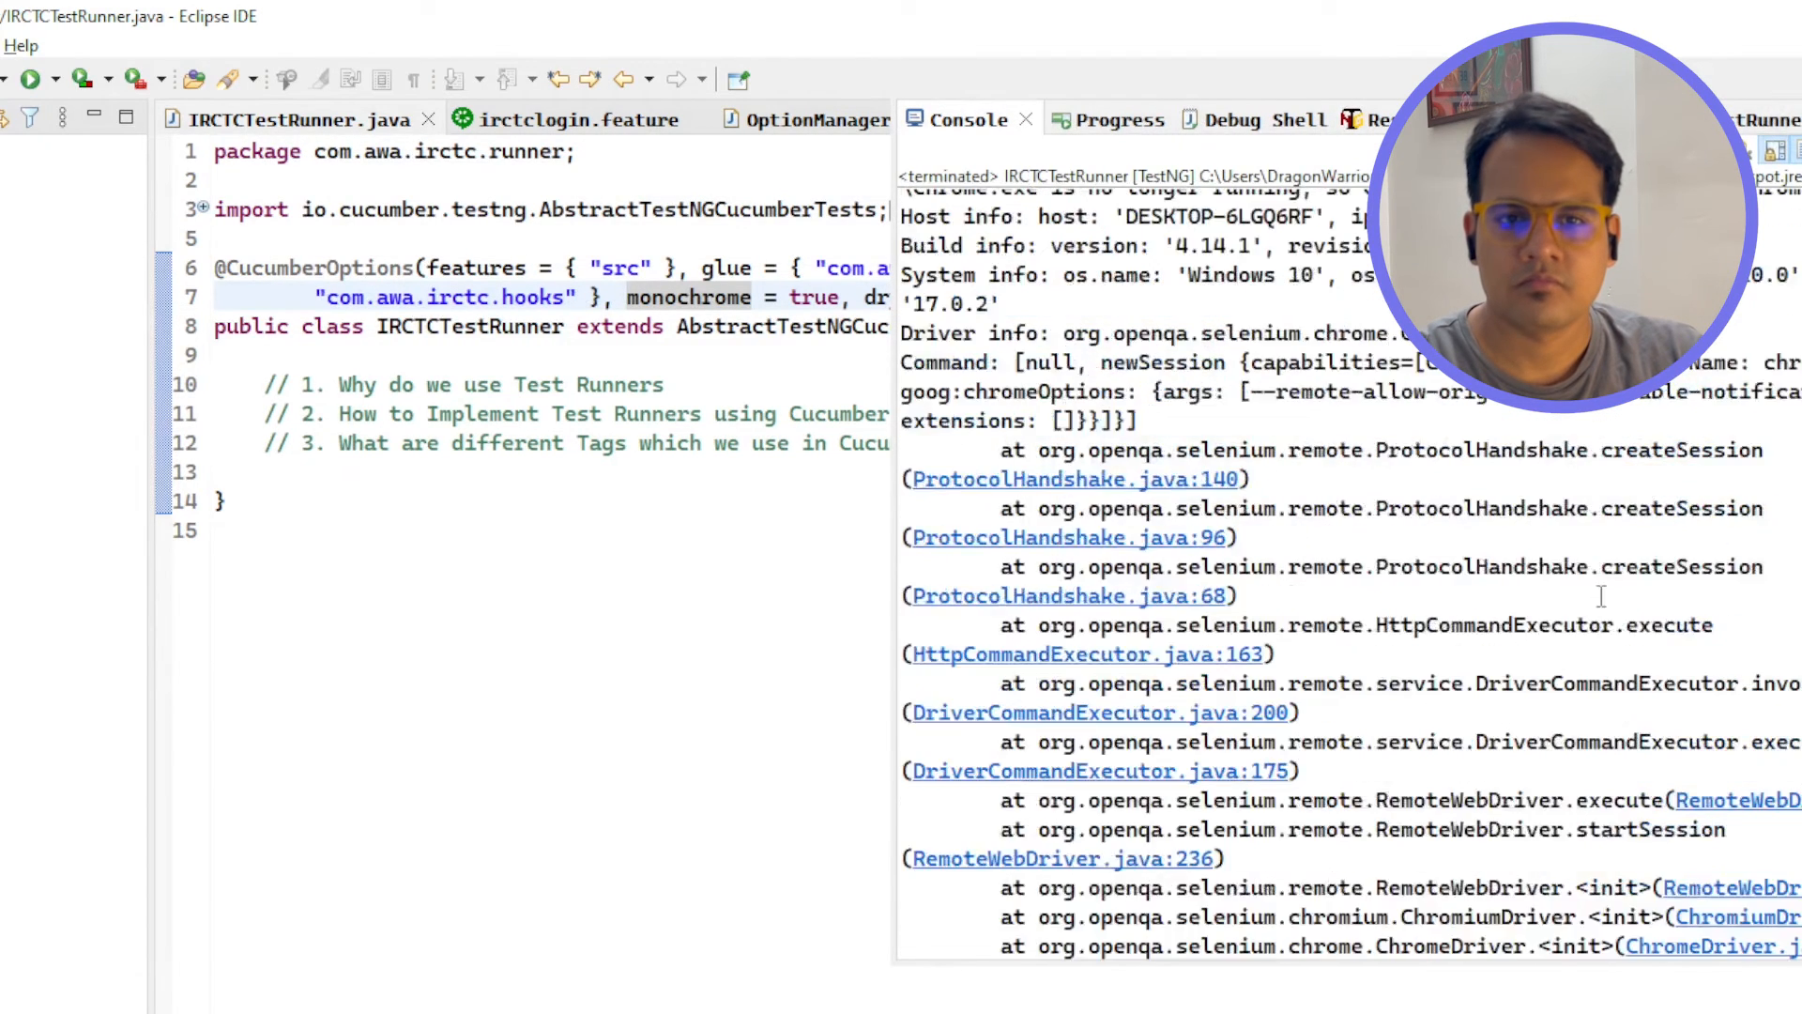
pyautogui.scroll(3)
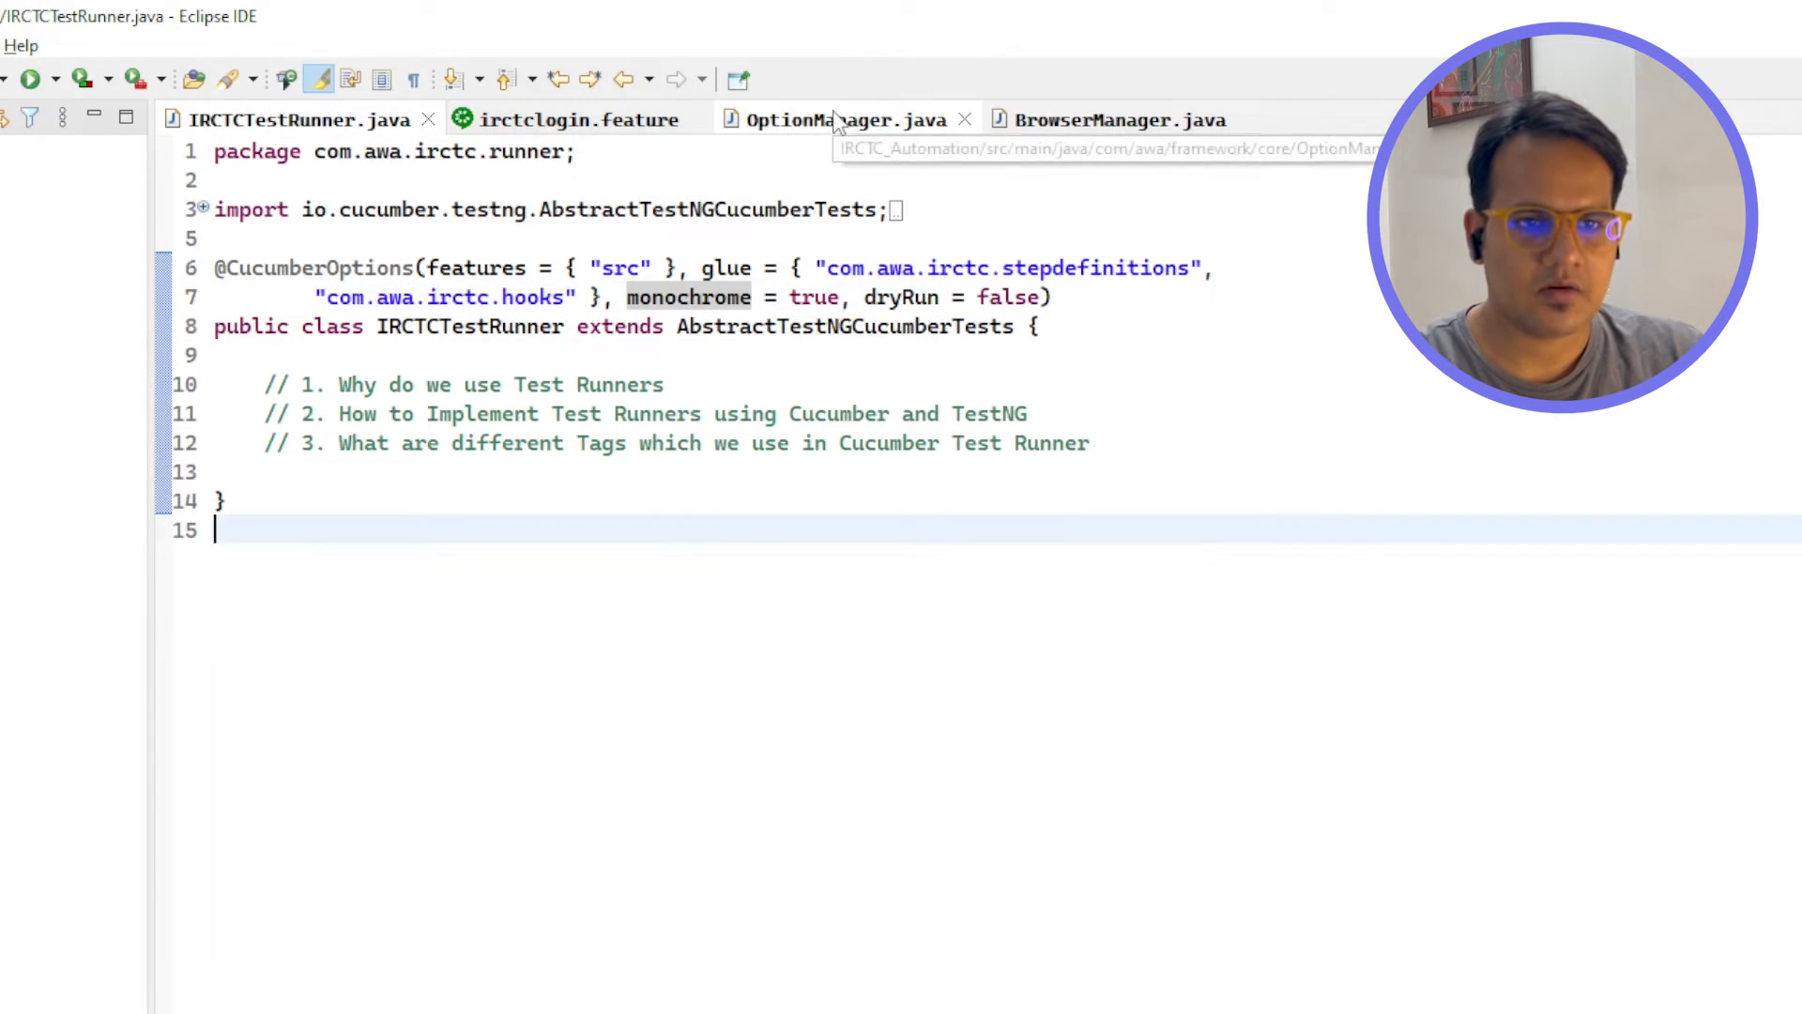
# - Uncomment BrowserManager's System.setProperty line setting webdriver.http.factory to jdk-http-client and save
pyautogui.click(601, 383)
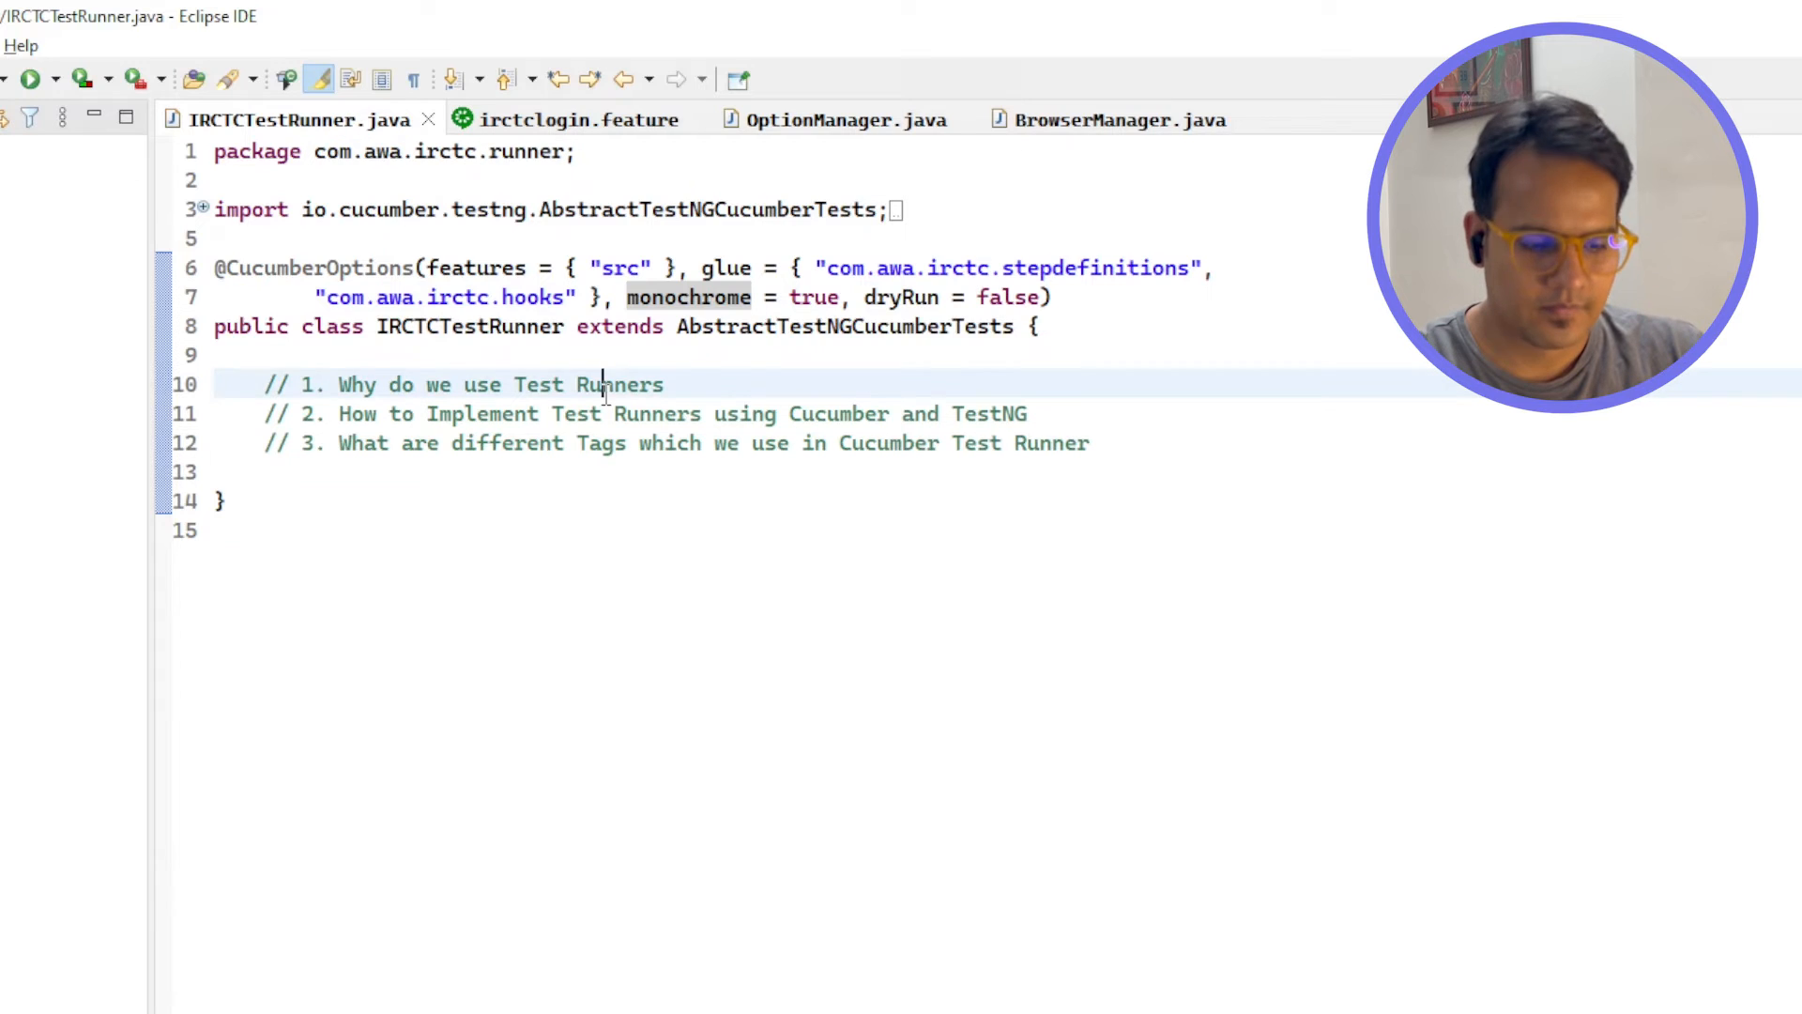
pyautogui.click(1117, 119)
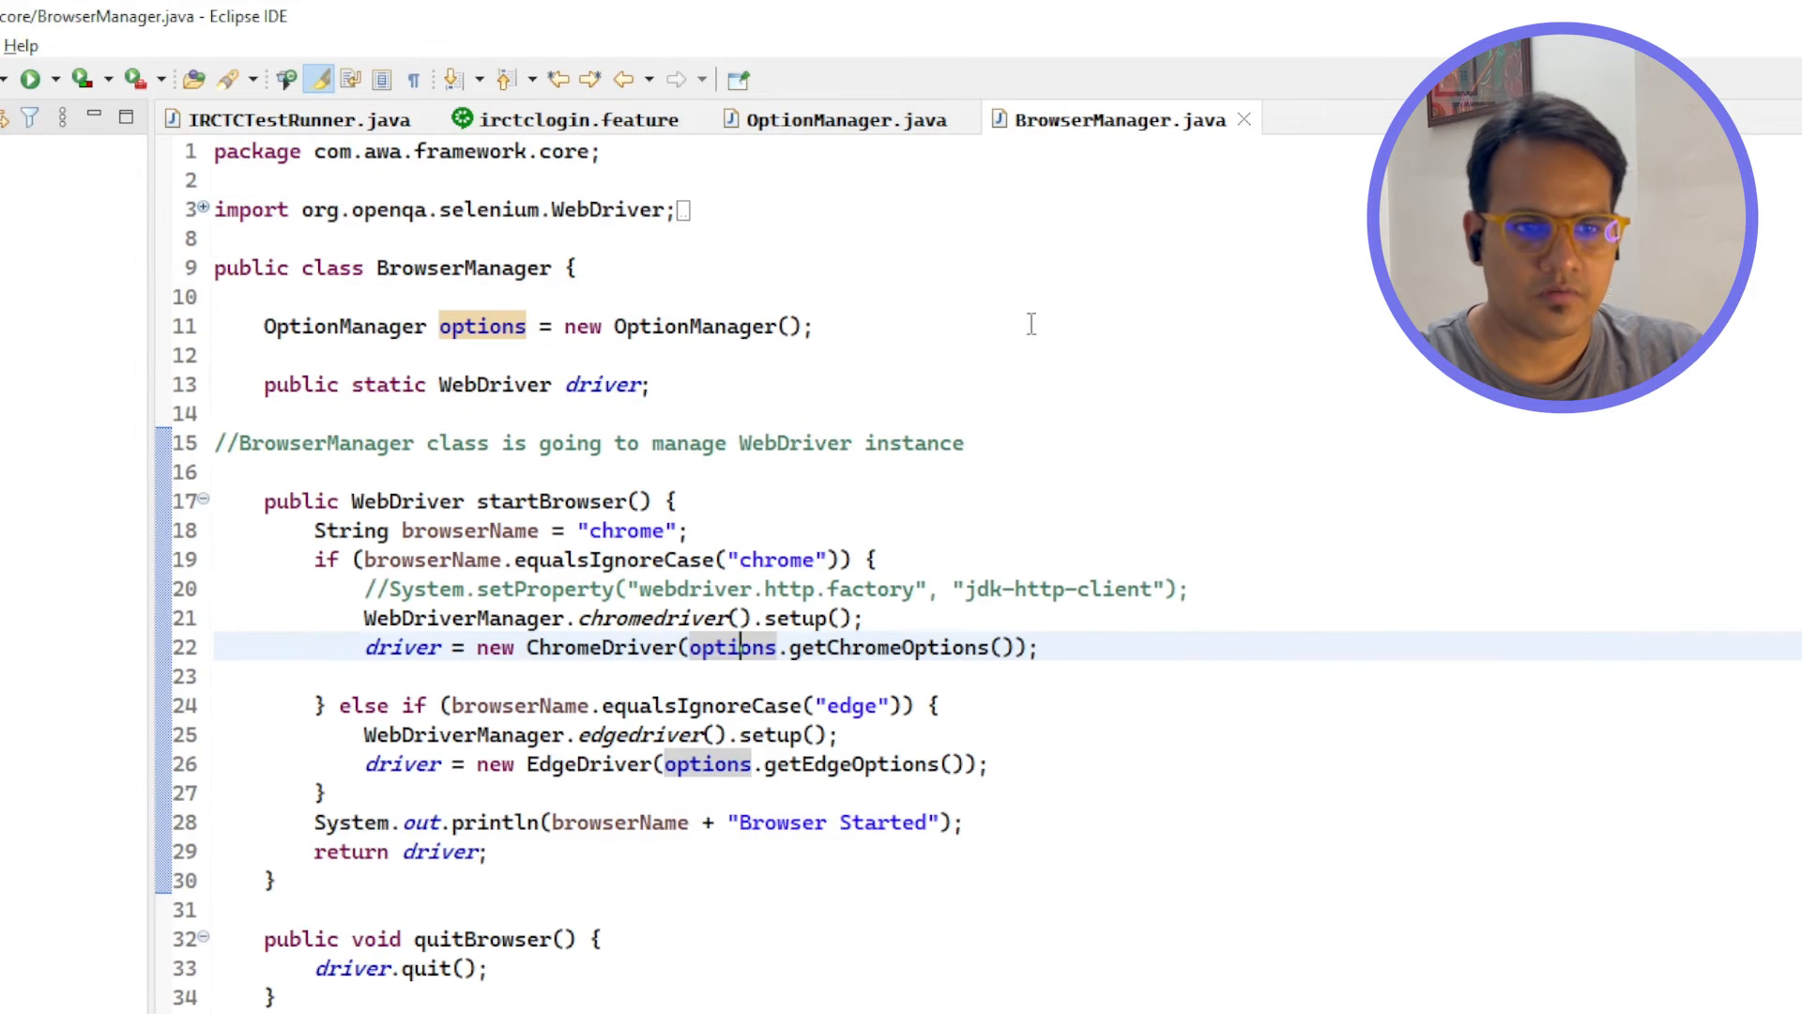
pyautogui.click(731, 588)
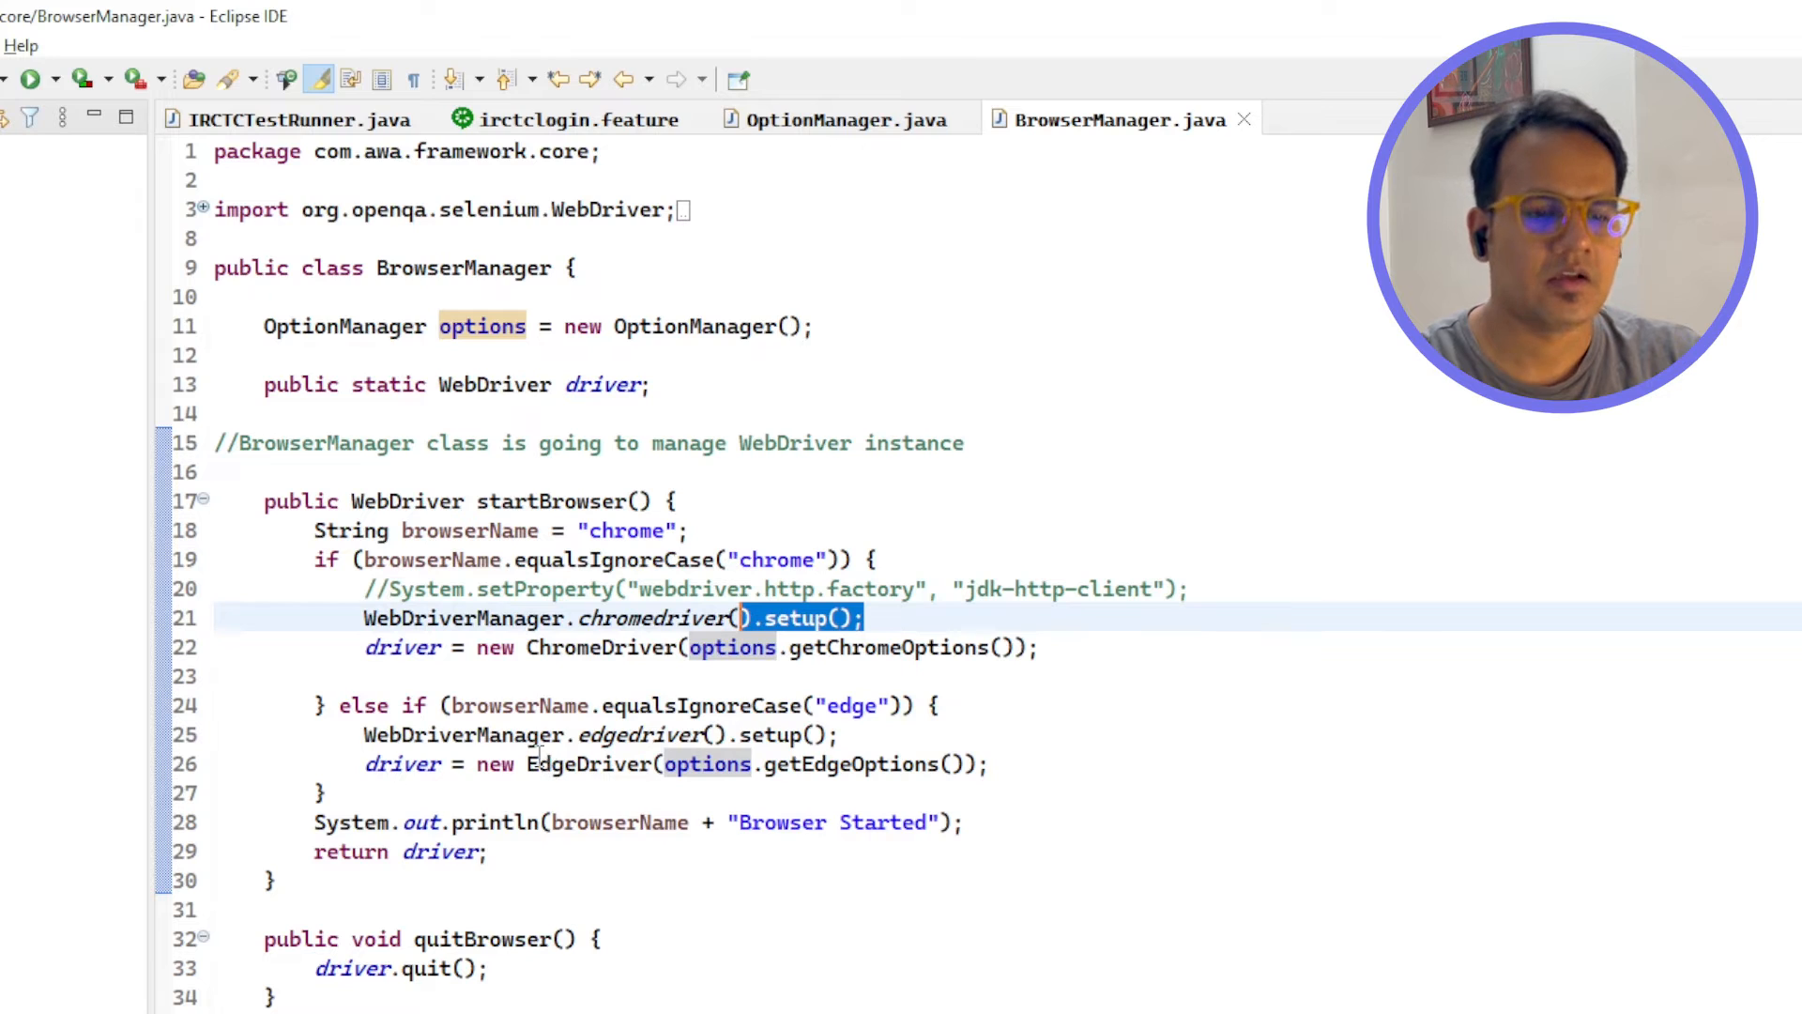
pyautogui.click(586, 764)
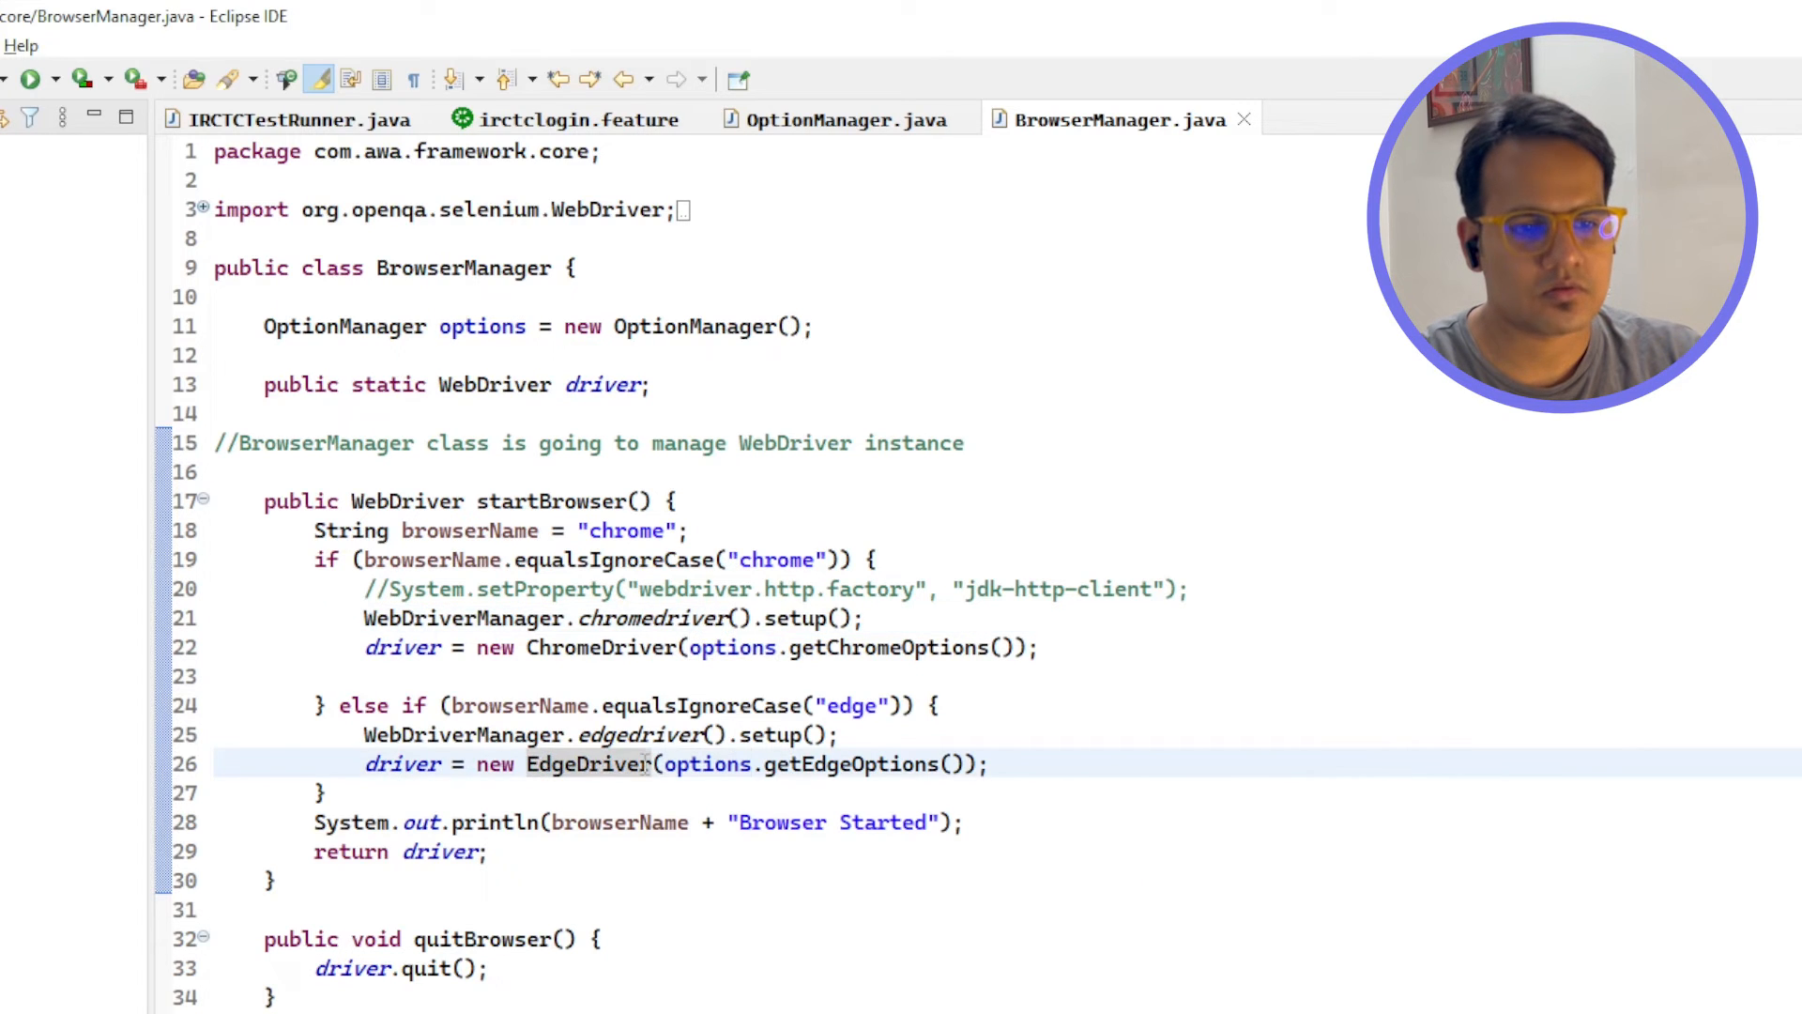
pyautogui.click(839, 734)
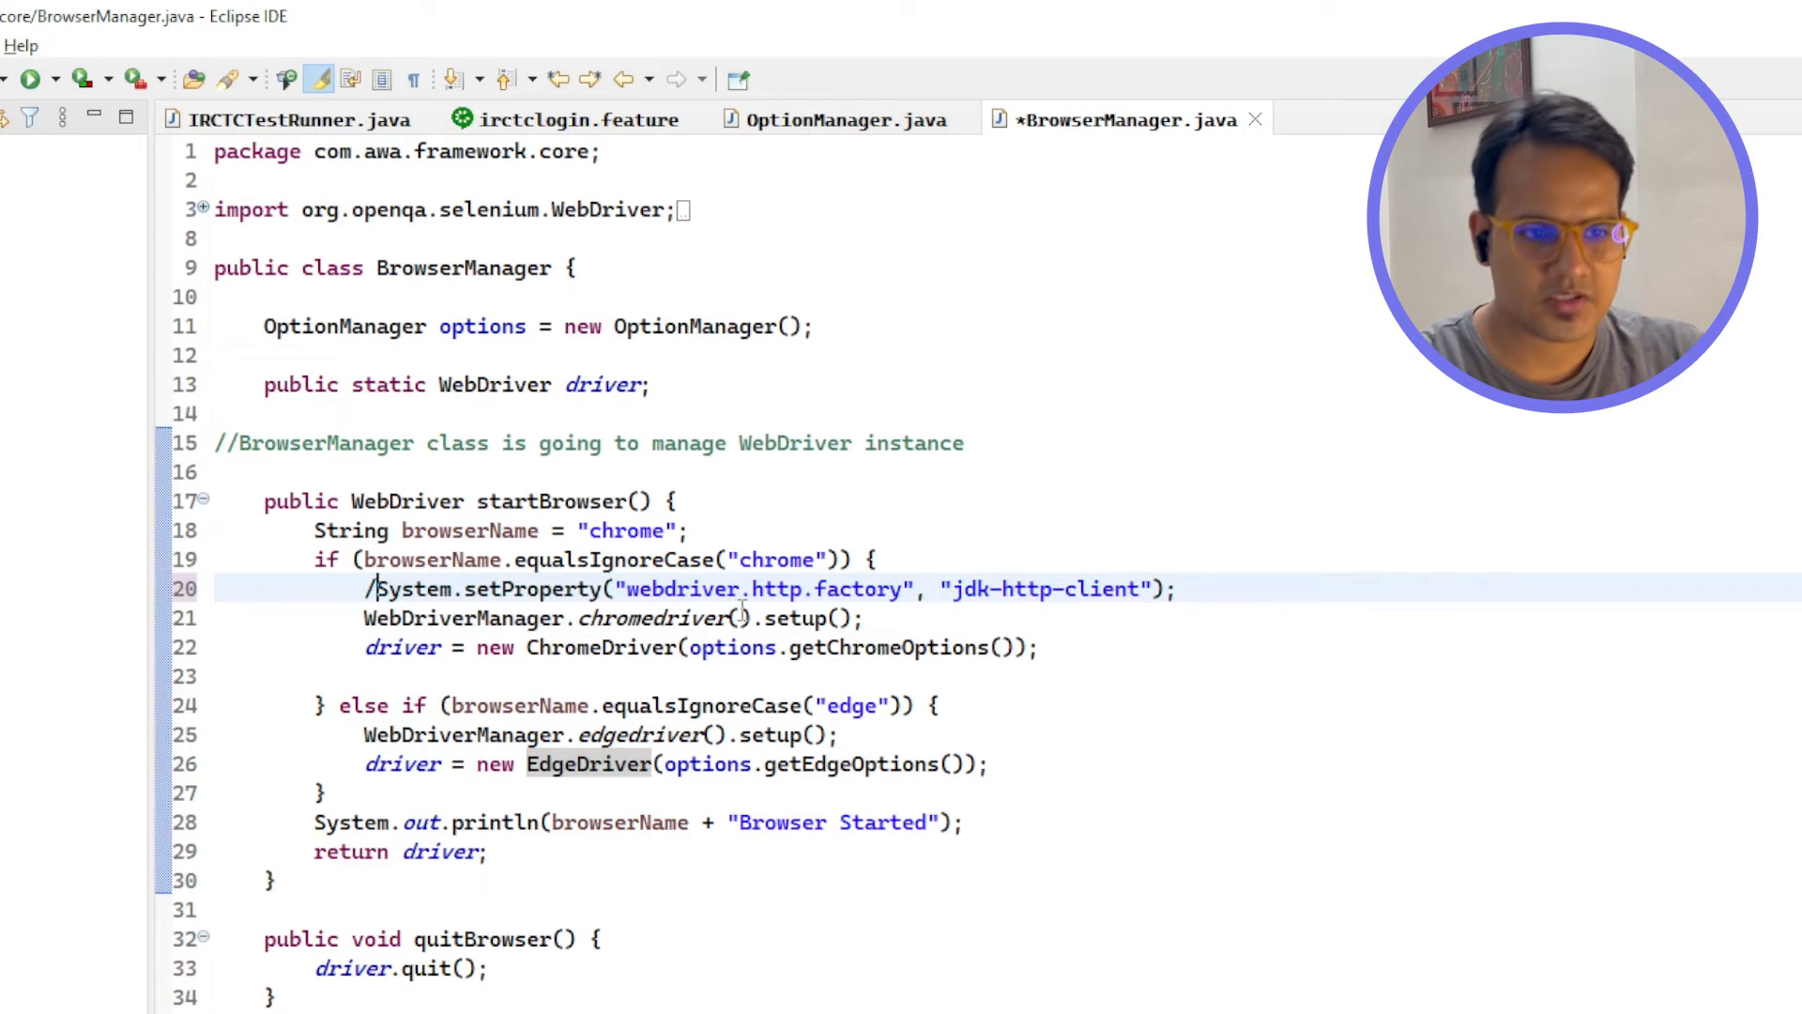
pyautogui.doubleClick(667, 588)
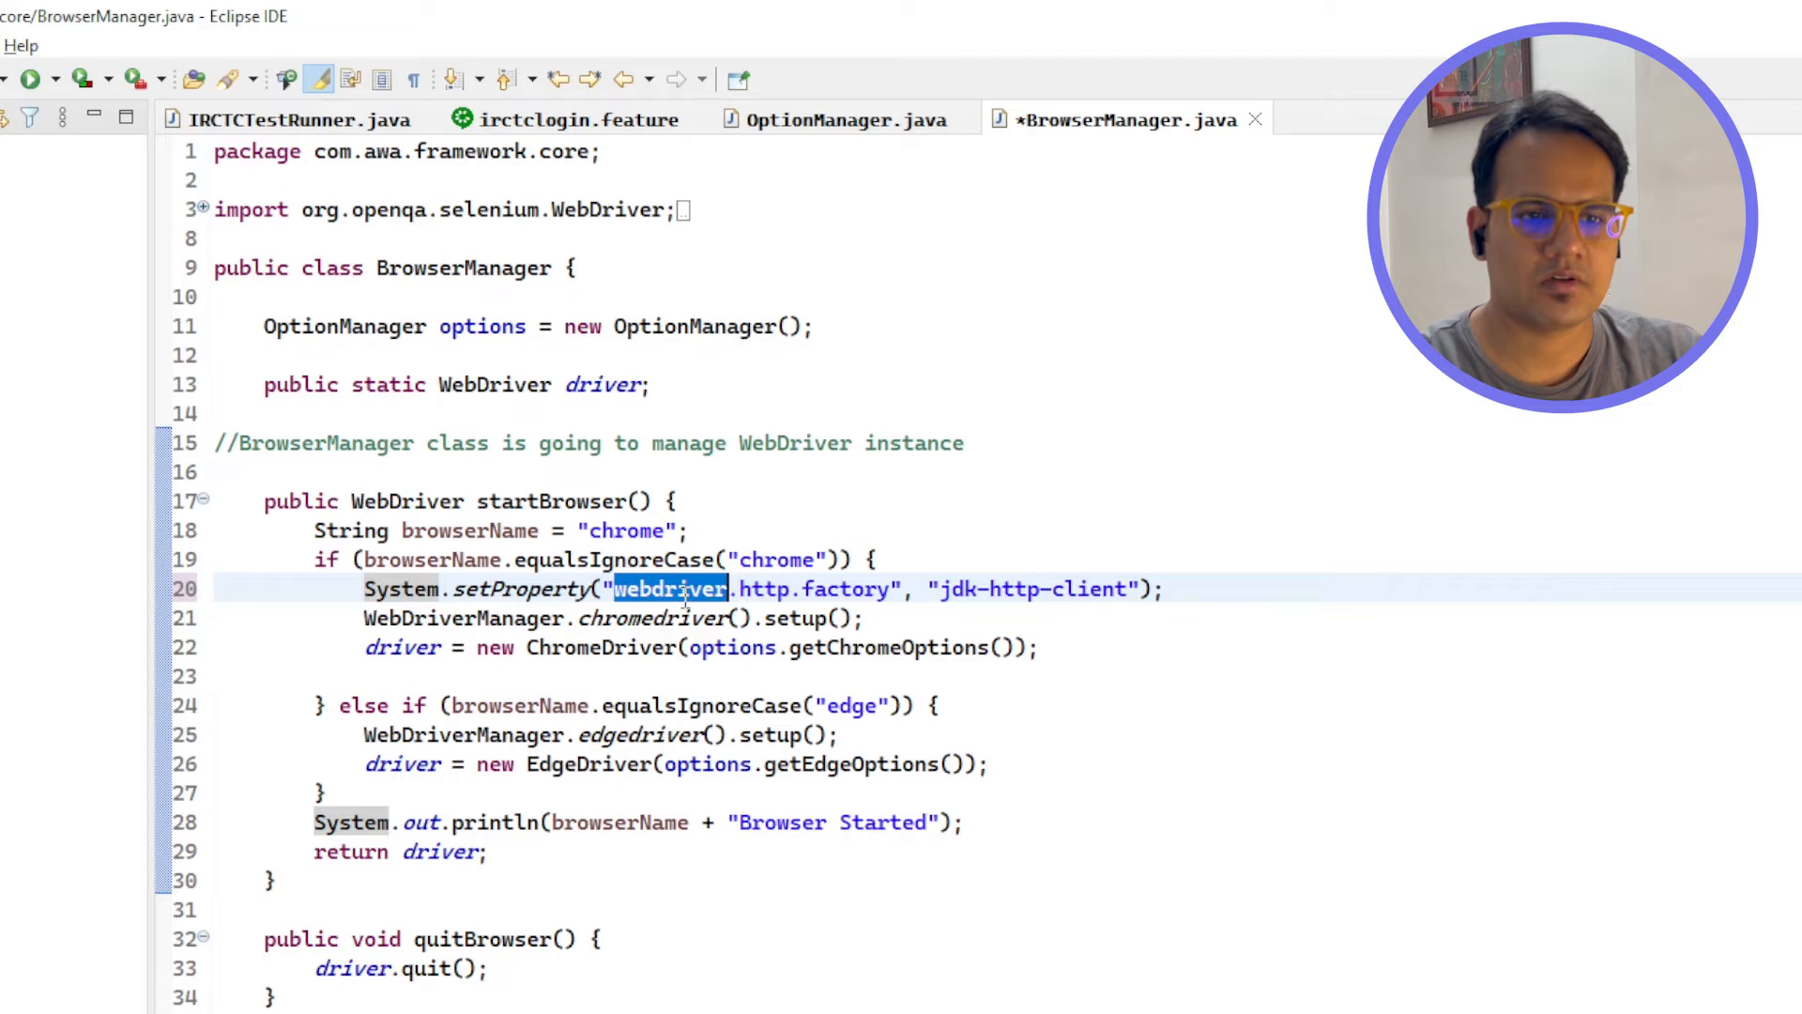
pyautogui.doubleClick(849, 588)
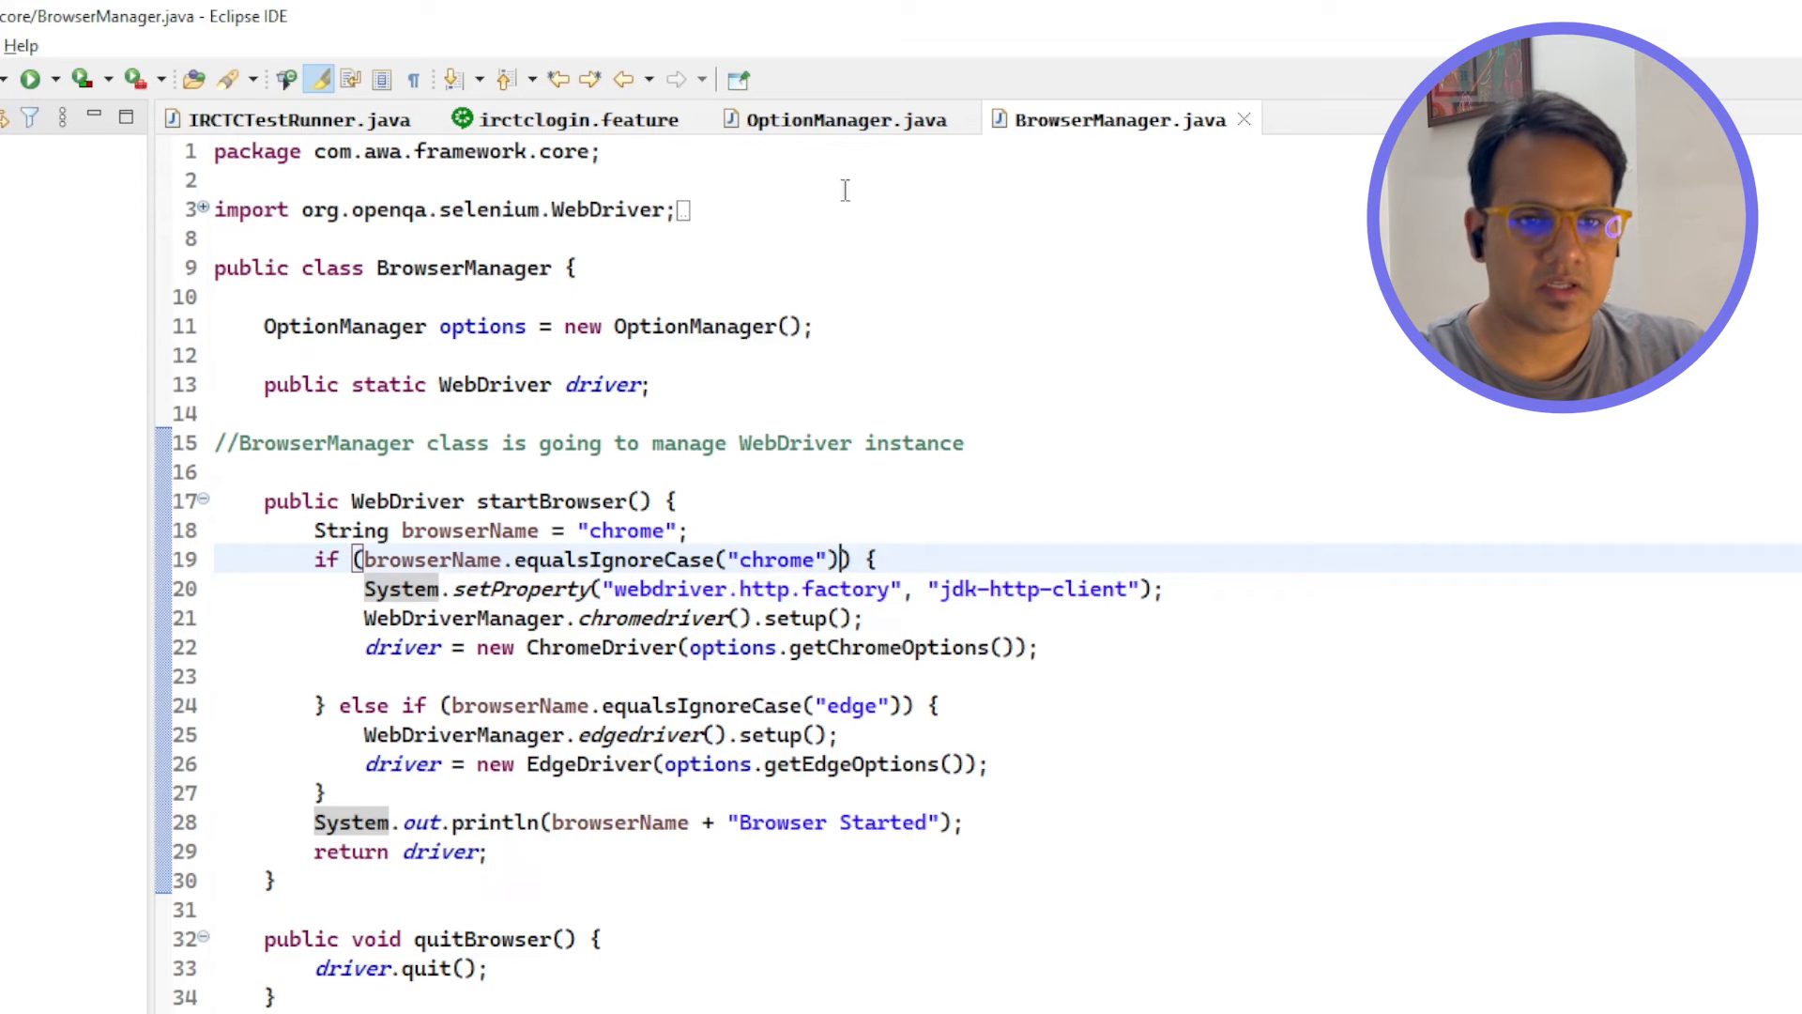
# - Switch to IRCTCTestRunner and start the Cucumber test run
pyautogui.click(294, 118)
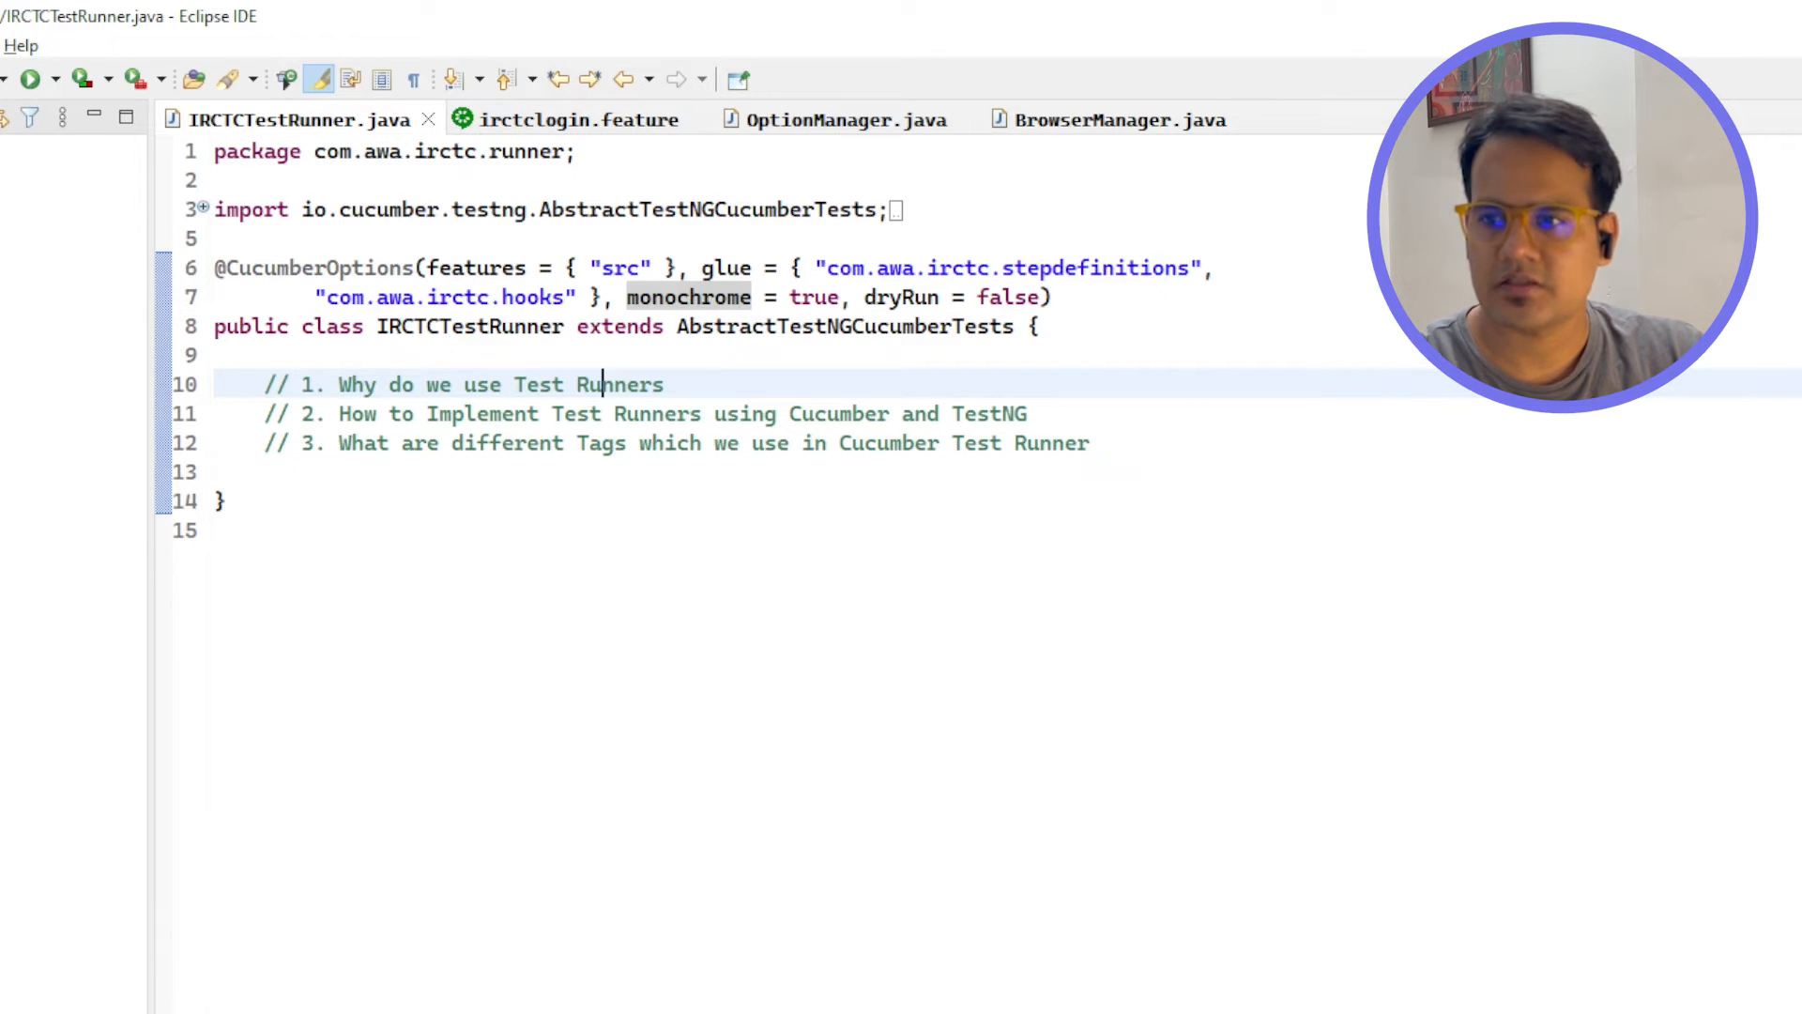
pyautogui.click(28, 78)
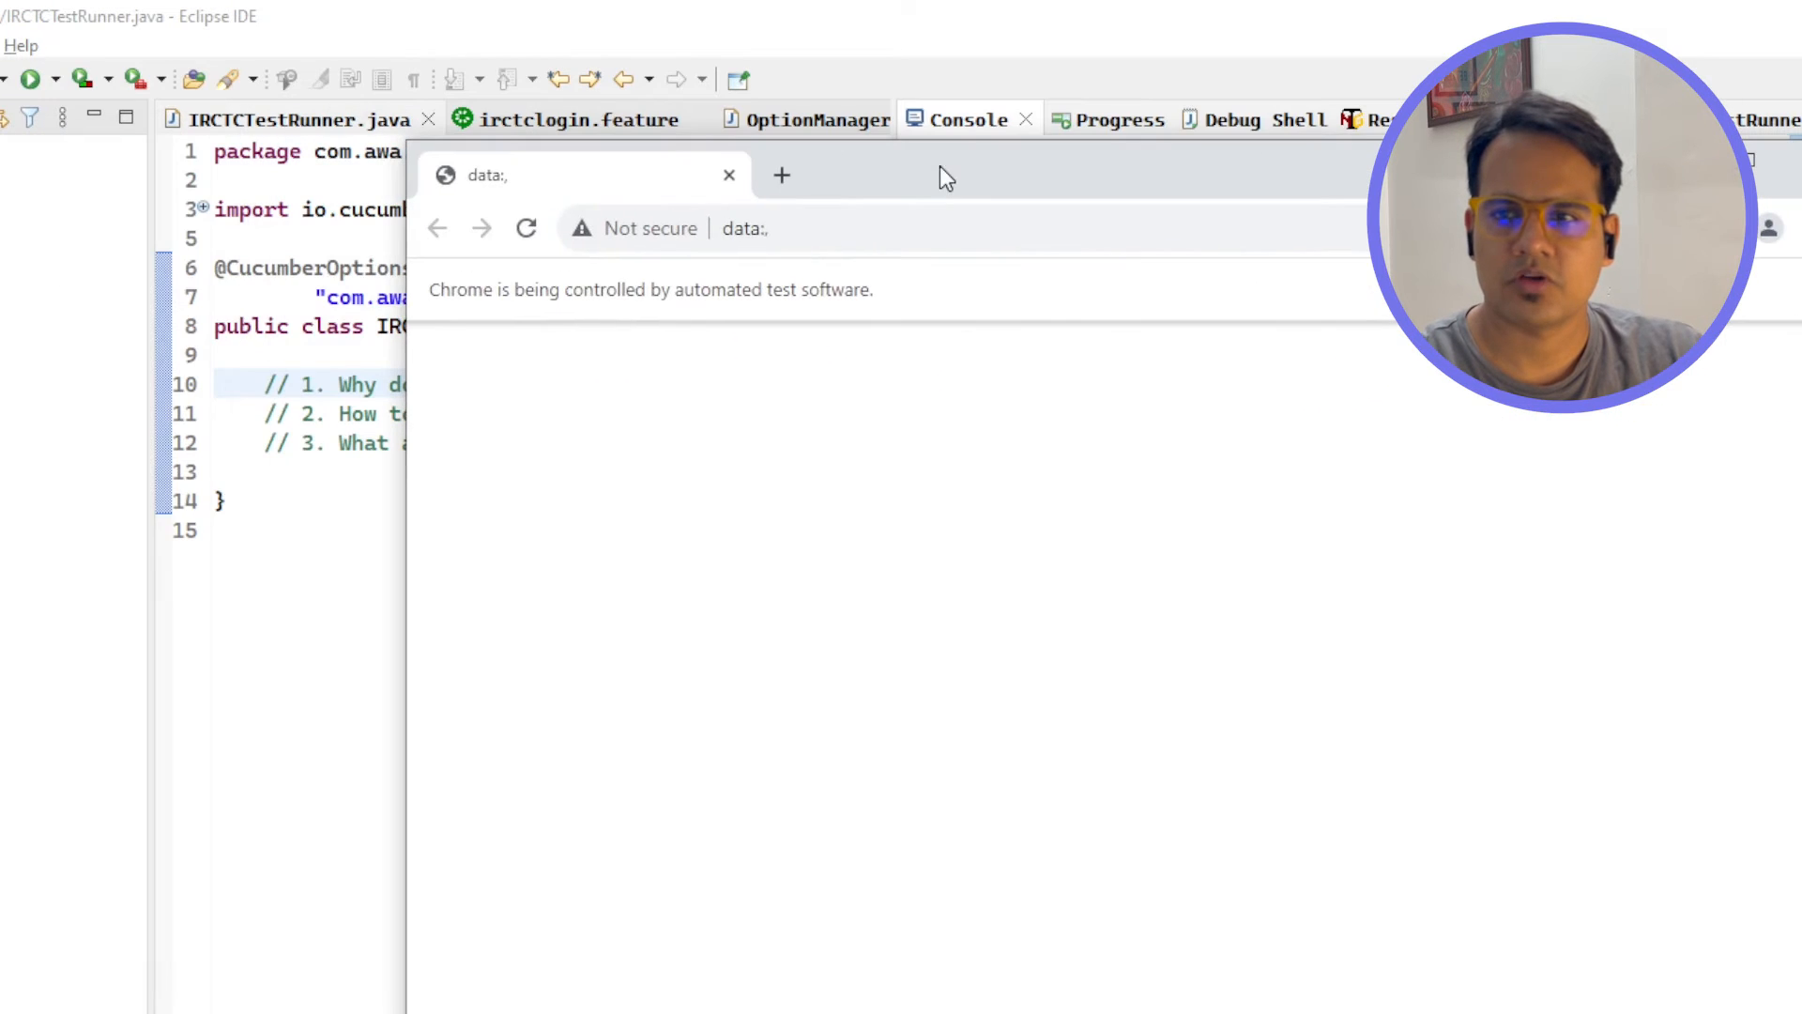
pyautogui.moveTo(1110, 180)
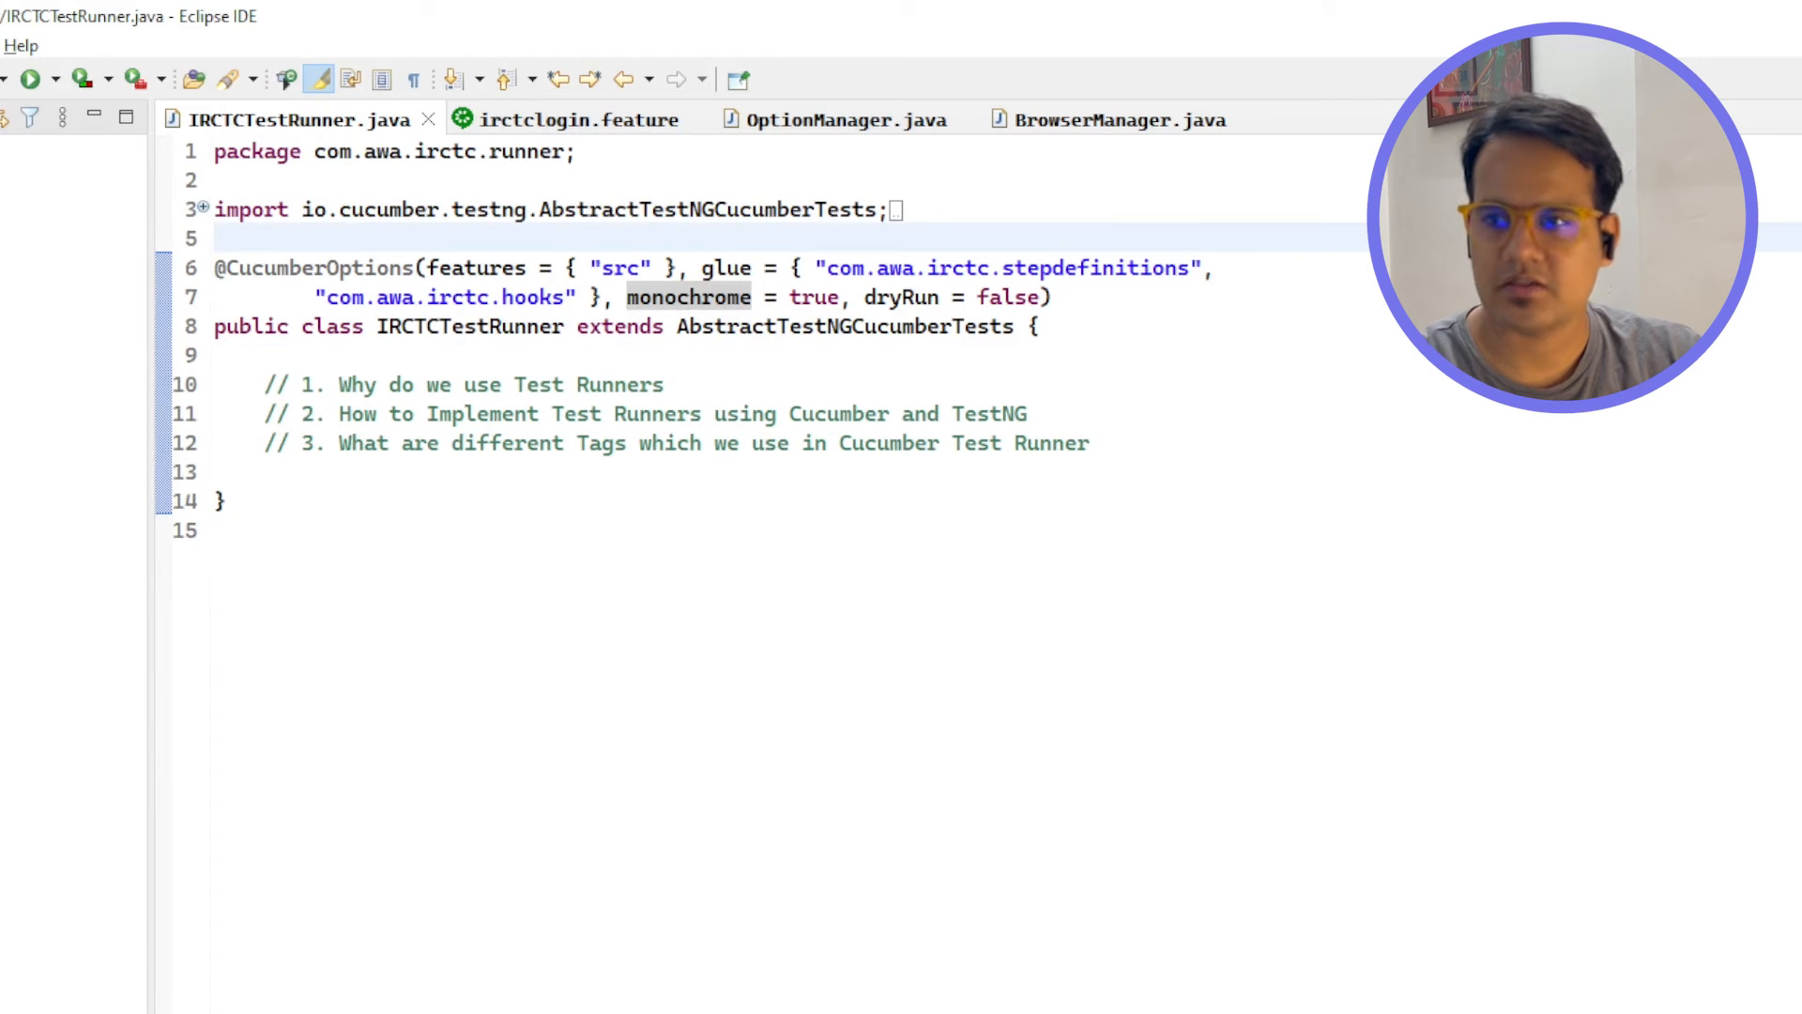
# - Rerun IRCTCTestRunner and watch the automated Chrome window open and close
pyautogui.click(30, 79)
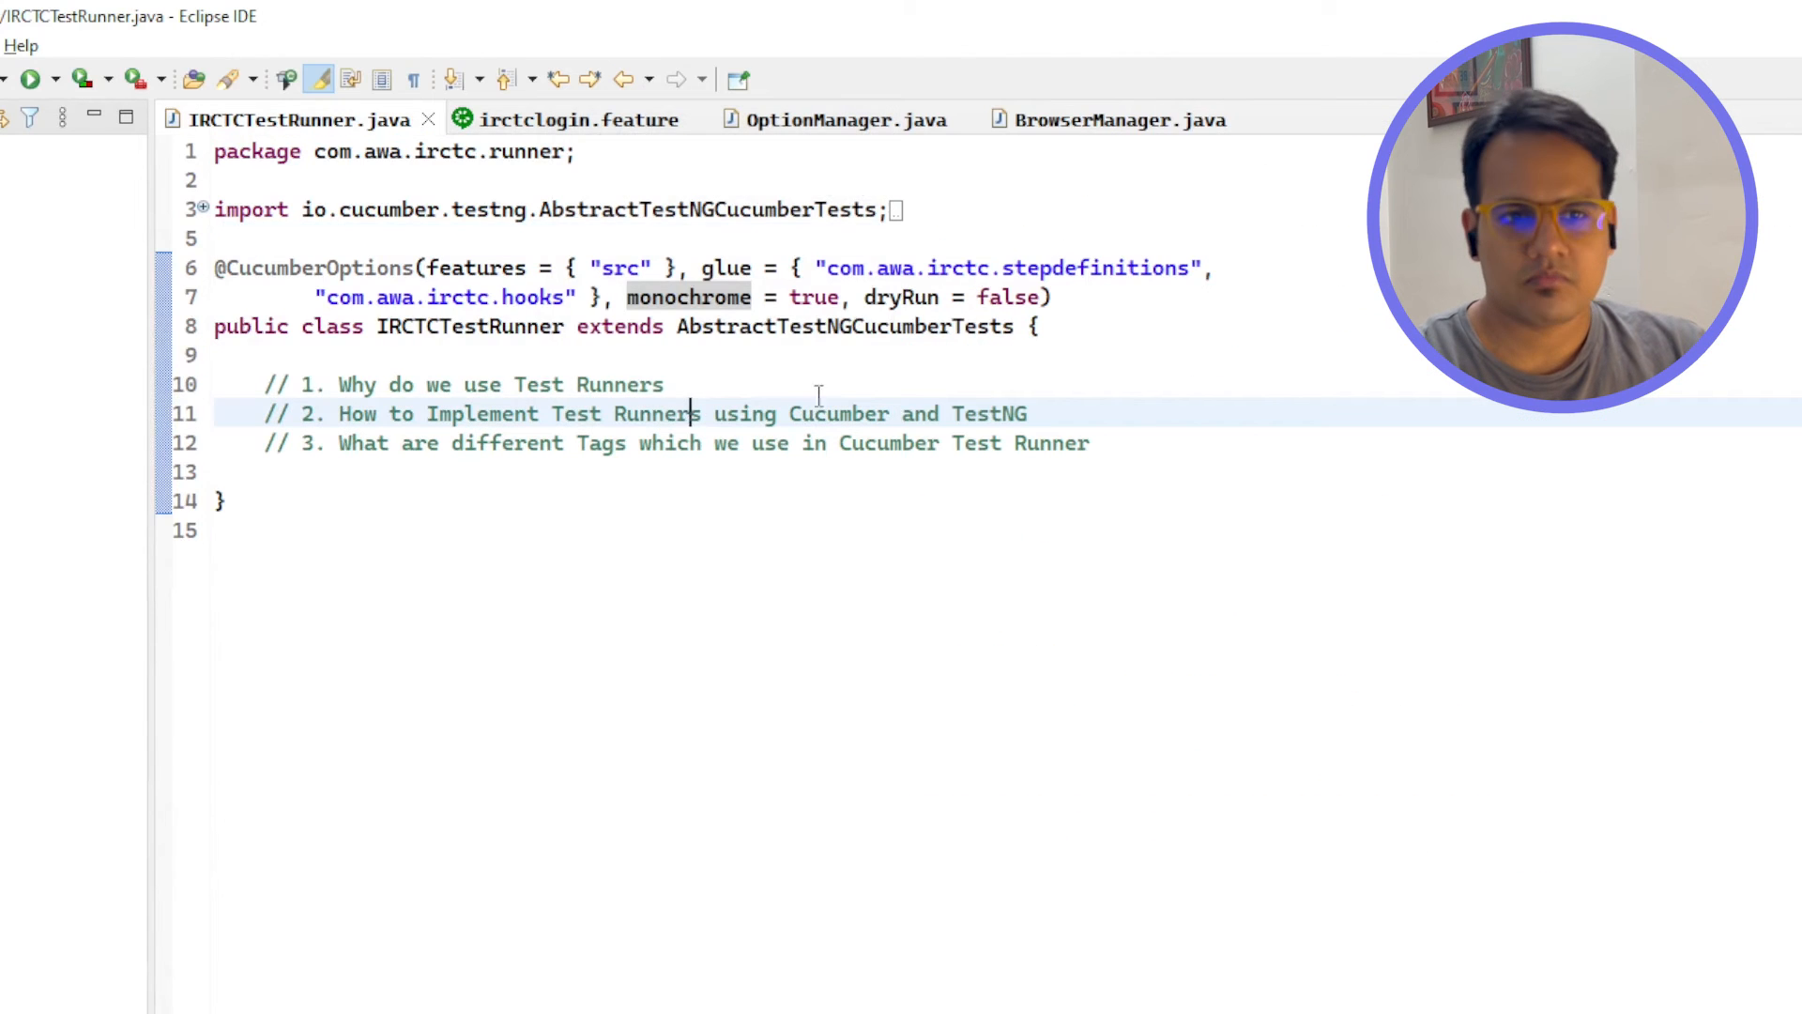
# - Return to OptionManager.java and select the --remote-allow-origins=* argument in getChromeOptions
pyautogui.click(1115, 118)
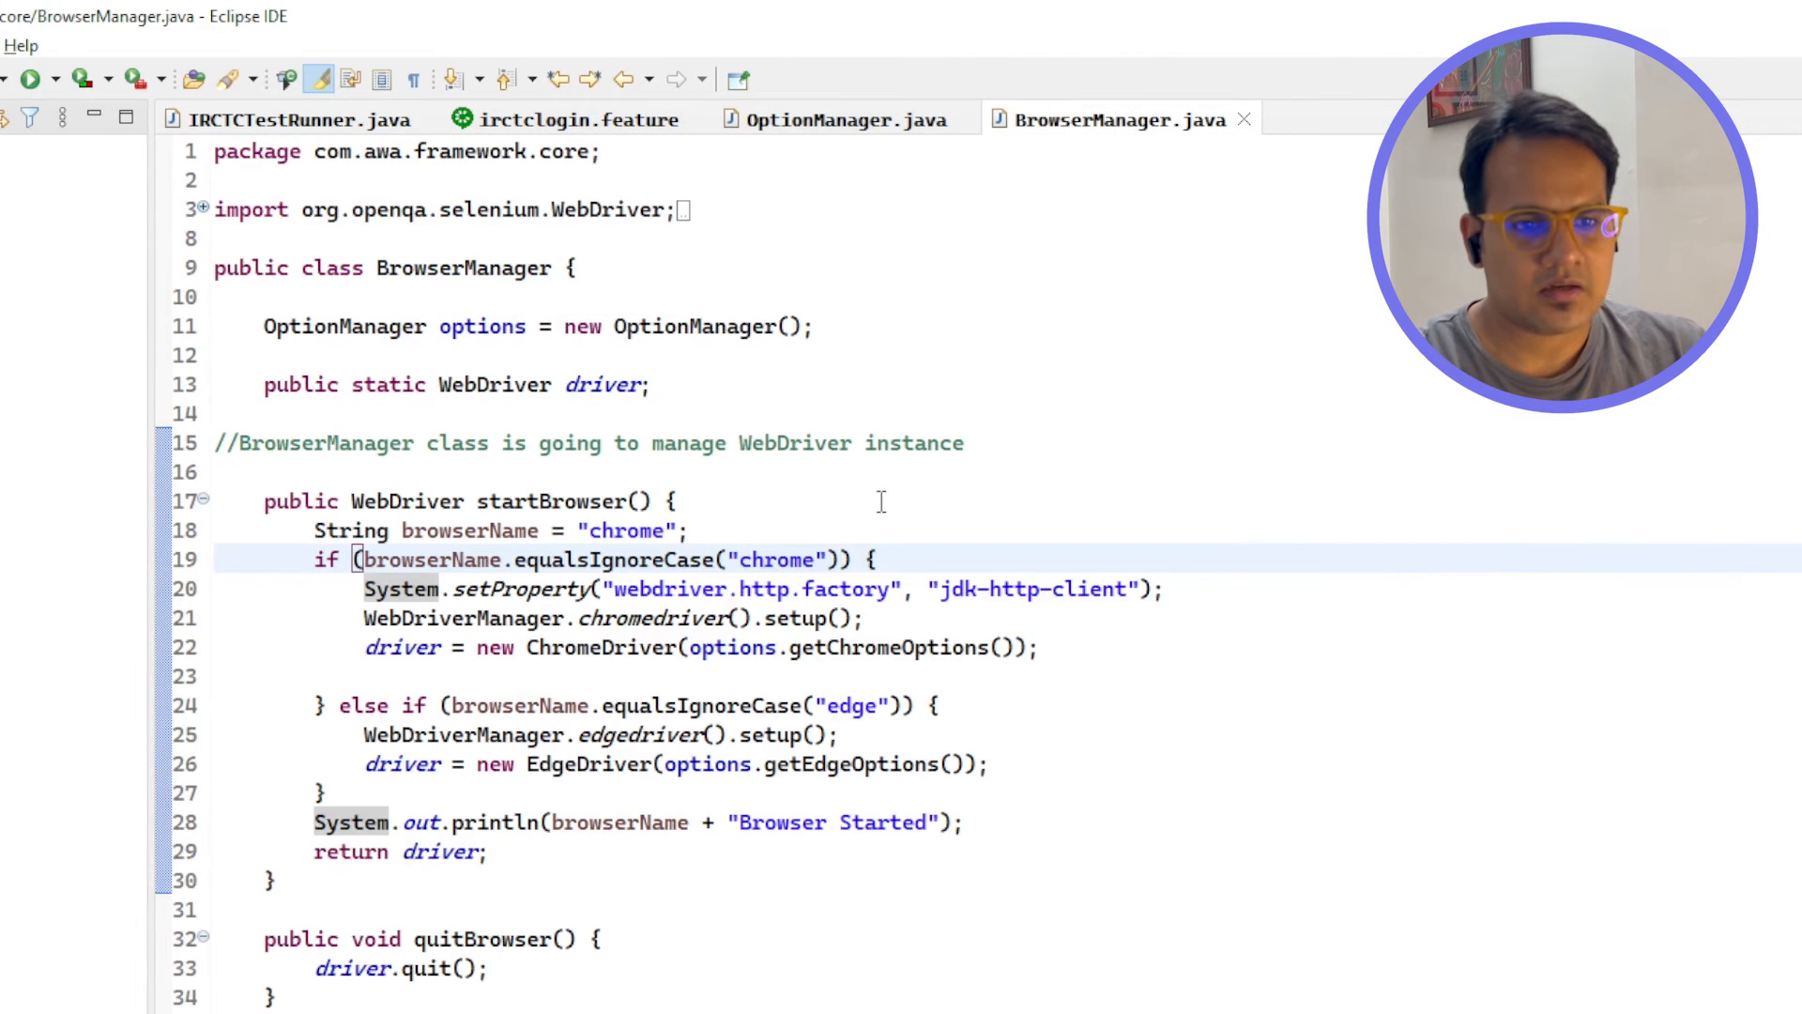
pyautogui.click(295, 119)
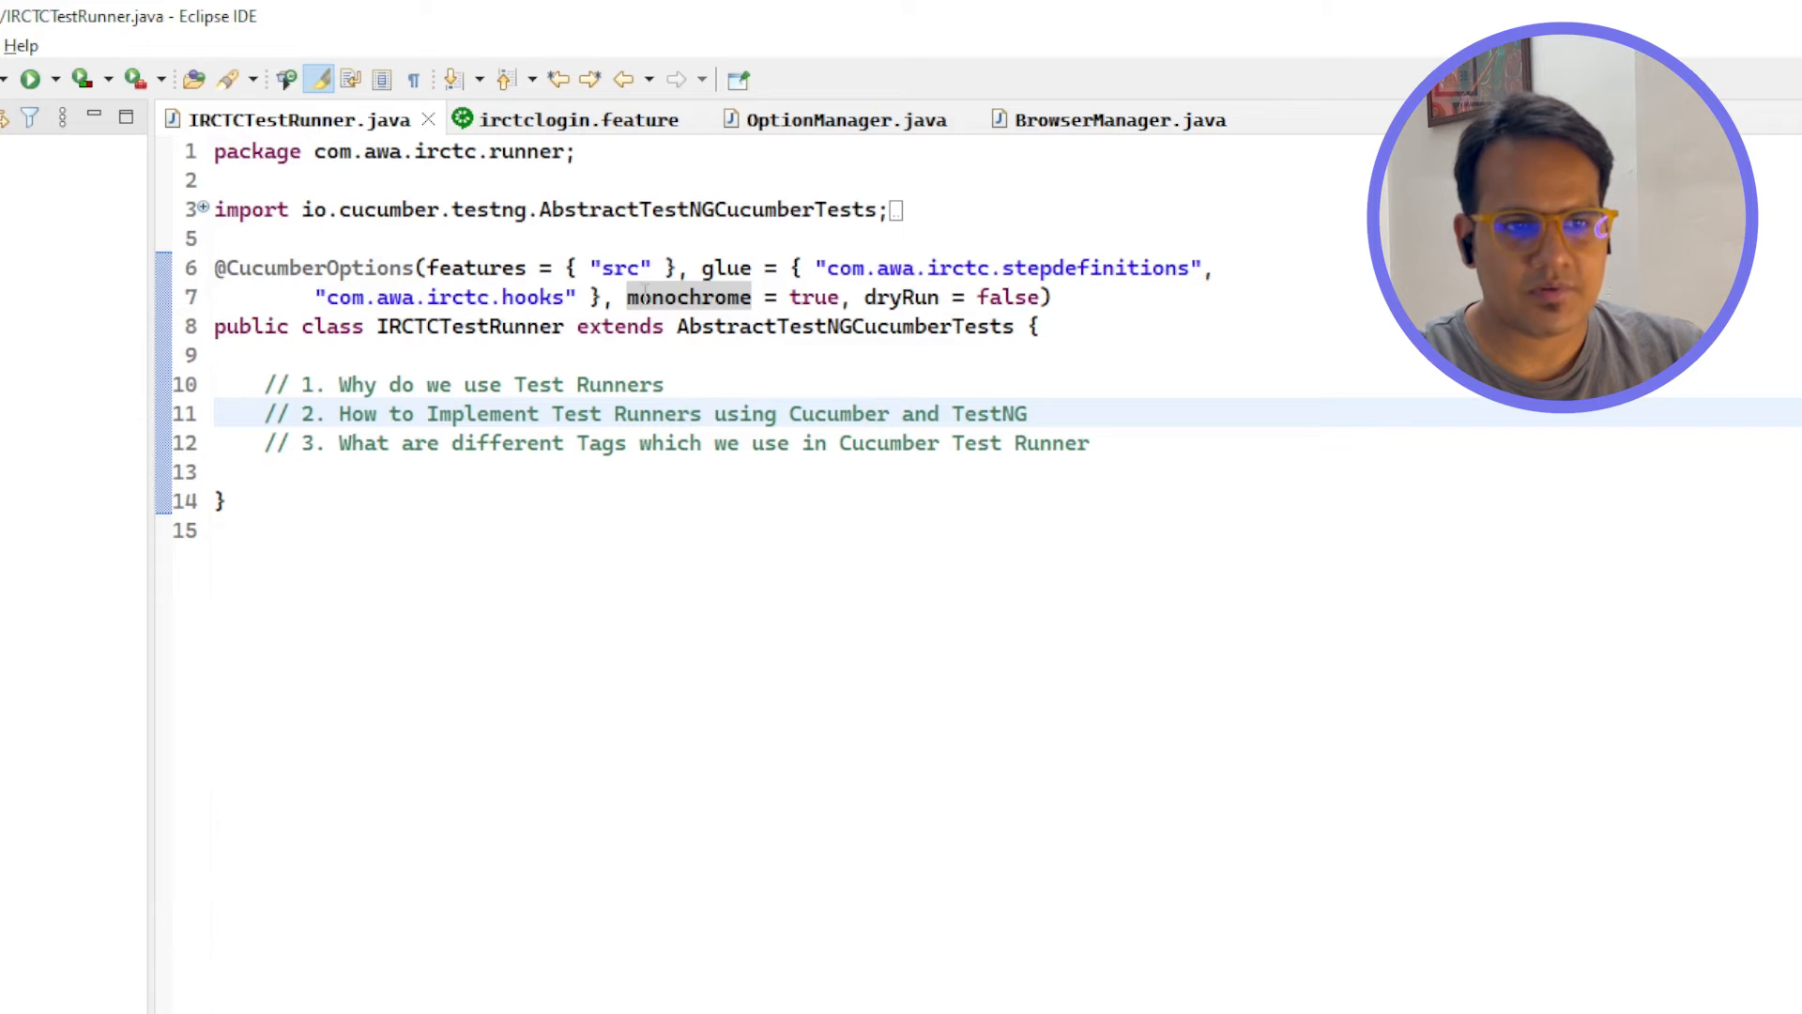
pyautogui.click(847, 118)
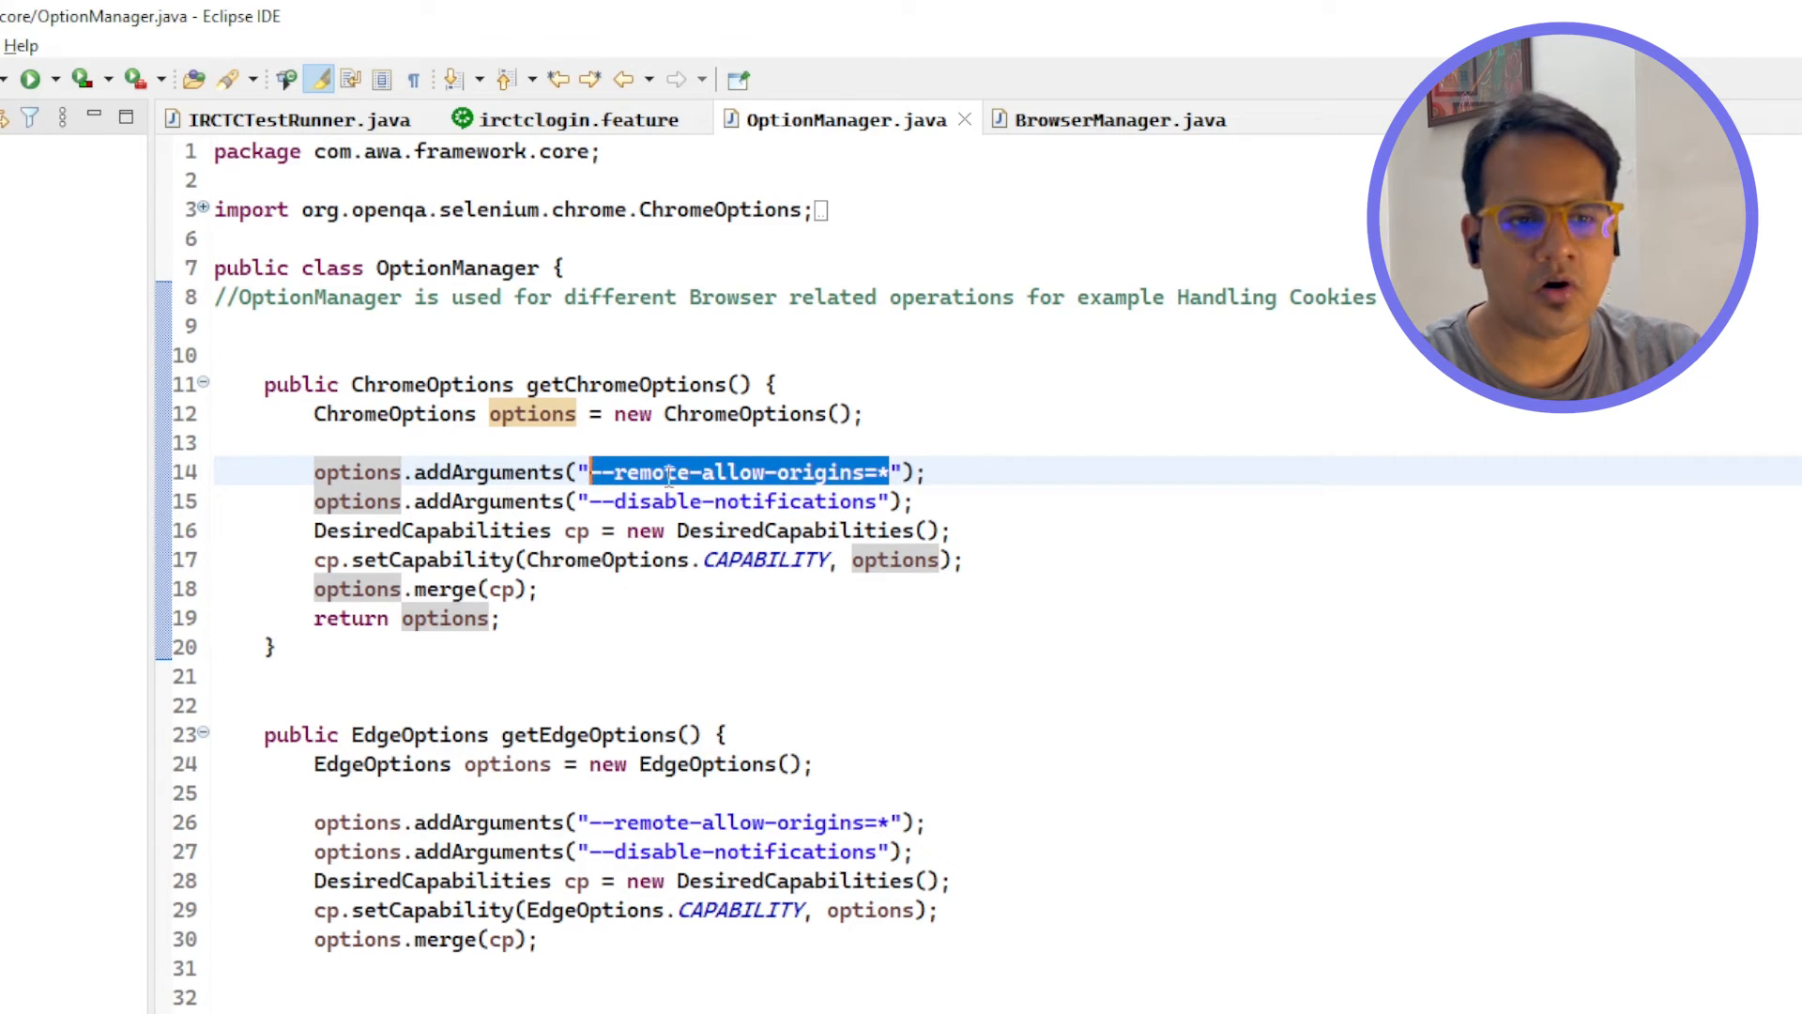
pyautogui.click(700, 471)
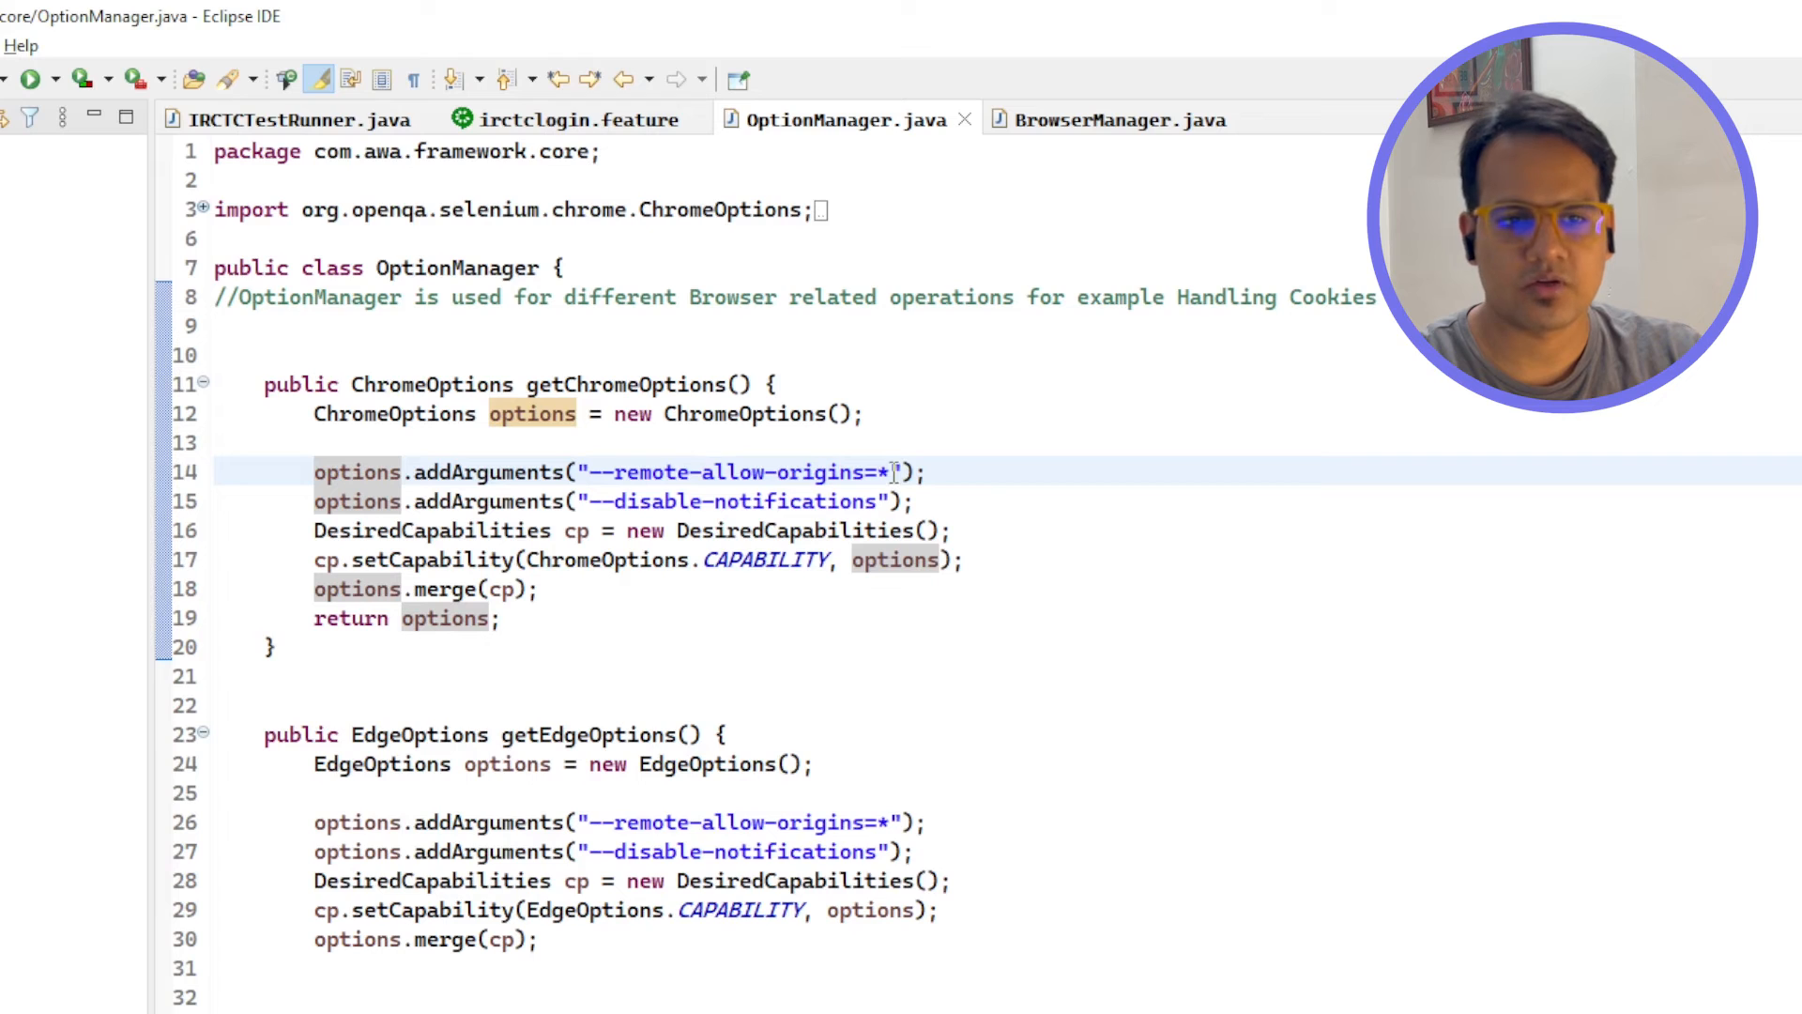
pyautogui.doubleClick(736, 471)
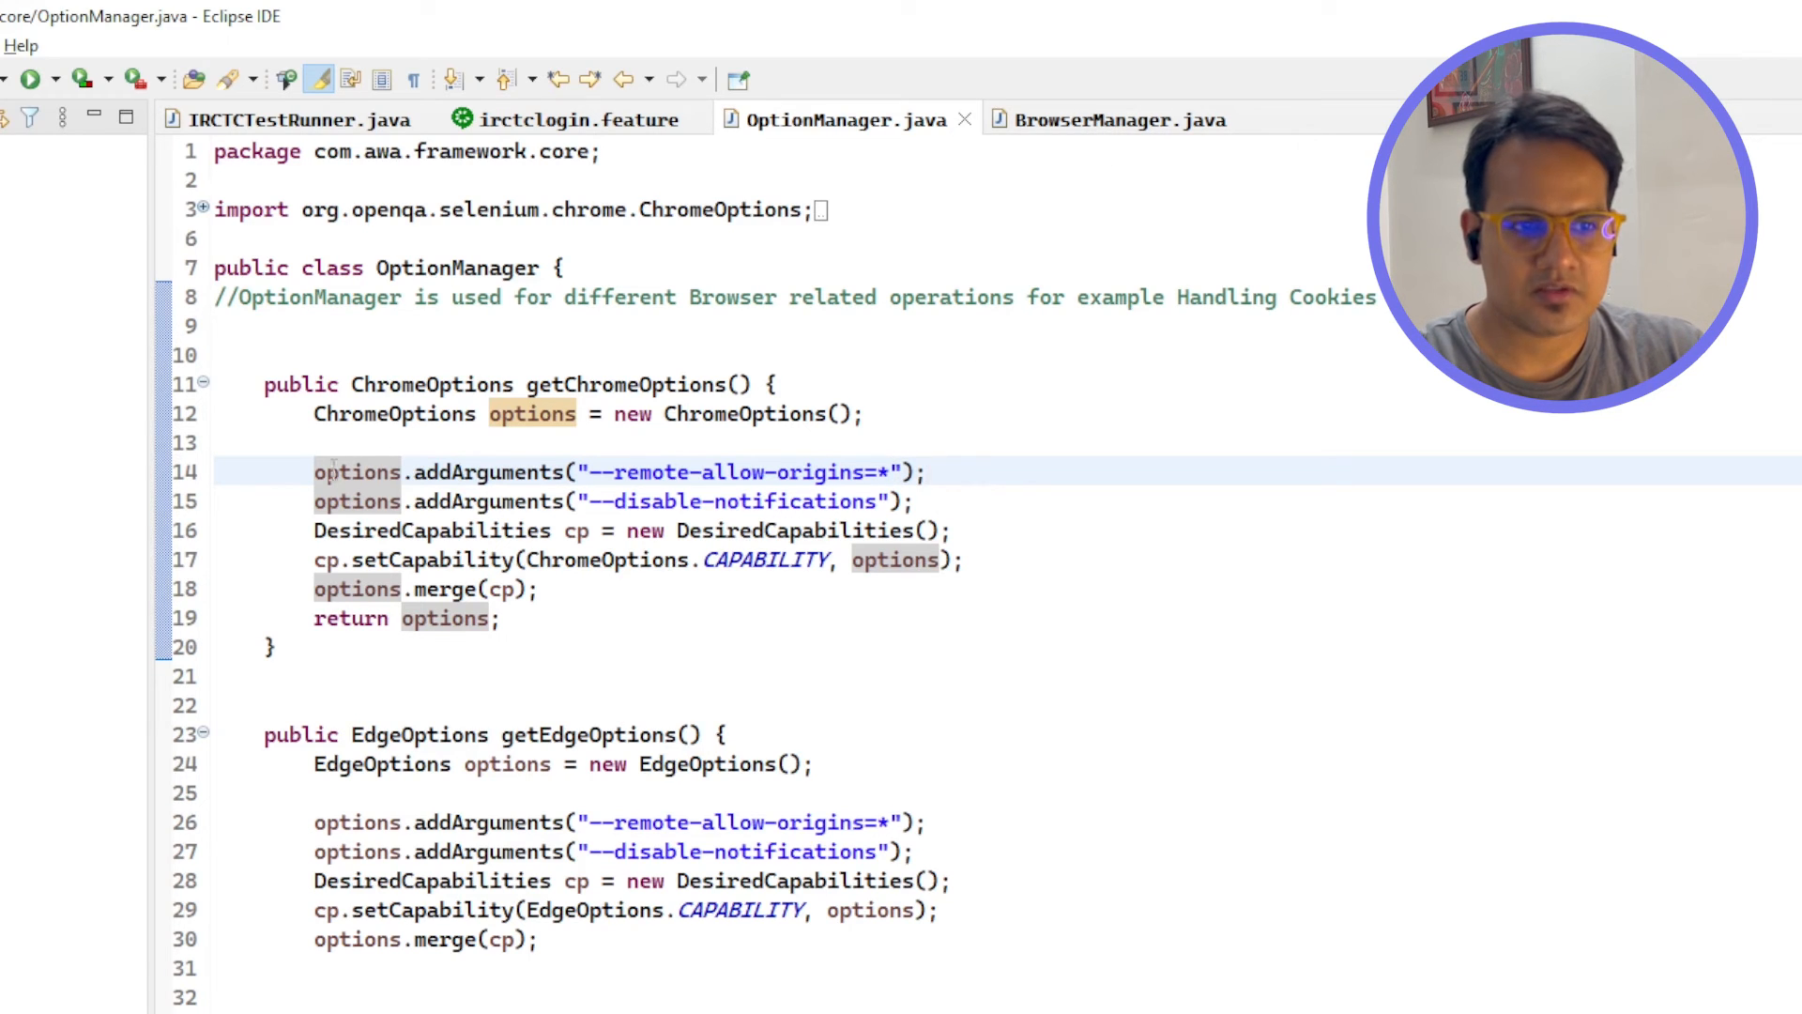
pyautogui.moveTo(1120, 118)
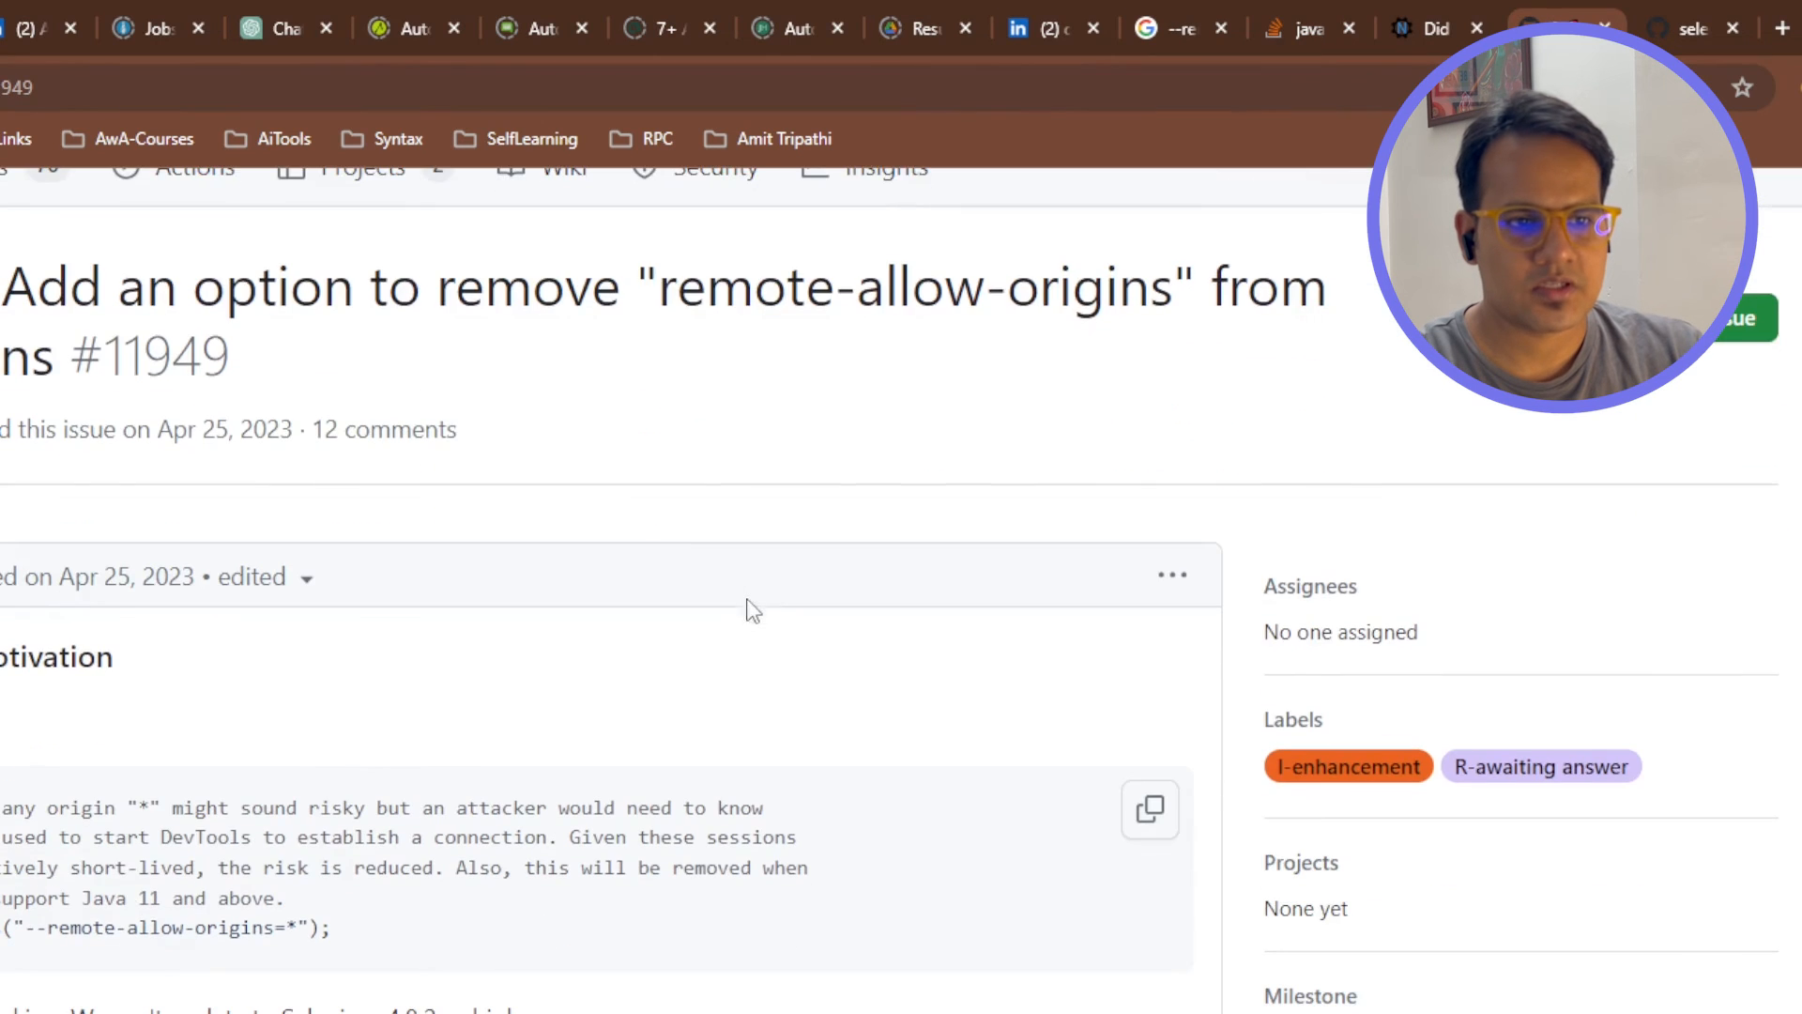
# - Highlight the issue #11949 title and scroll the comments to the jdk-http-client System.setProperty suggestion
pyautogui.moveTo(0, 286); pyautogui.dragTo(483, 285)
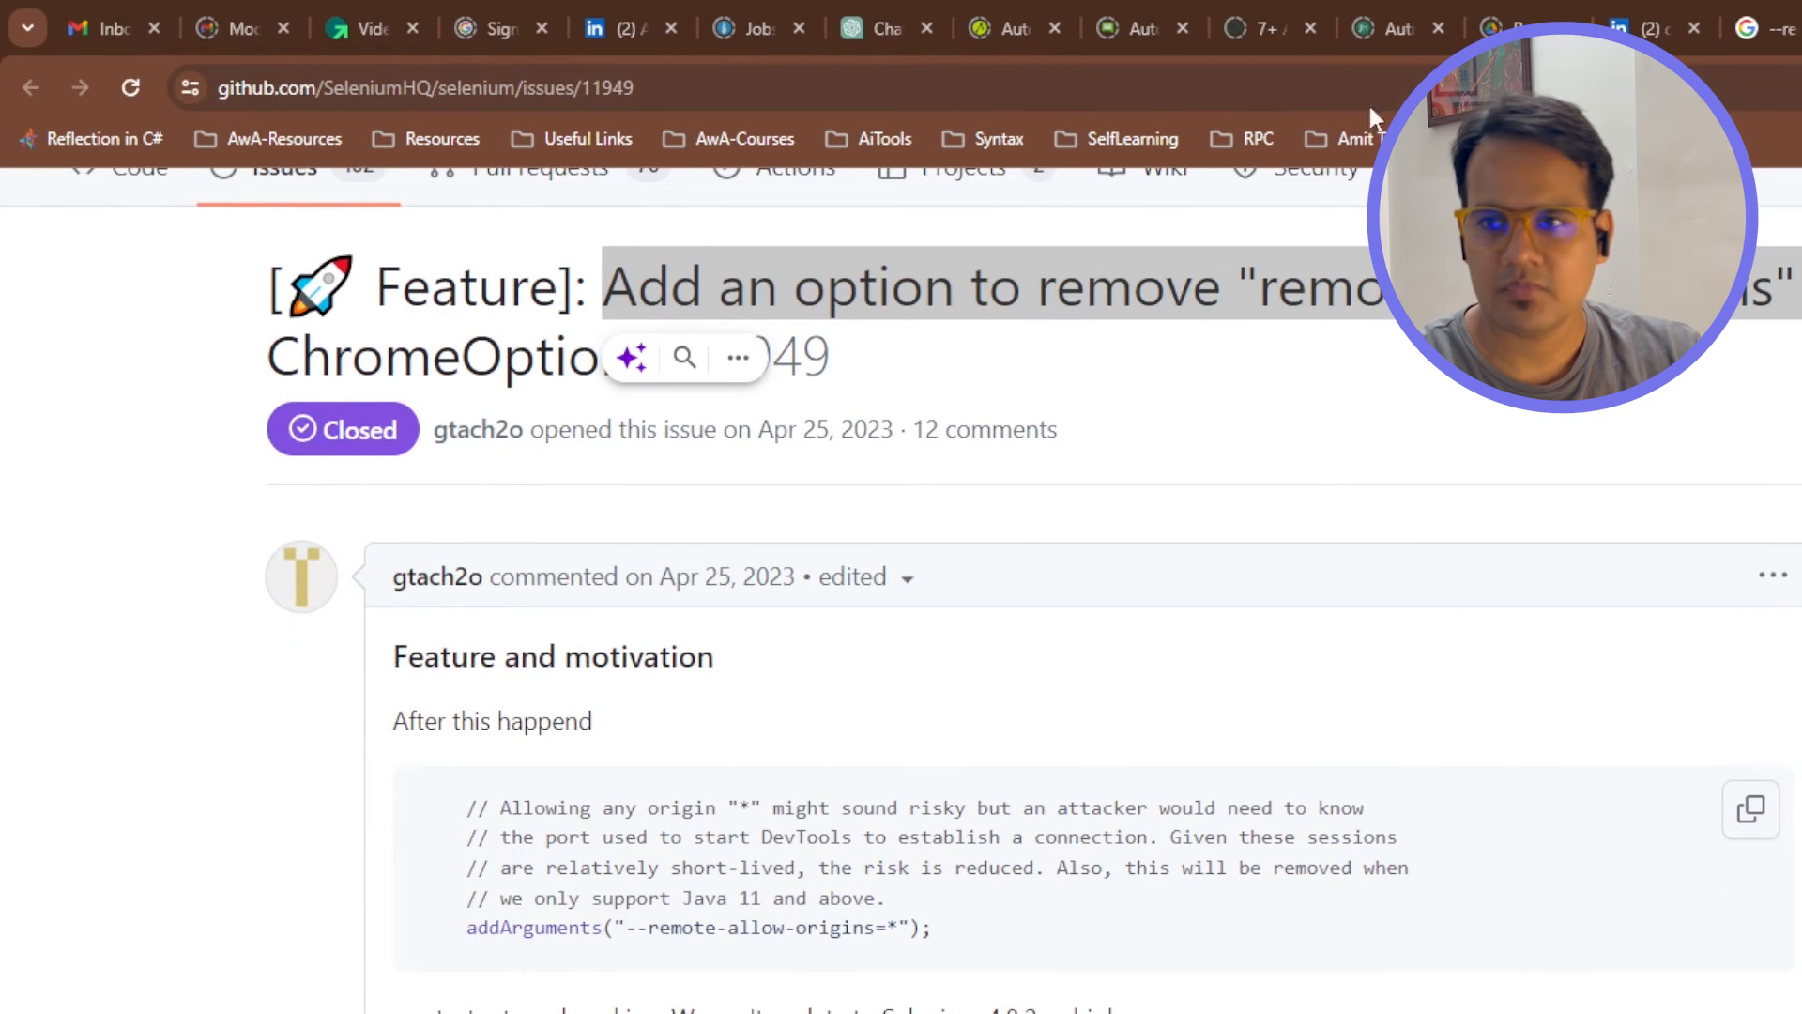
pyautogui.scroll(-3)
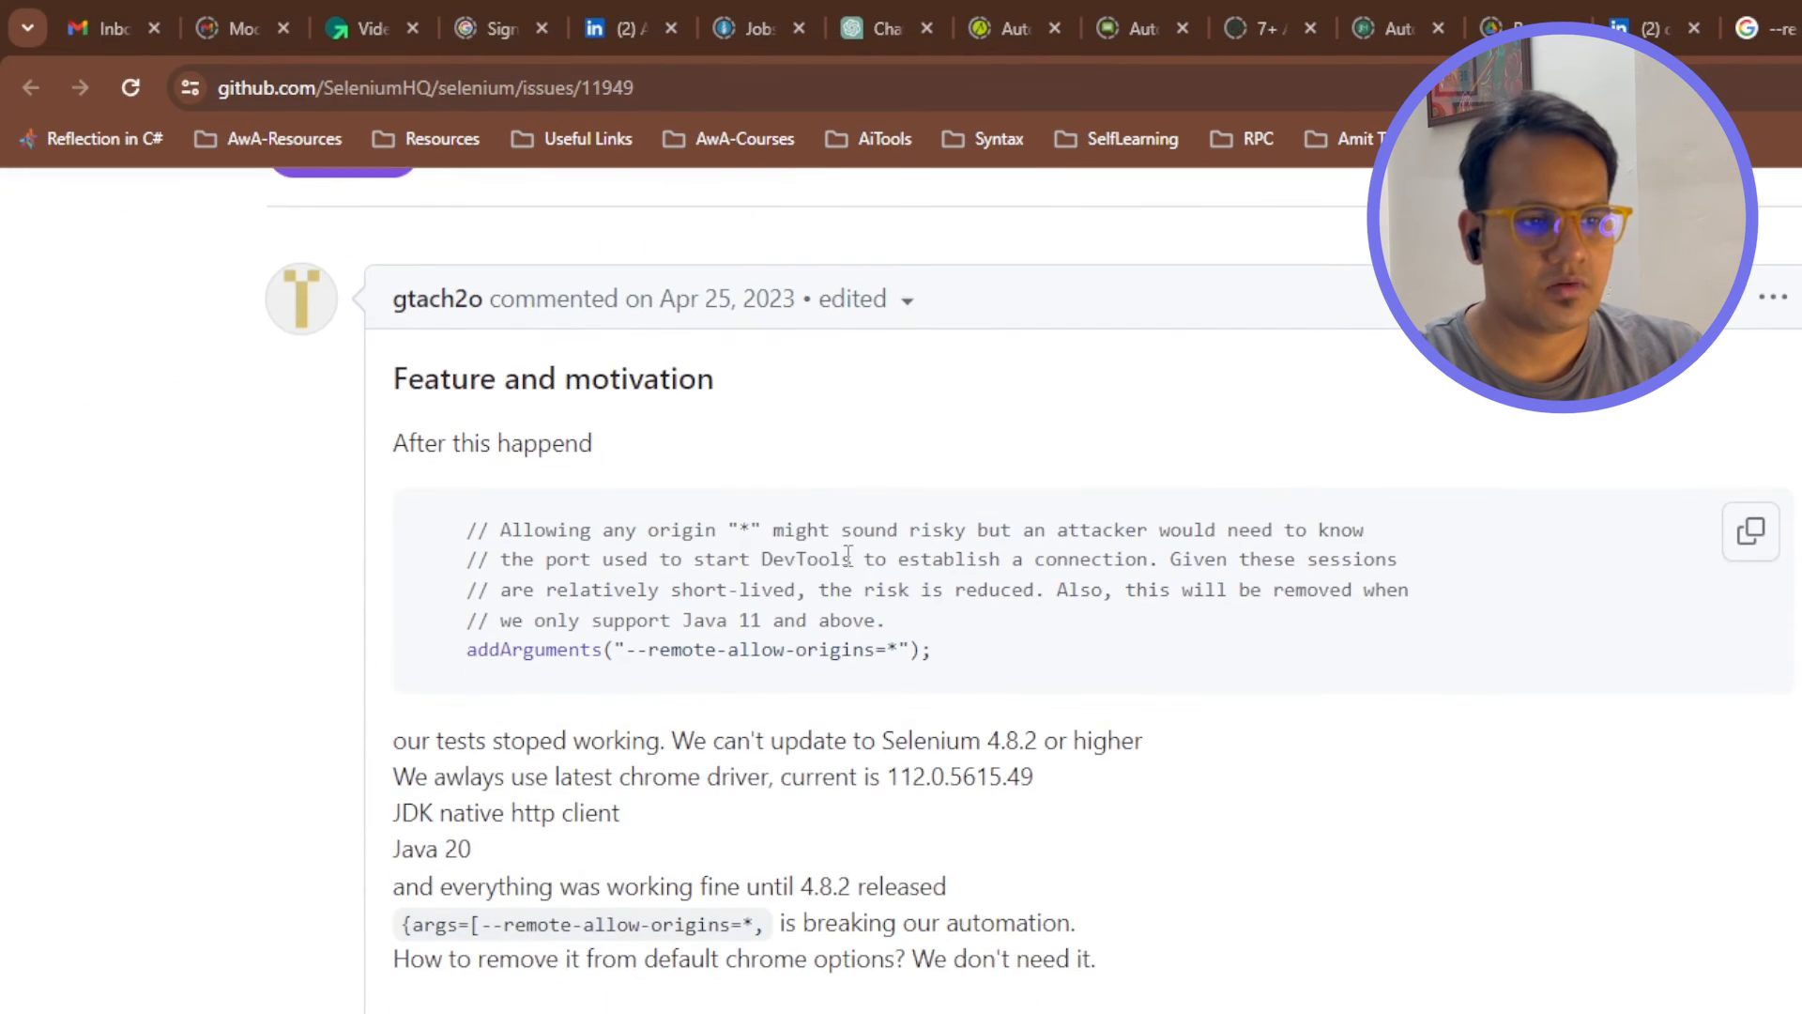
pyautogui.moveTo(729, 529)
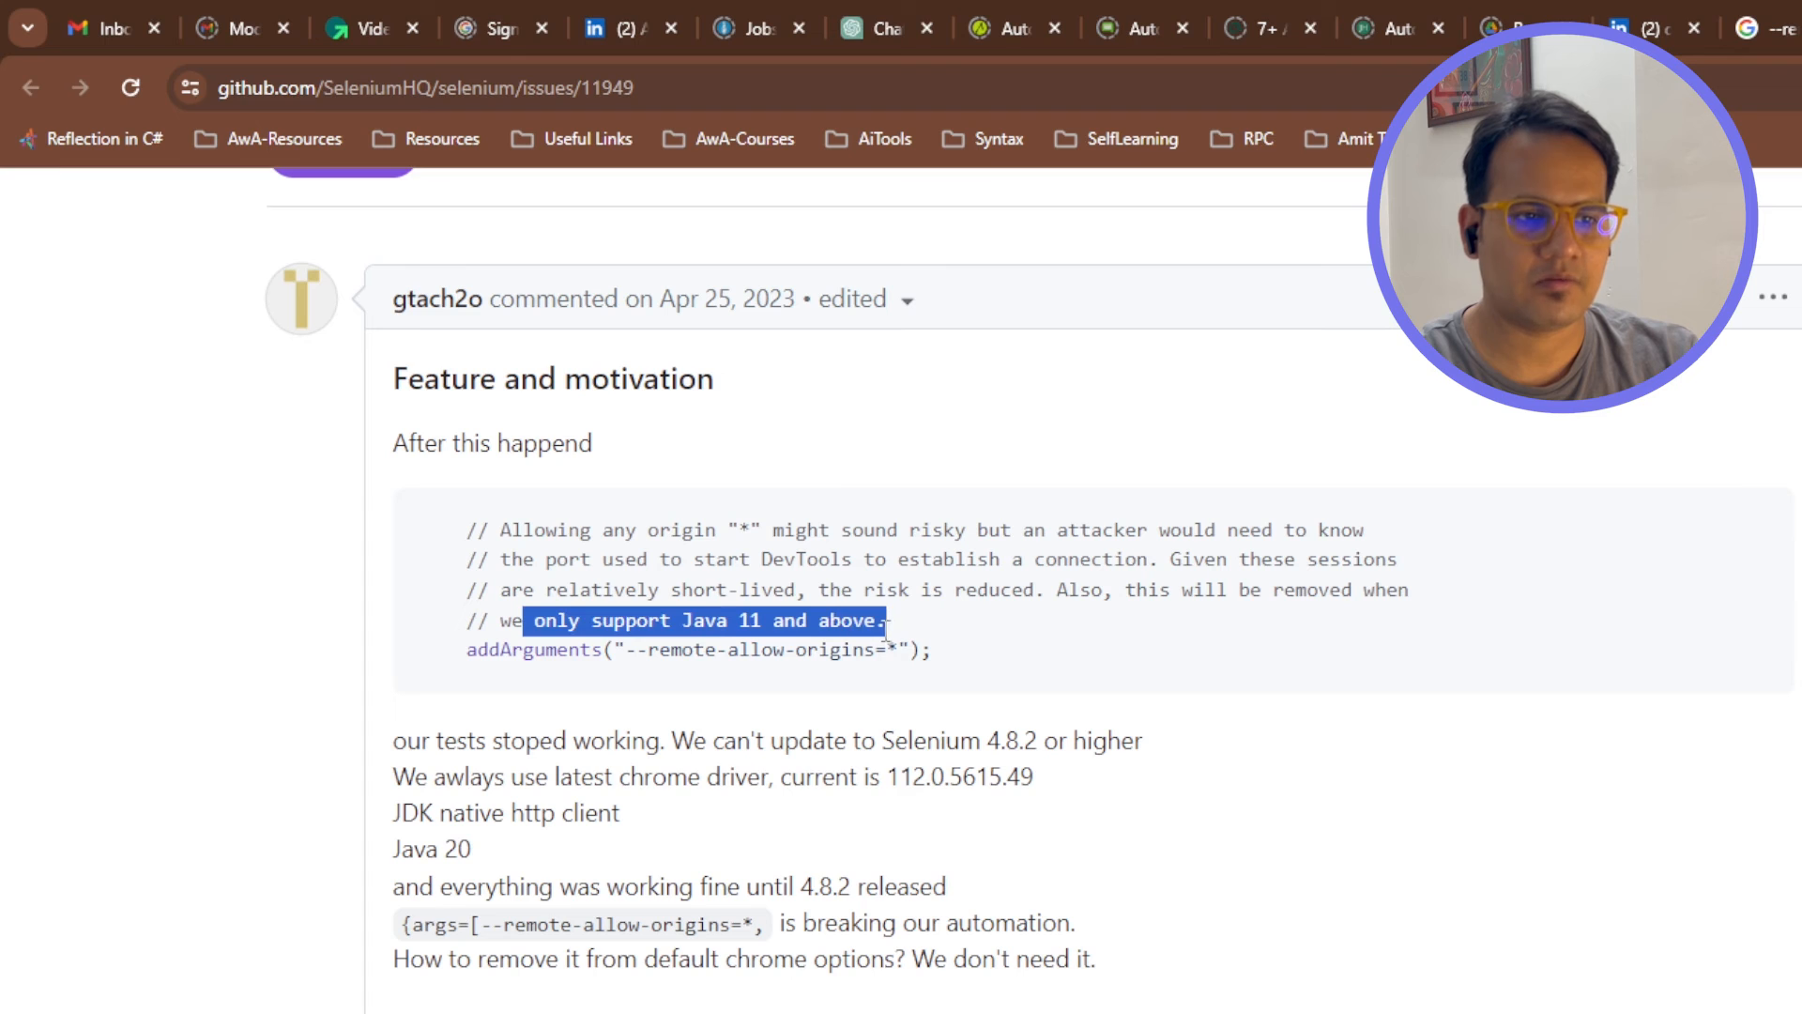
pyautogui.click(745, 650)
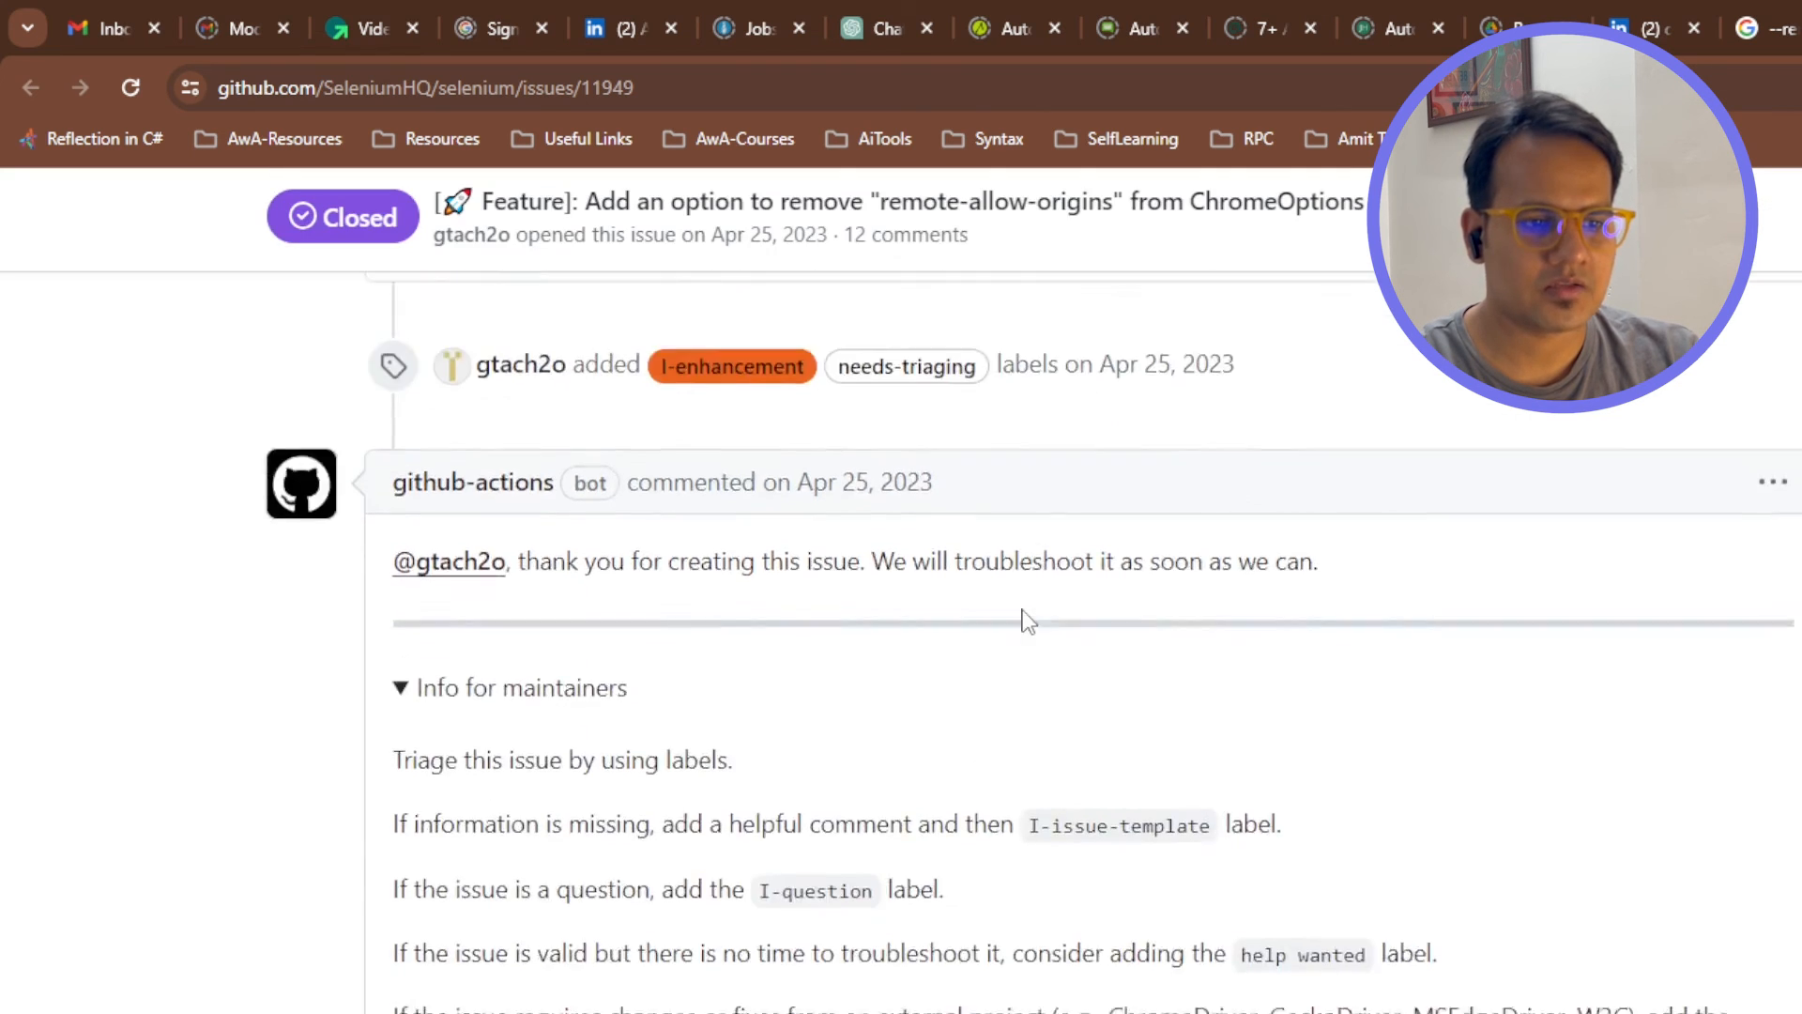
pyautogui.scroll(-3)
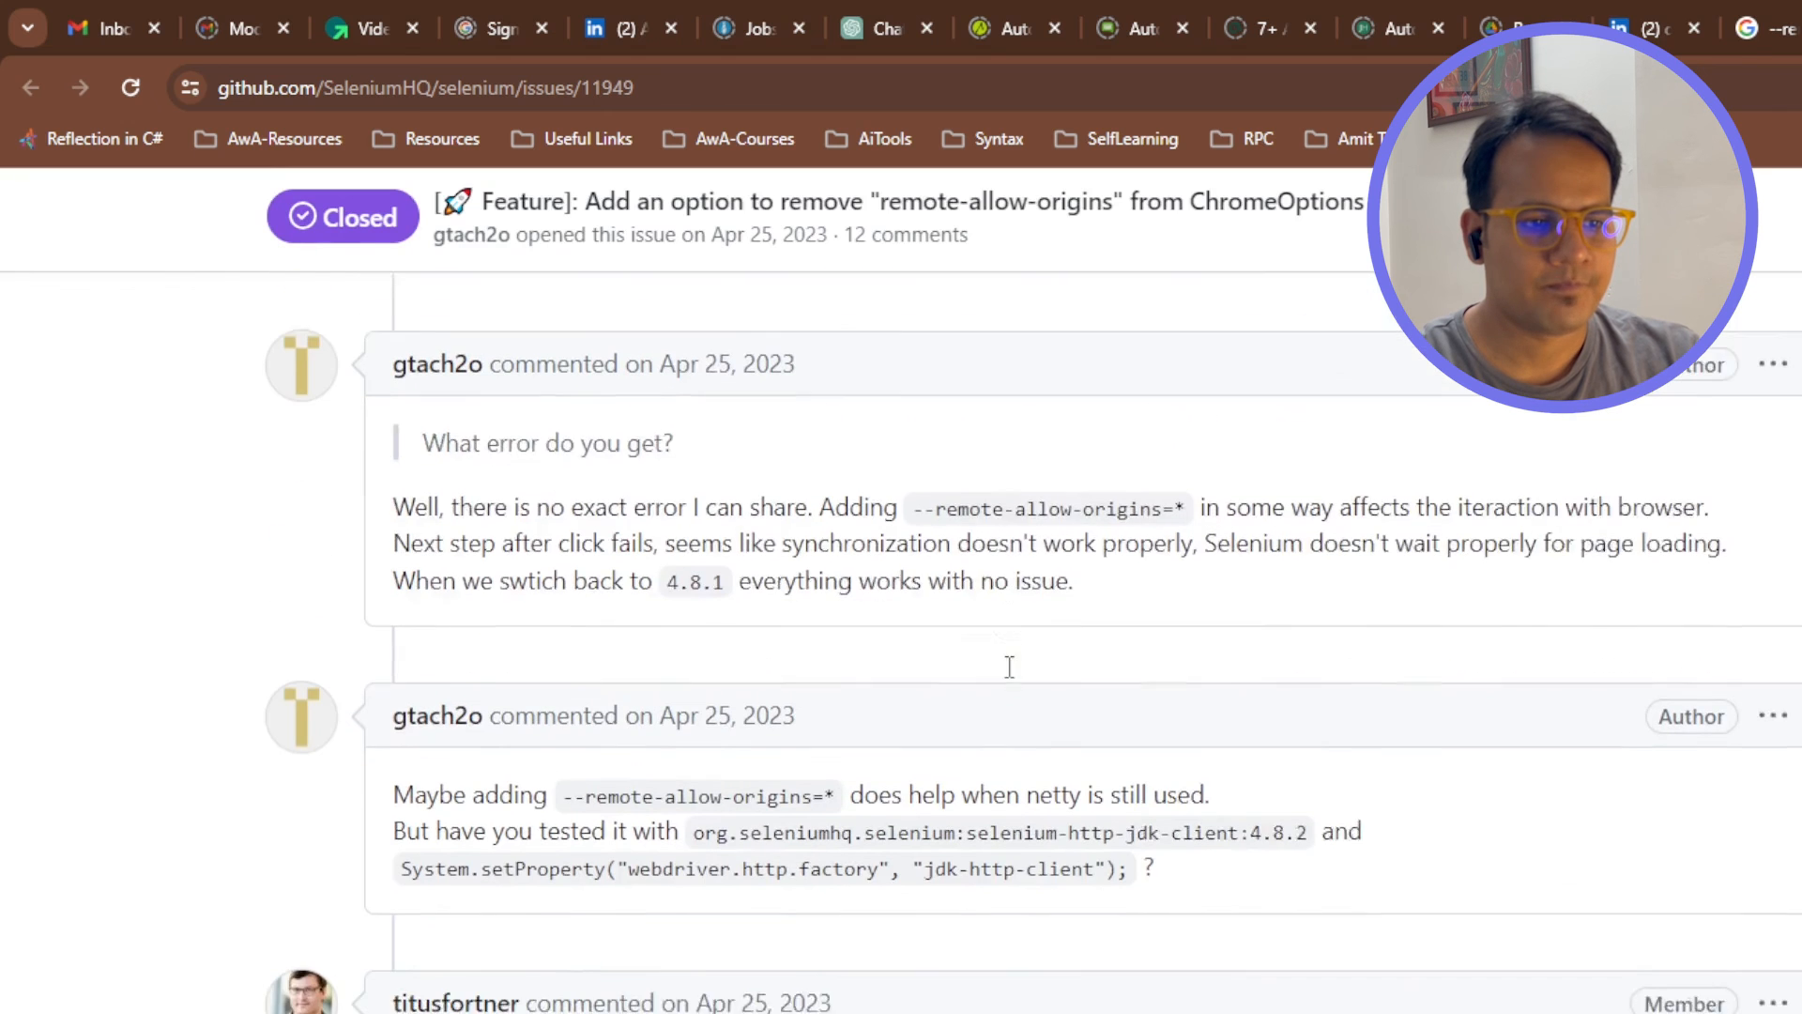
pyautogui.scroll(-3)
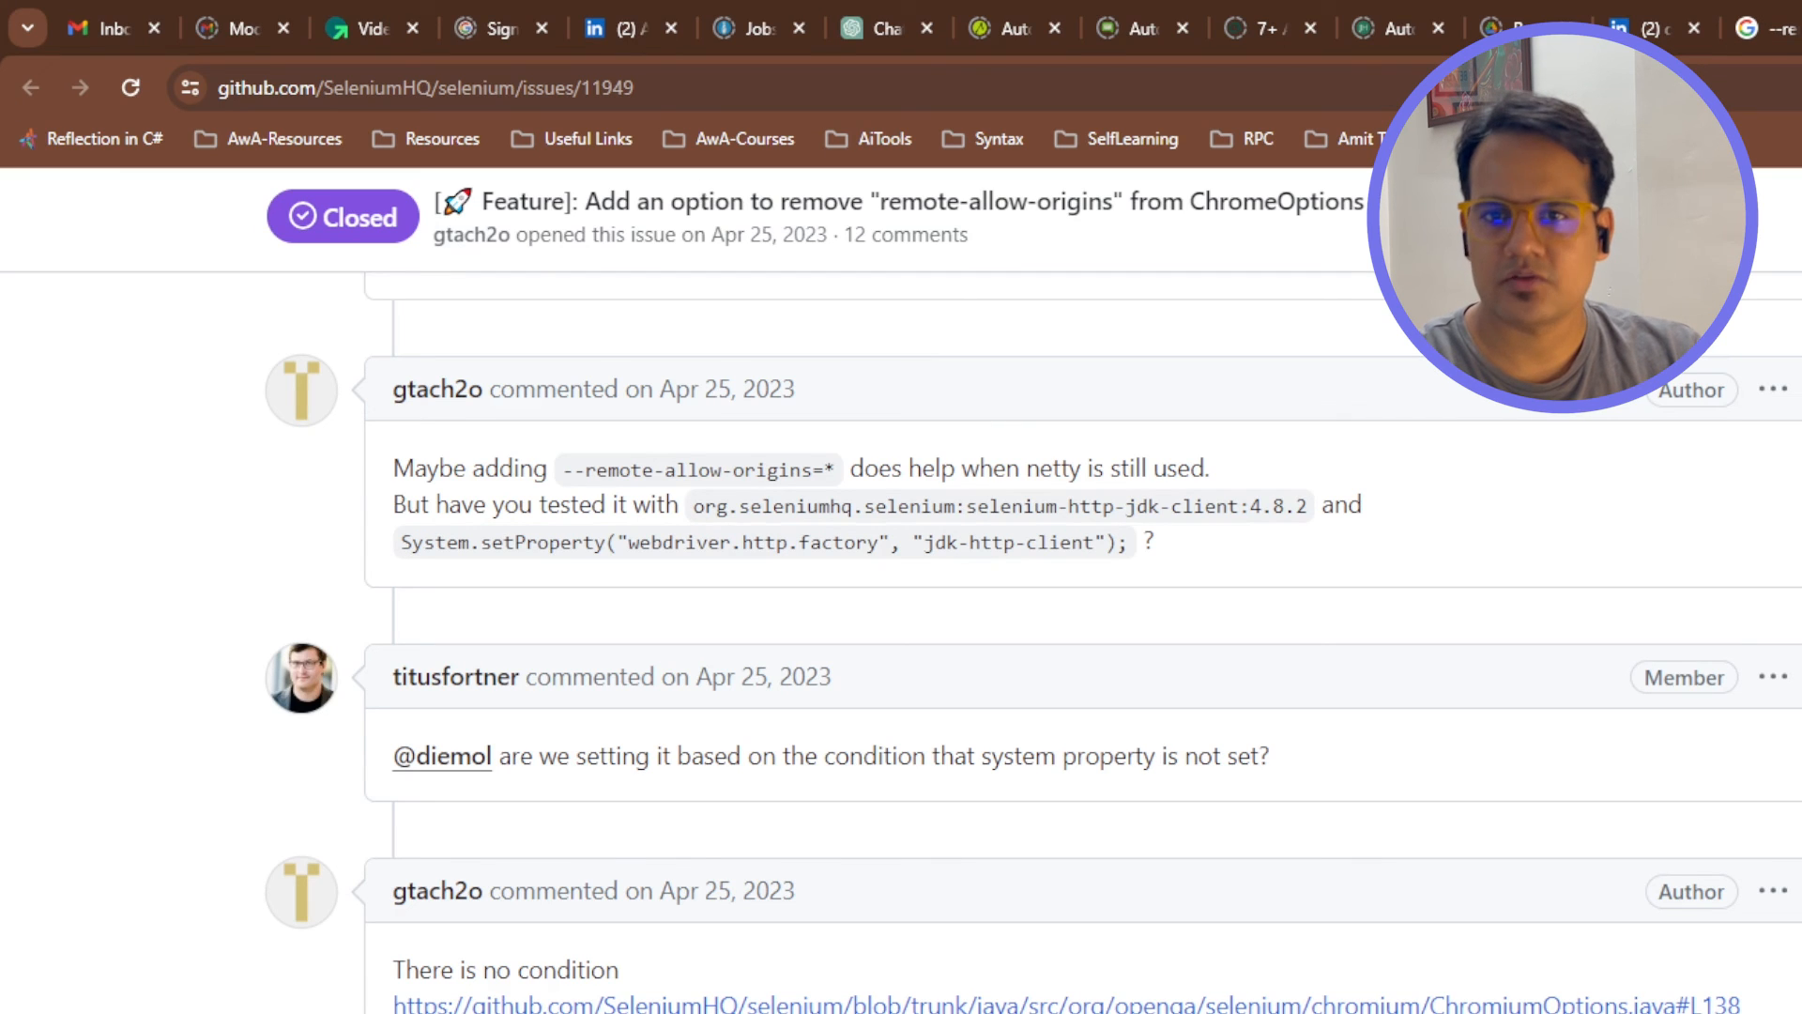
pyautogui.moveTo(1346, 588)
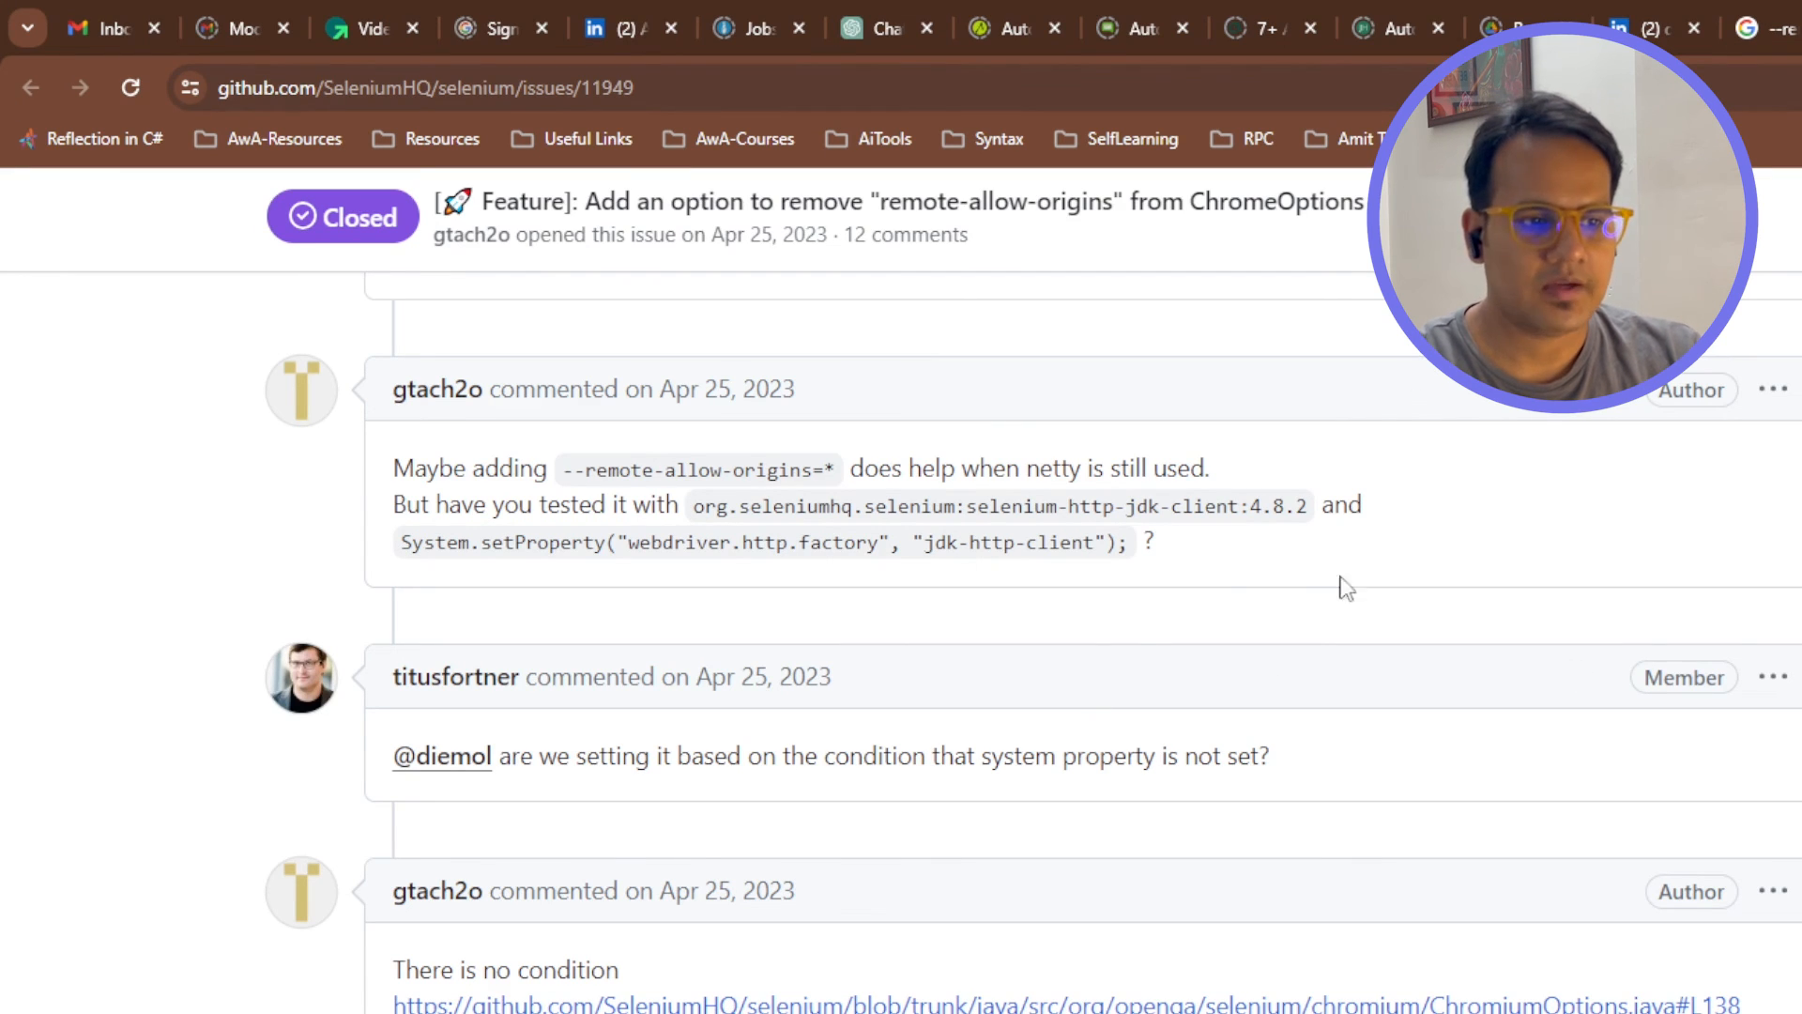